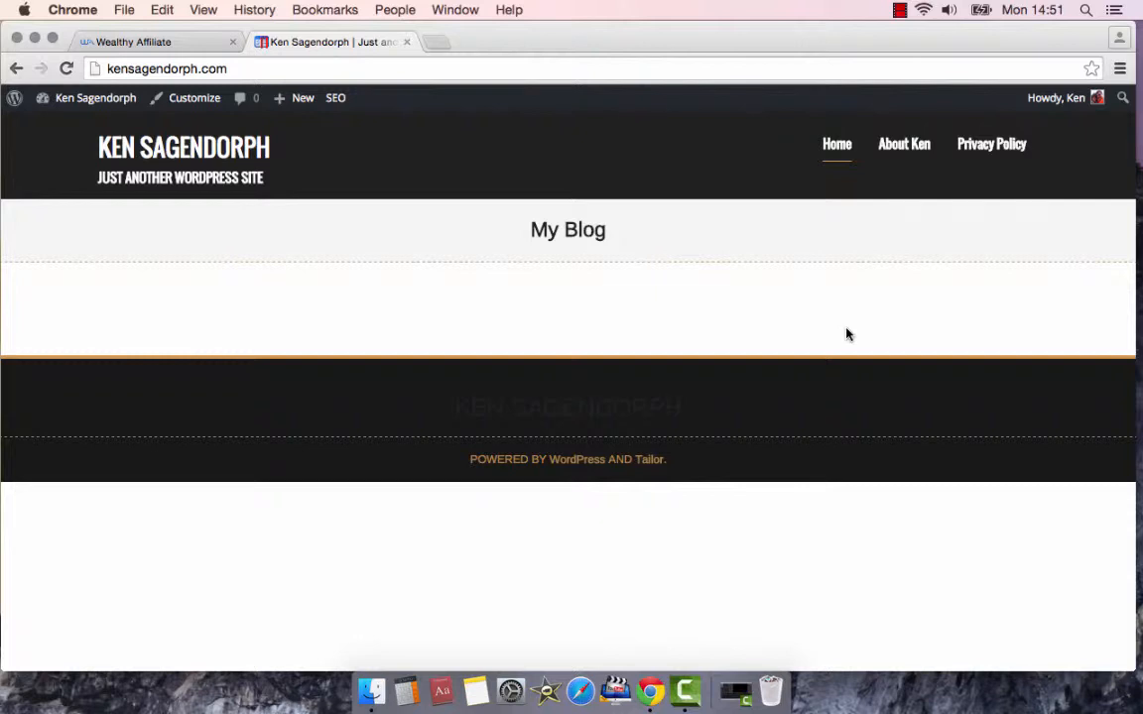
mouse_move(867, 162)
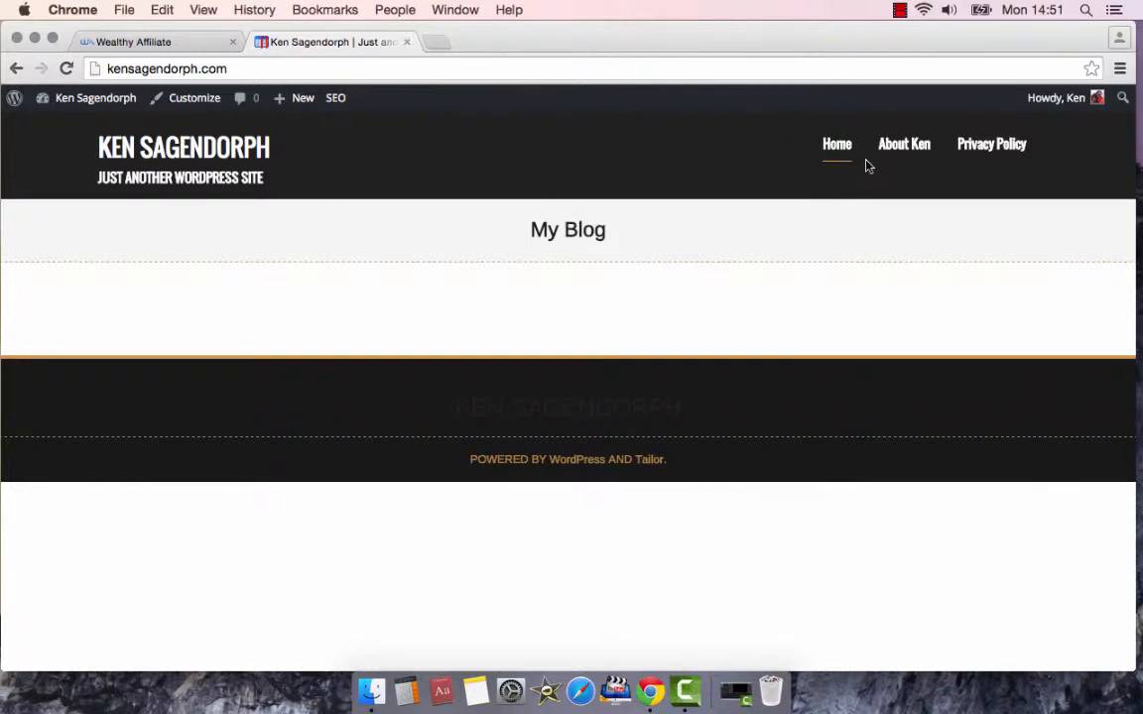
- Navigate to the About Ken page from the top menu and scroll through its biography
click(905, 143)
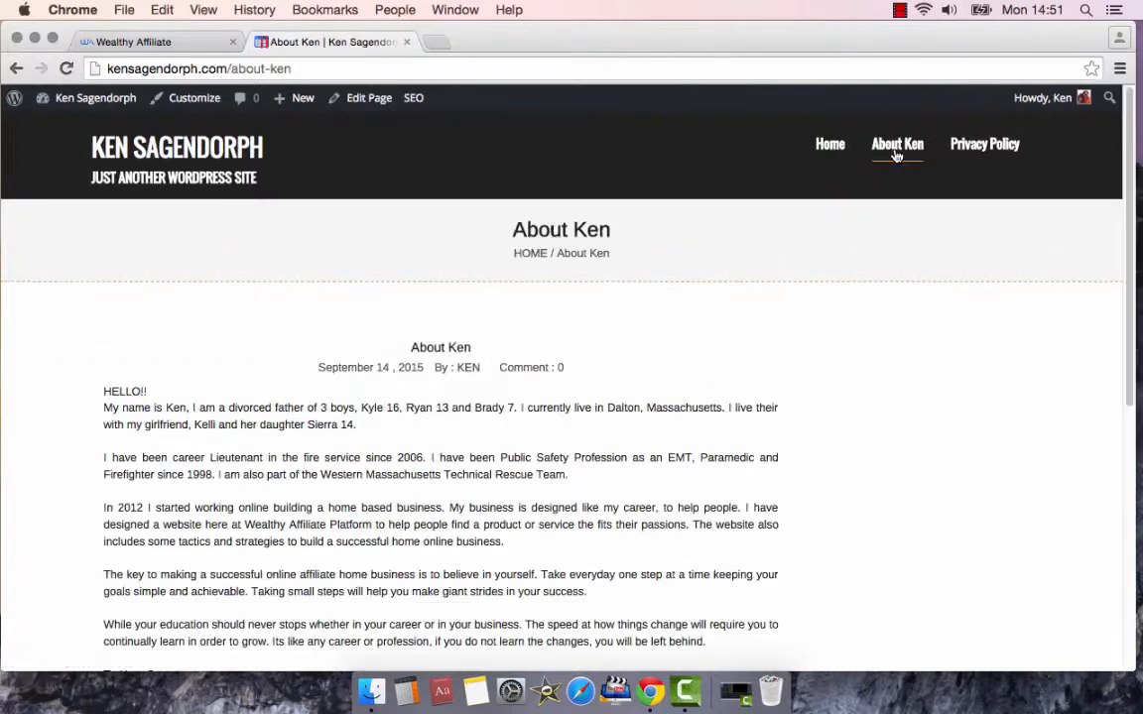
scroll(down, 3)
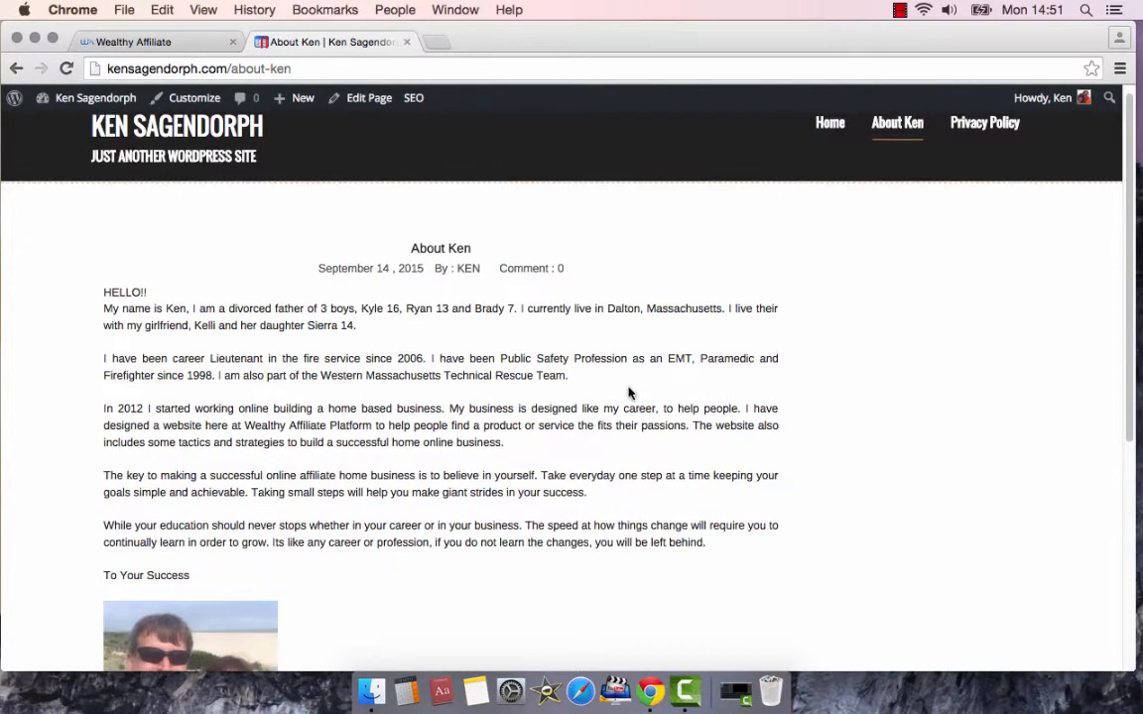
scroll(down, 3)
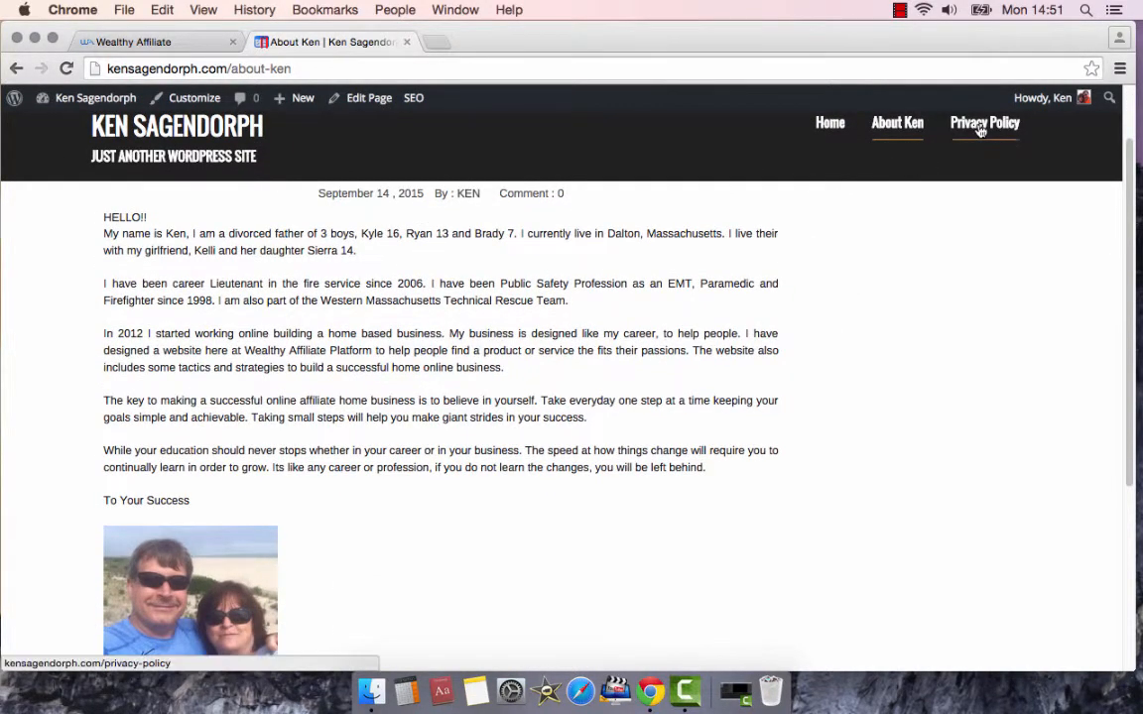
- Navigate to the Privacy Policy page and read the log files, cookies and DART advertising sections, highlighting the site address in the Google cookie line
click(985, 123)
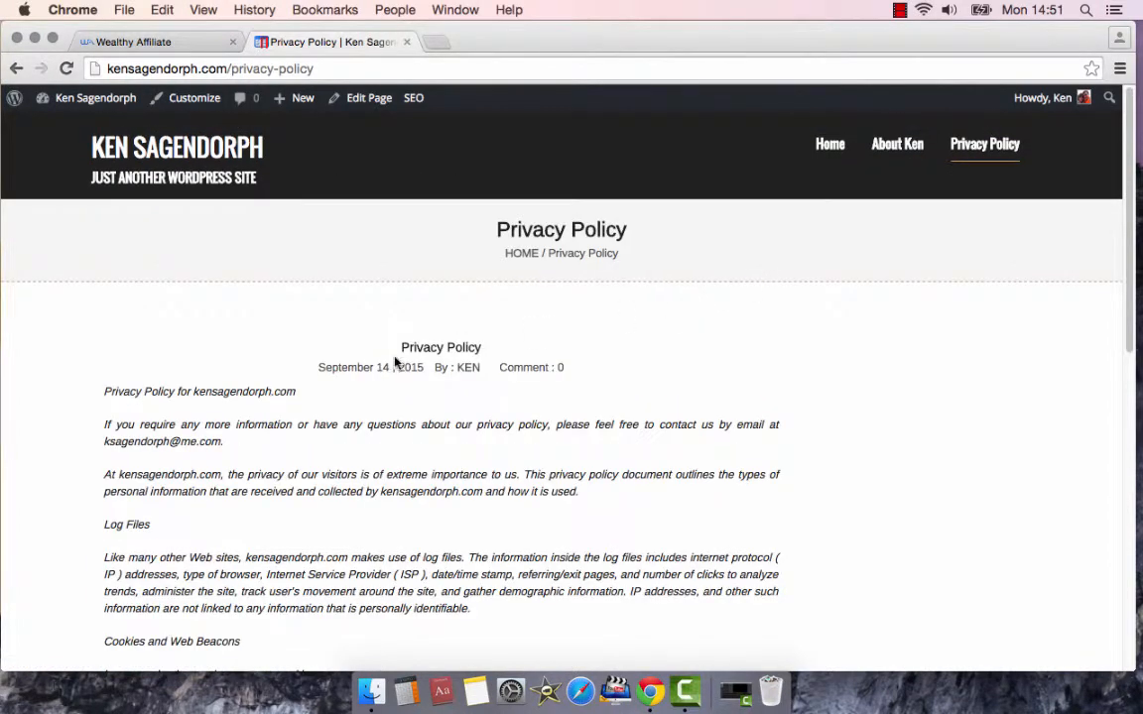
scroll(down, 3)
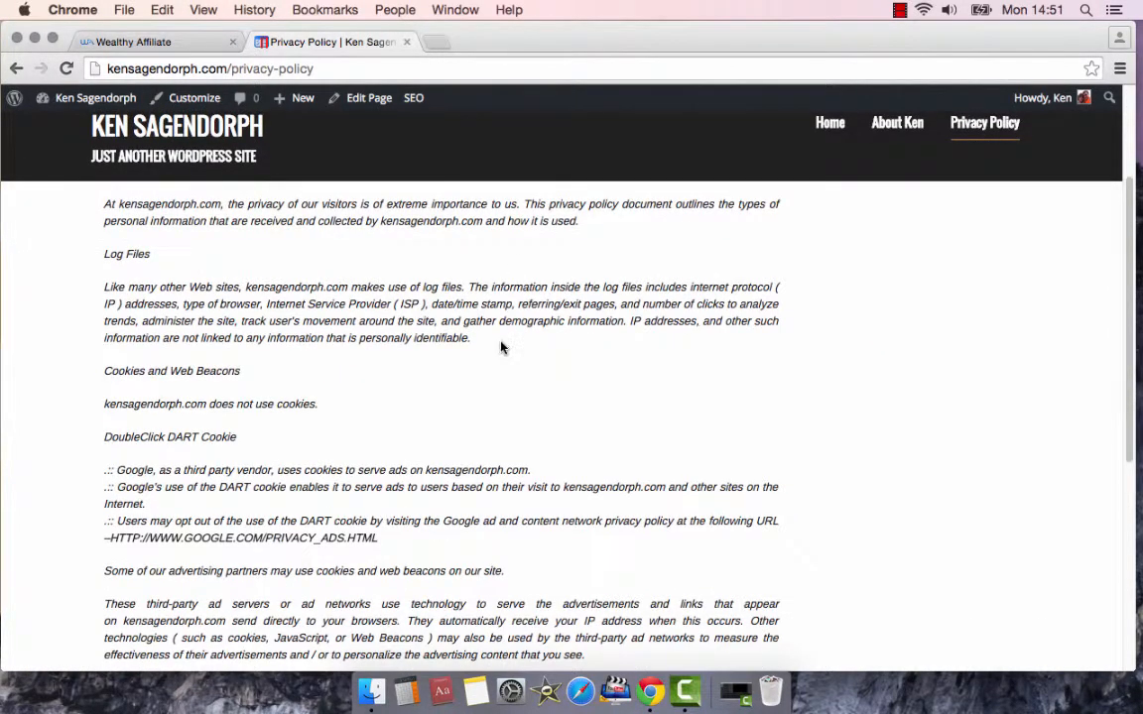
scroll(down, 3)
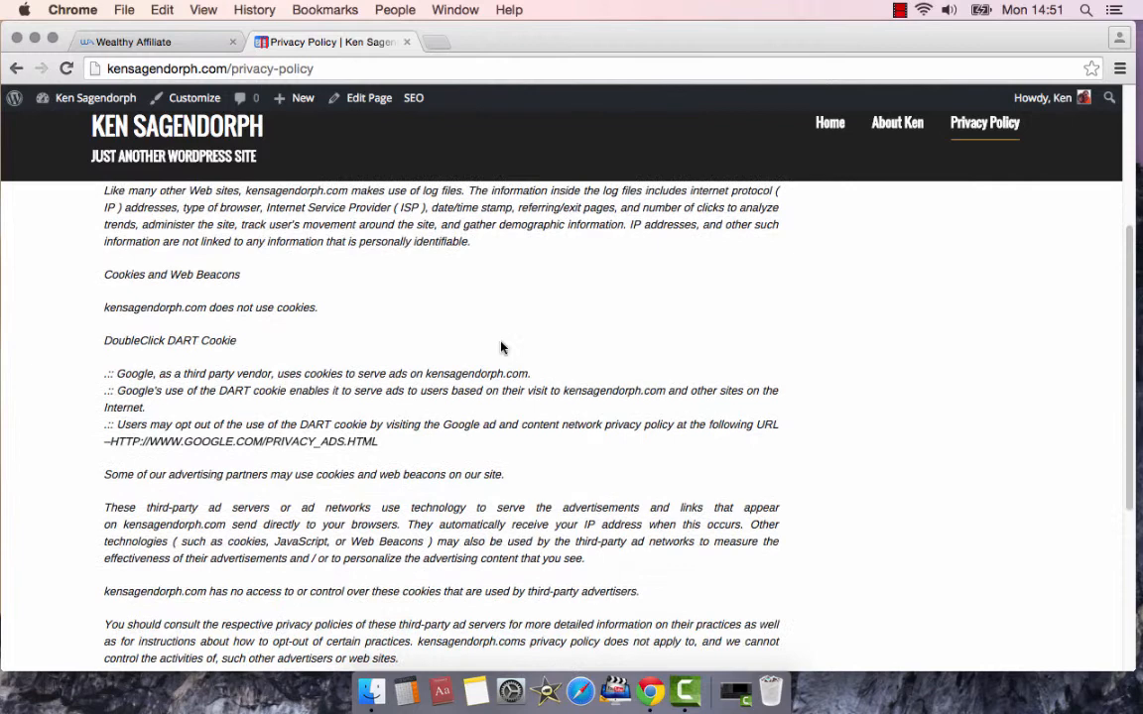
mouse_move(516, 341)
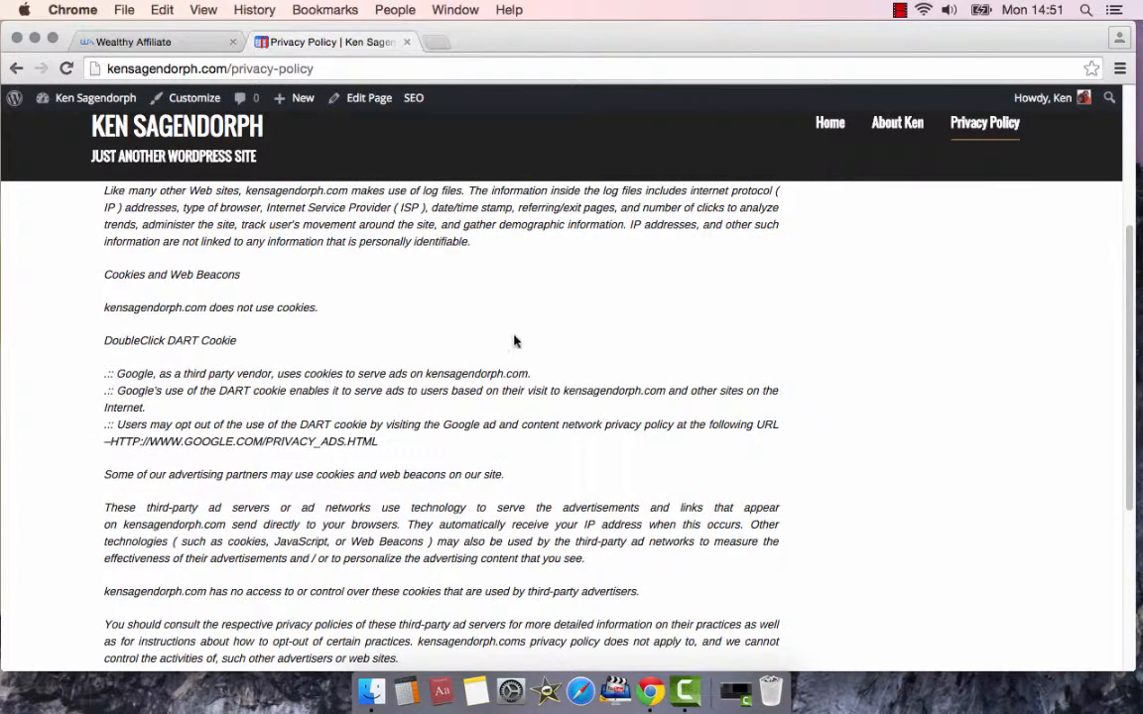
scroll(down, 3)
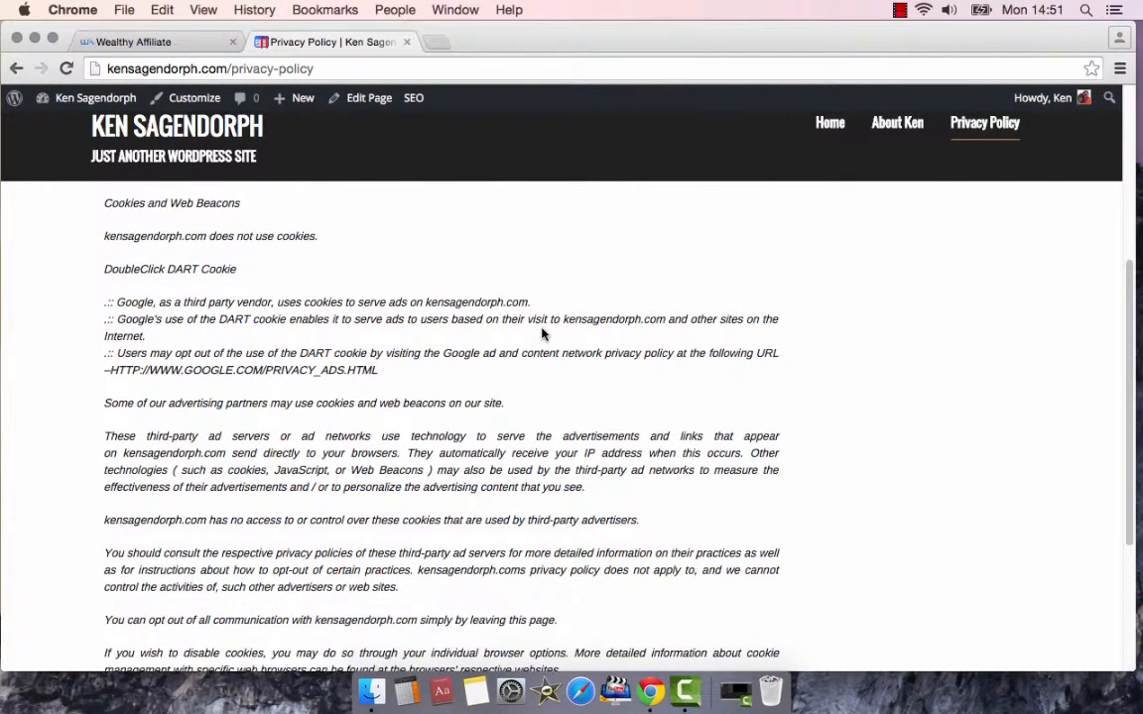
scroll(down, 3)
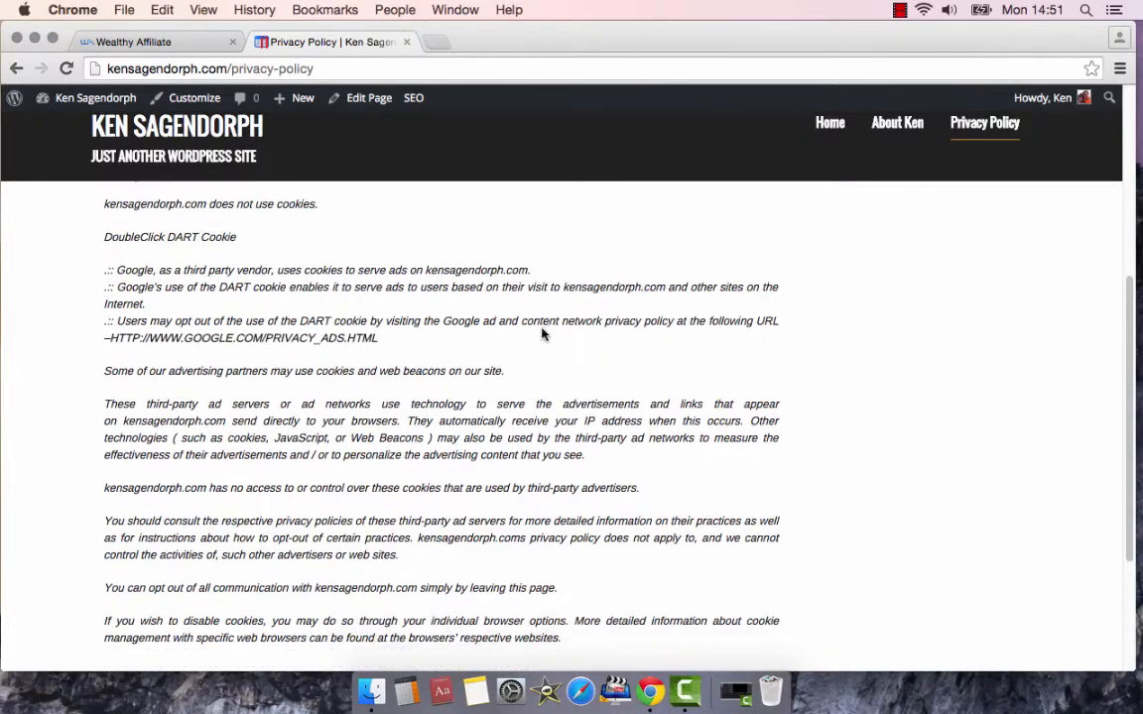
scroll(down, 3)
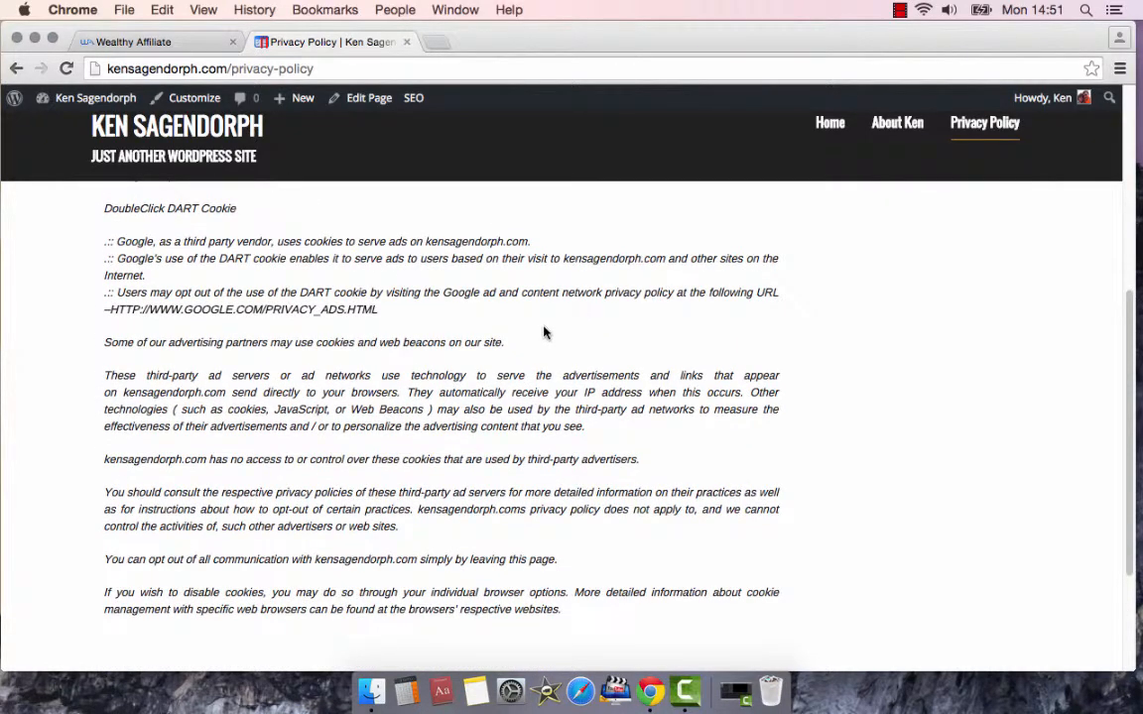
scroll(down, 3)
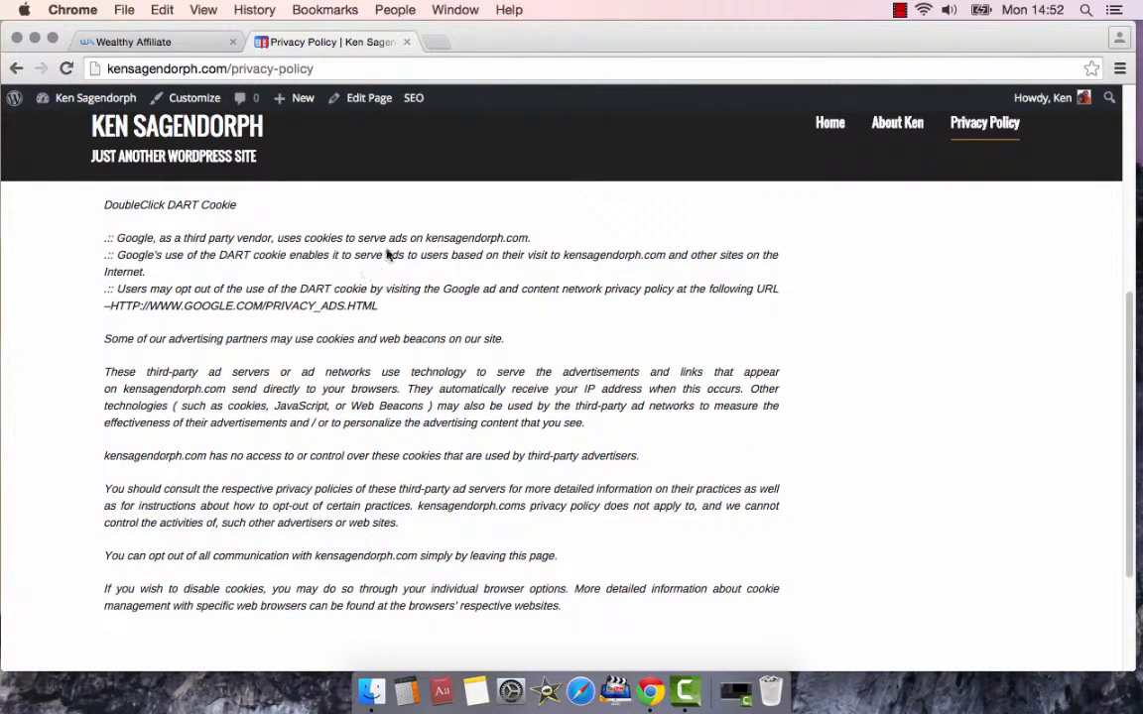
double_click(477, 238)
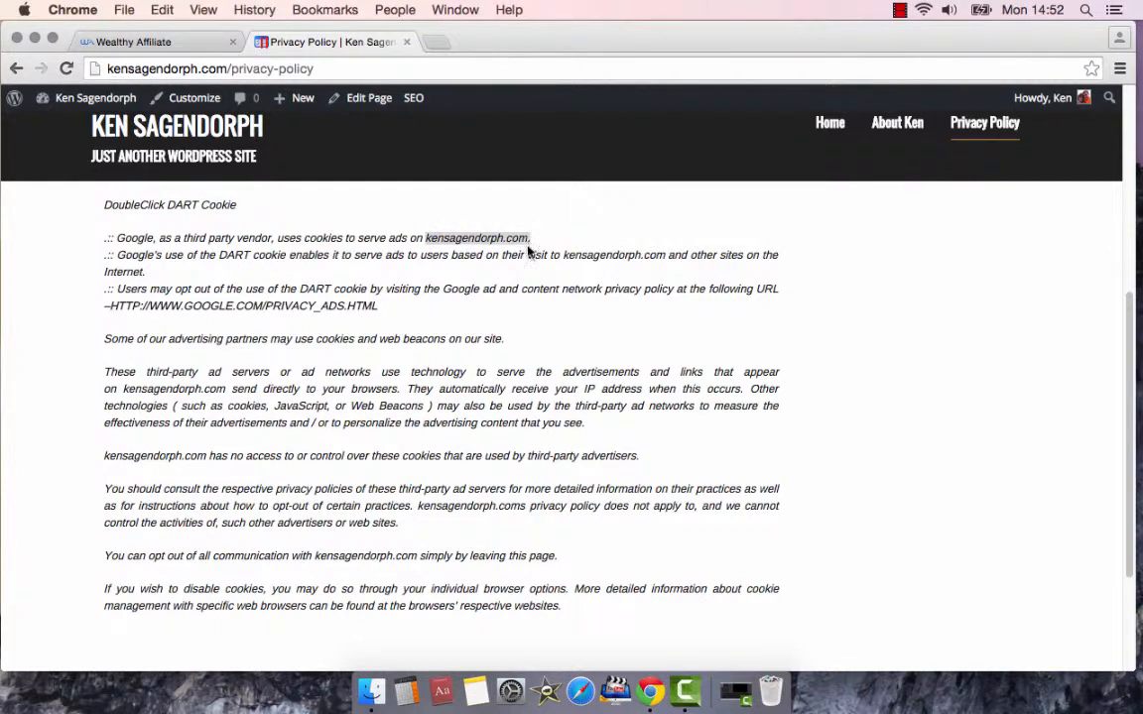
mouse_move(540, 278)
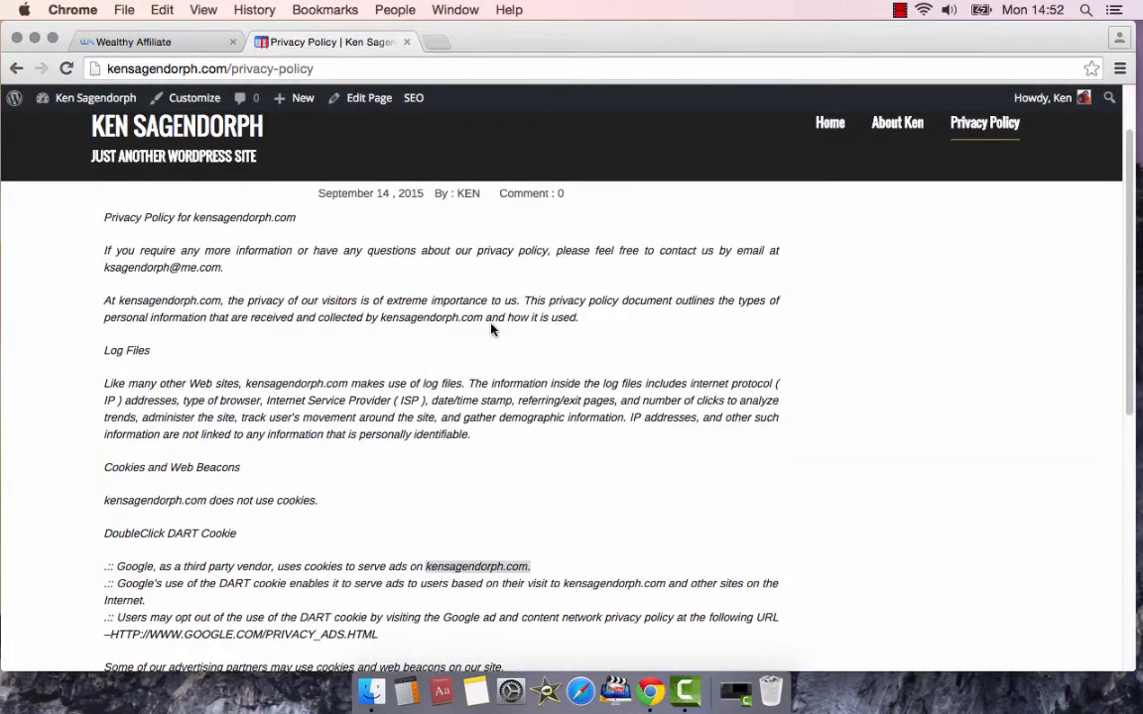
scroll(down, 3)
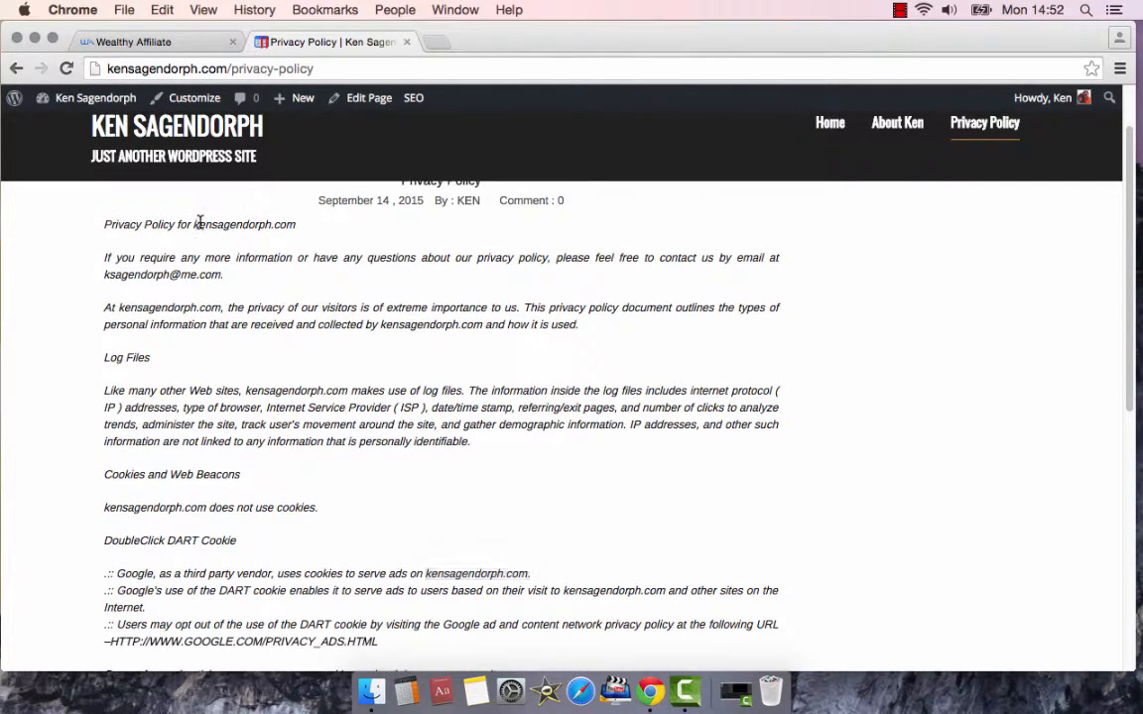
- Return to the About Ken page from the top menu and review the biography and photo
click(897, 123)
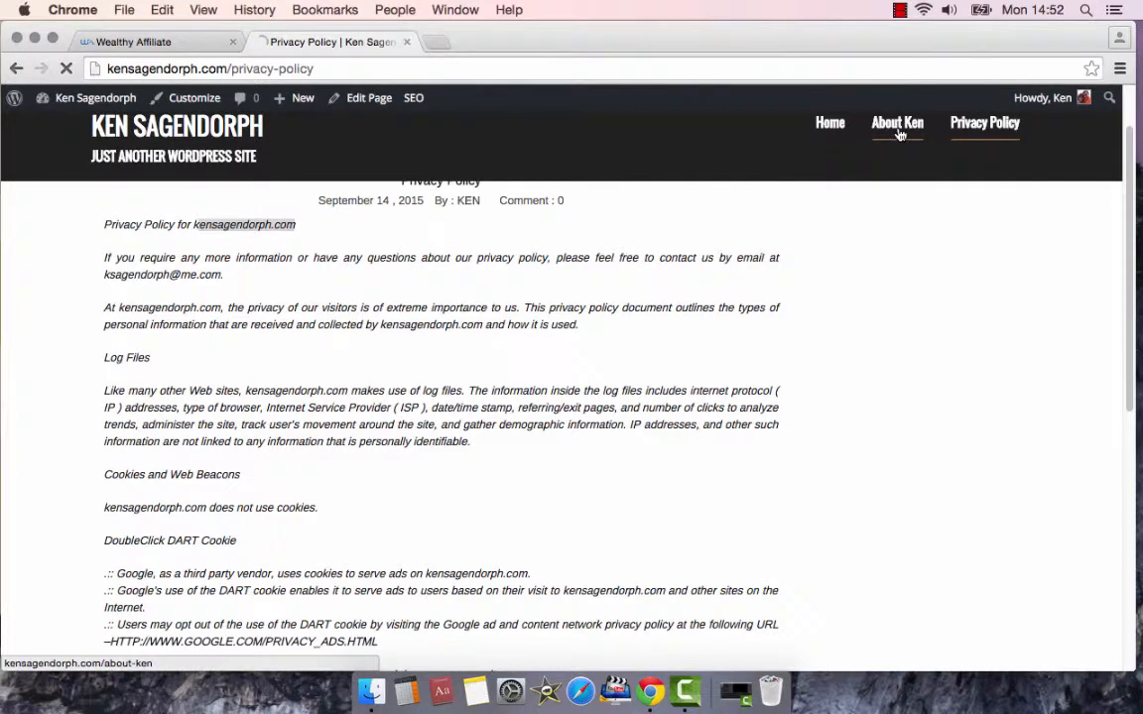
click(897, 123)
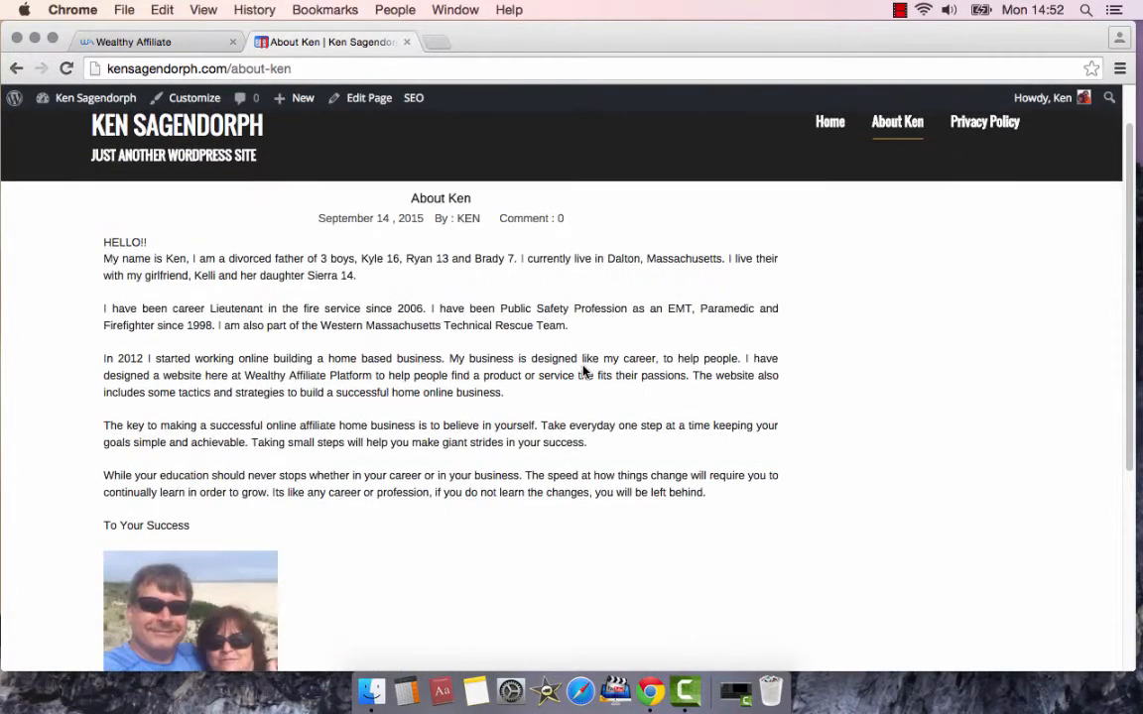
mouse_move(467, 357)
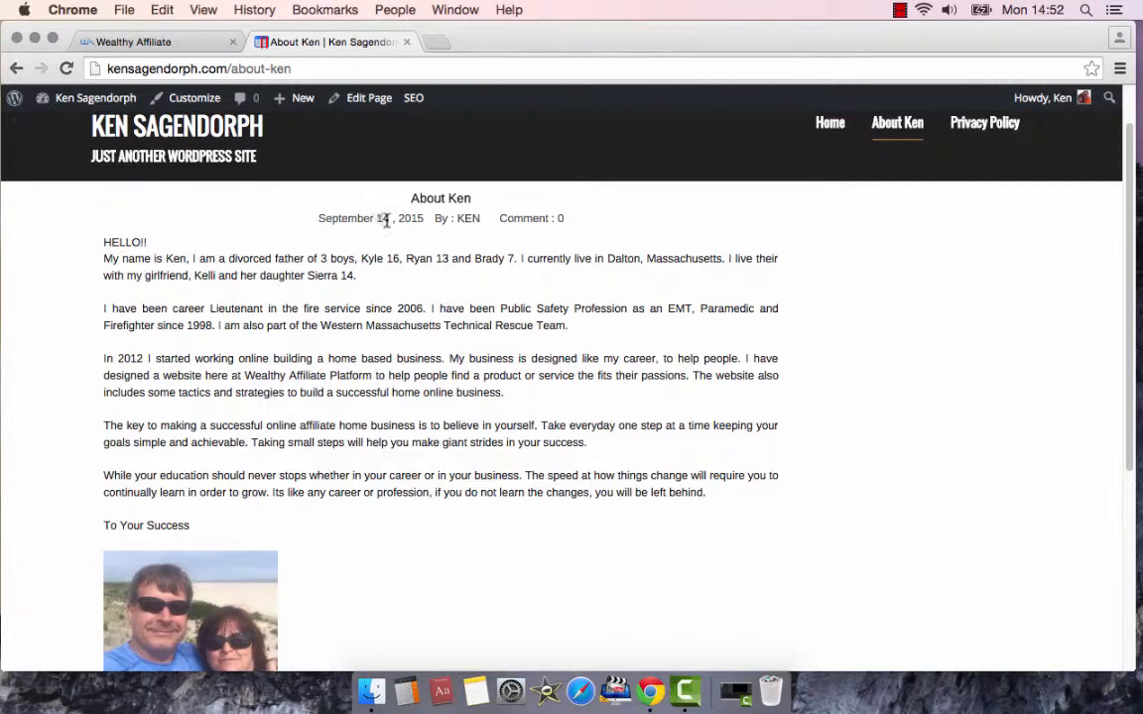
mouse_move(586, 347)
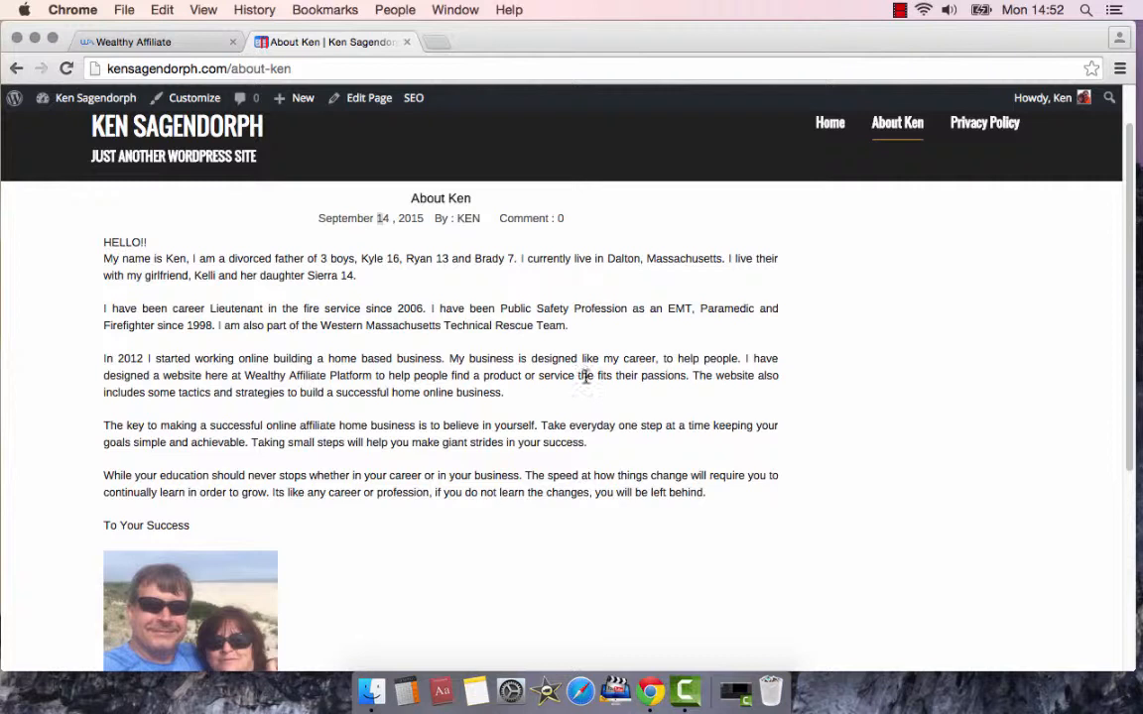
mouse_move(679, 353)
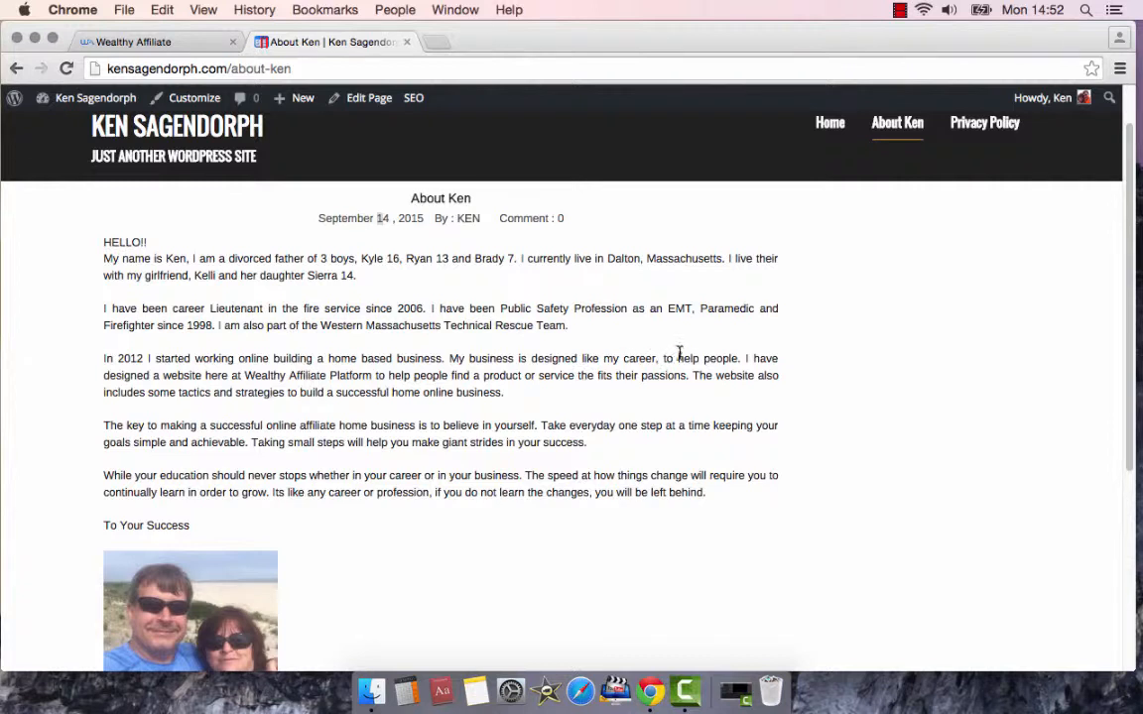
mouse_move(722, 375)
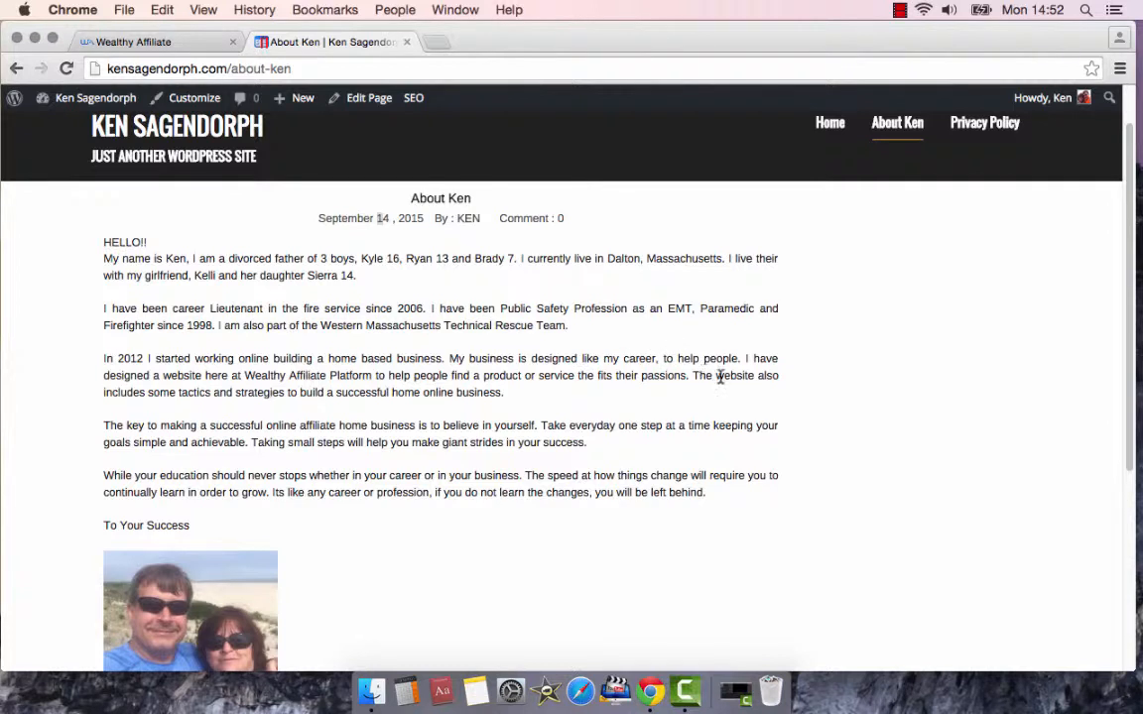
mouse_move(715, 357)
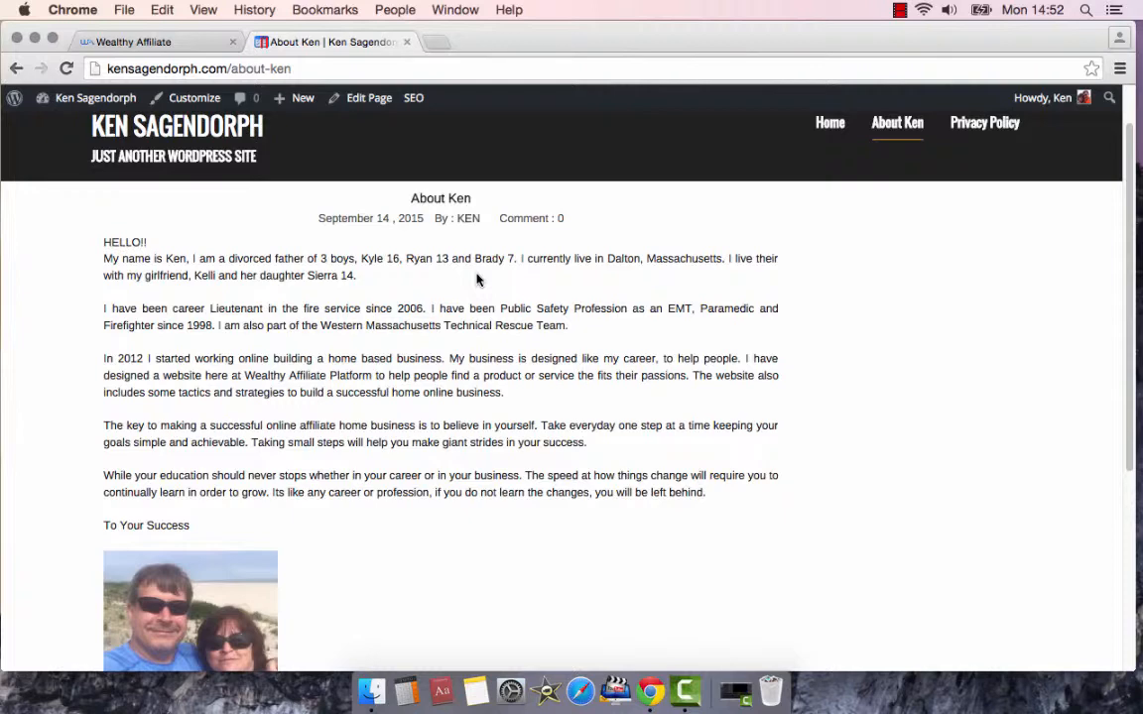
scroll(down, 3)
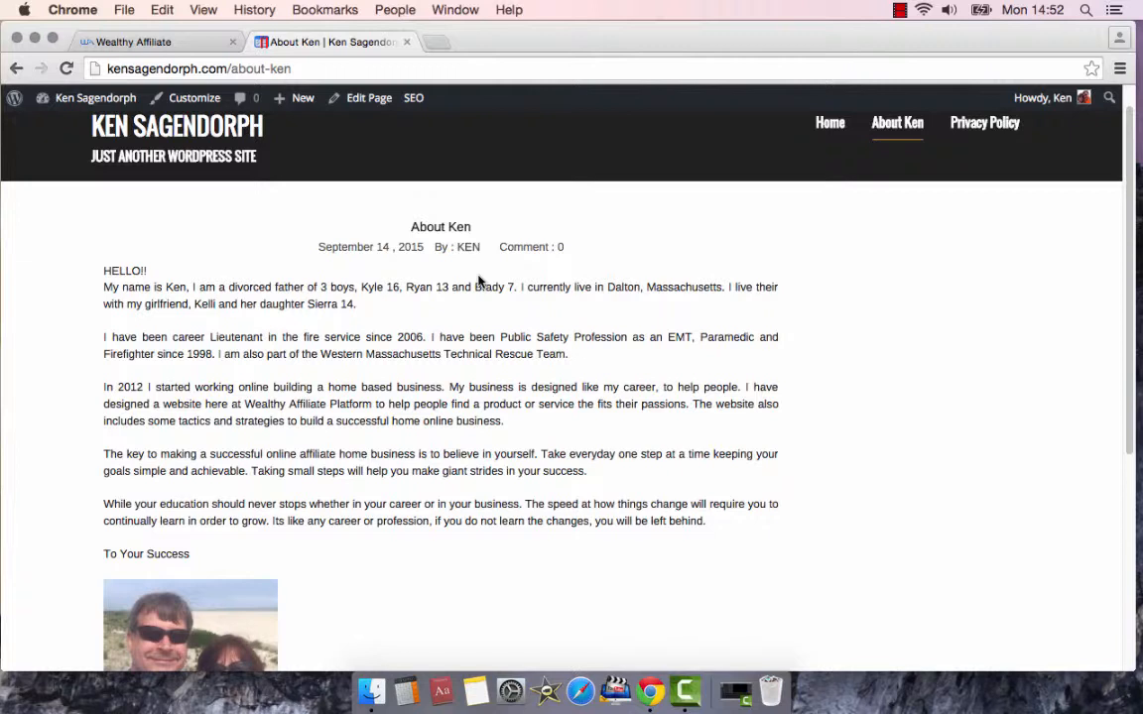
mouse_move(488, 266)
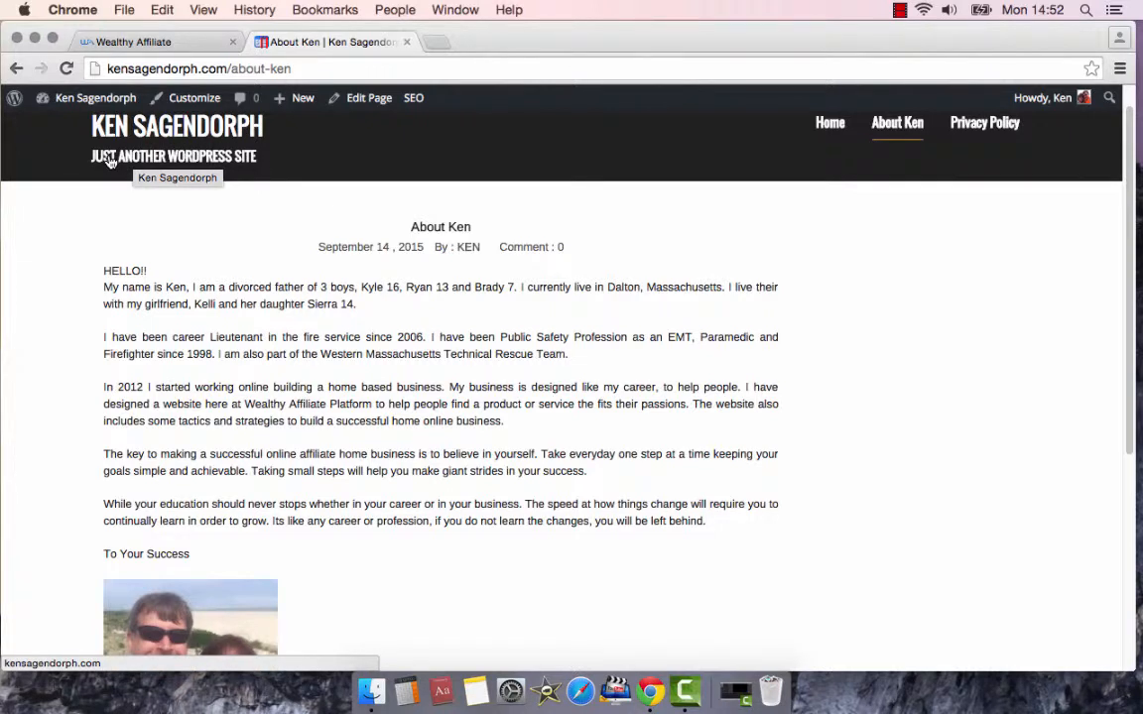
mouse_move(108, 167)
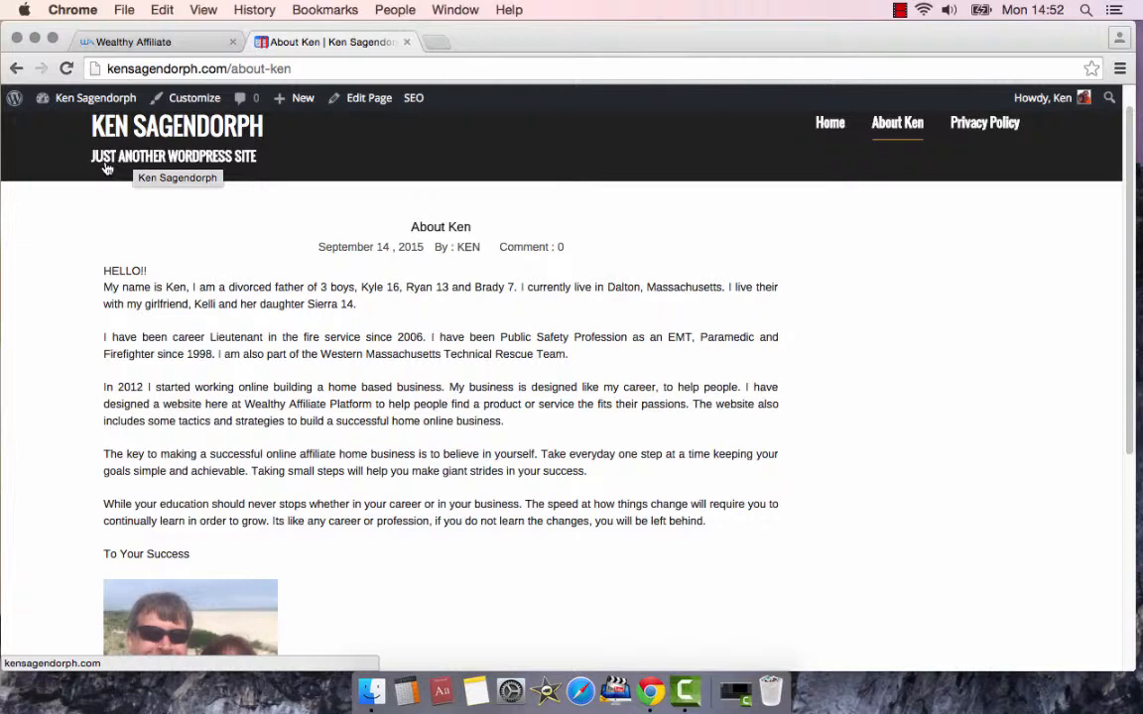
mouse_move(242, 166)
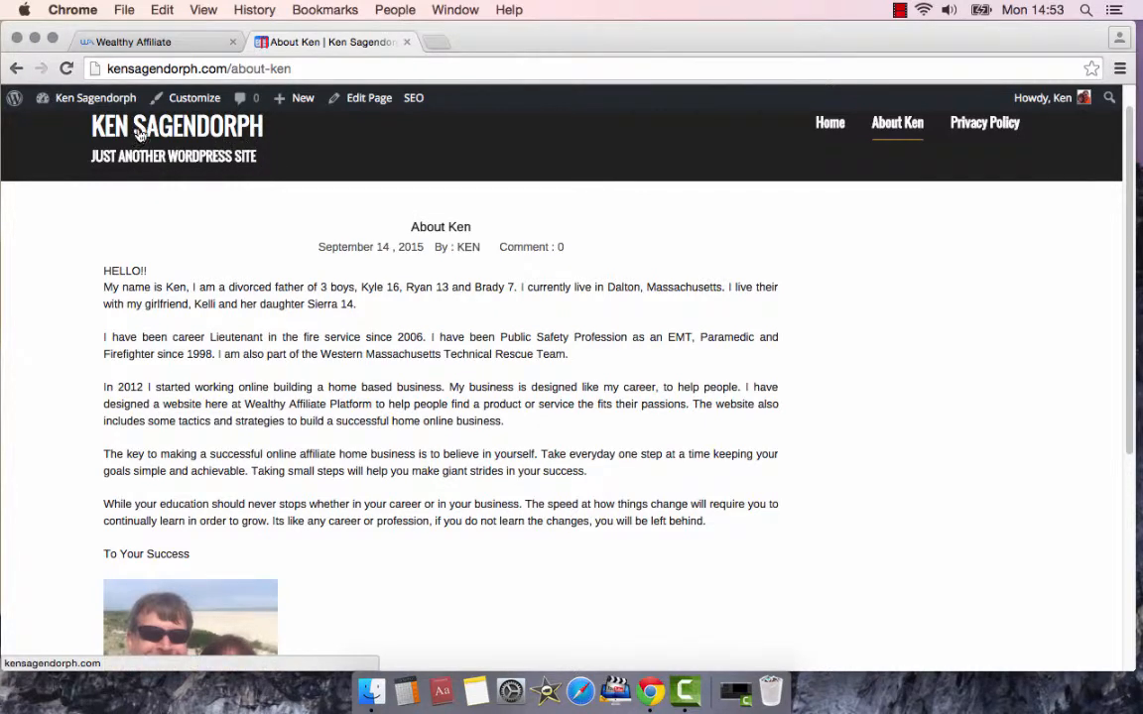
mouse_move(389, 195)
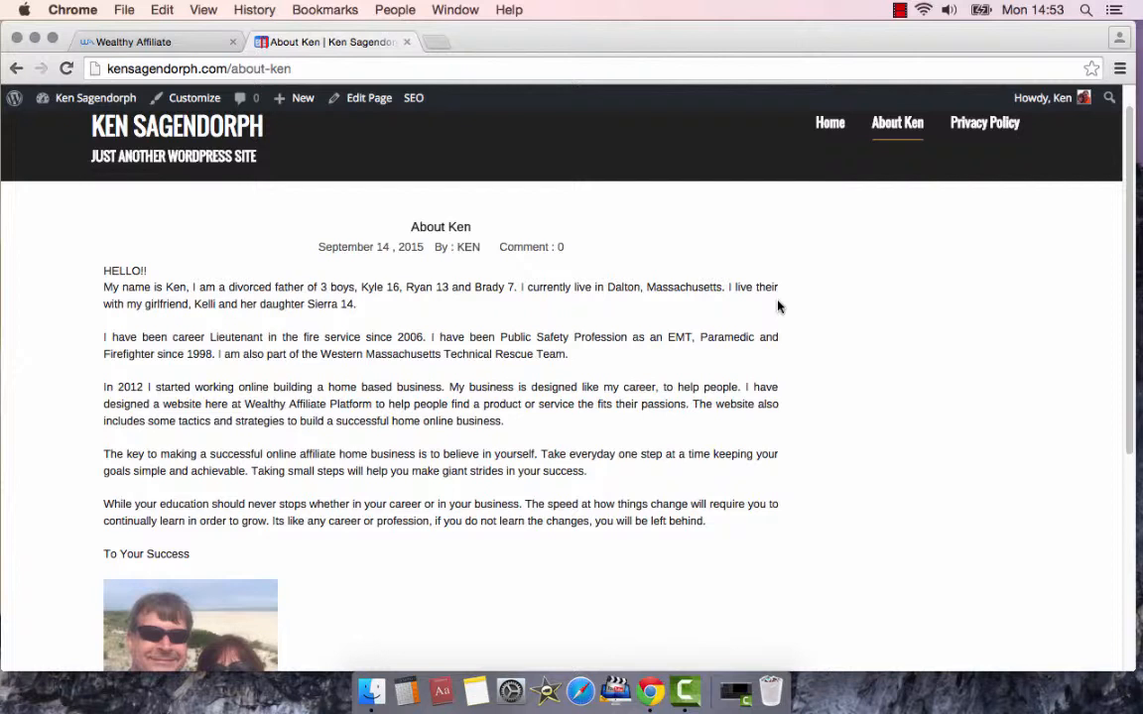
mouse_move(766, 317)
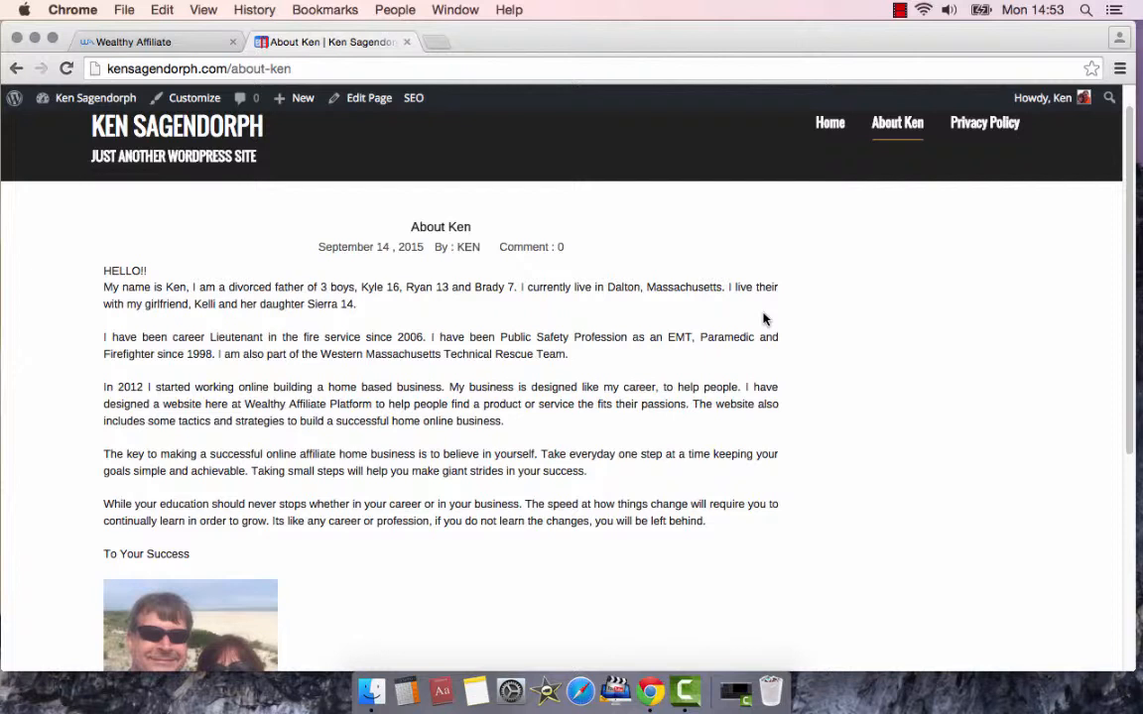
mouse_move(764, 321)
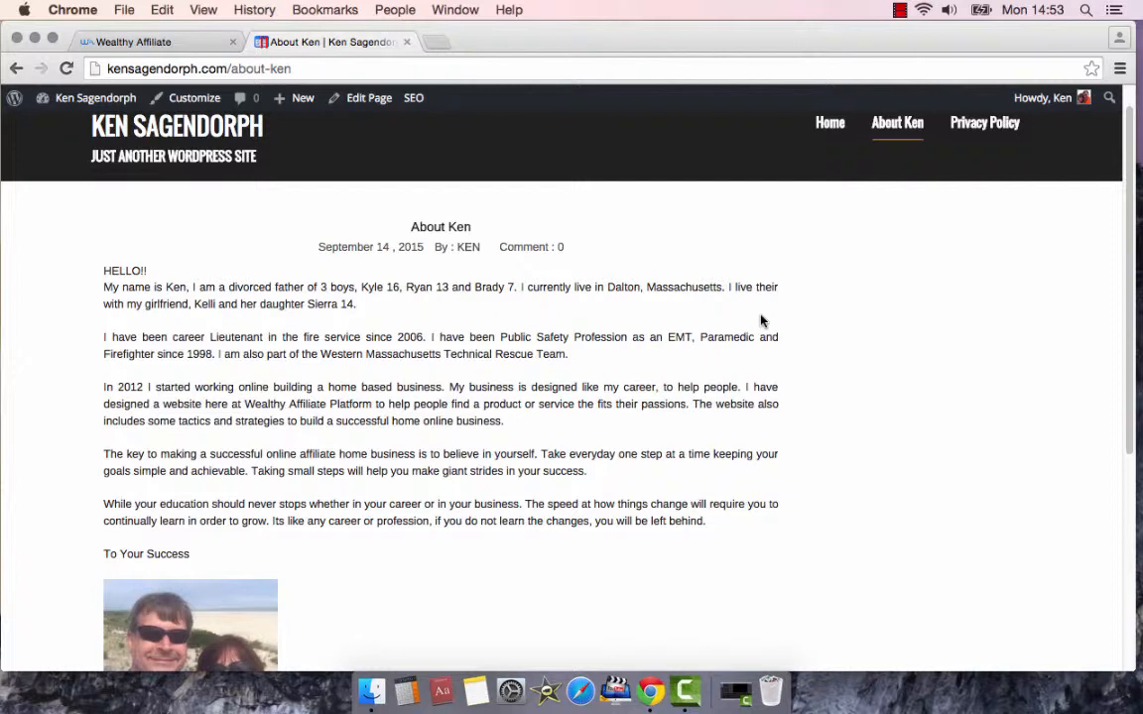
mouse_move(760, 318)
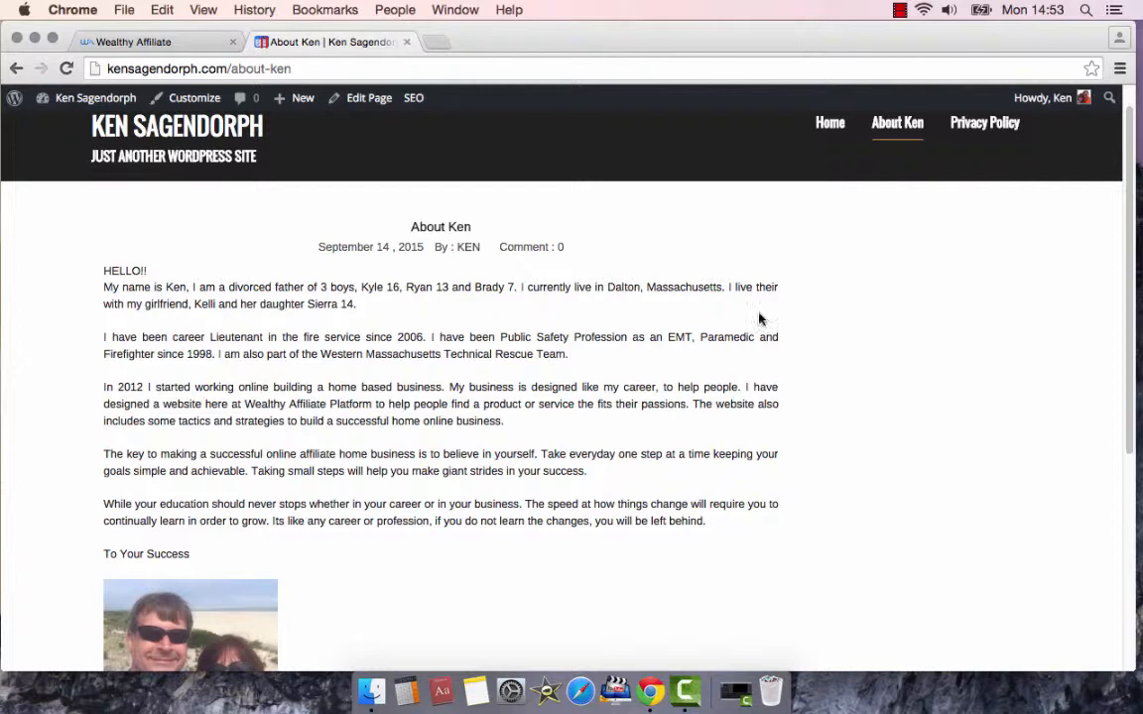
mouse_move(801, 357)
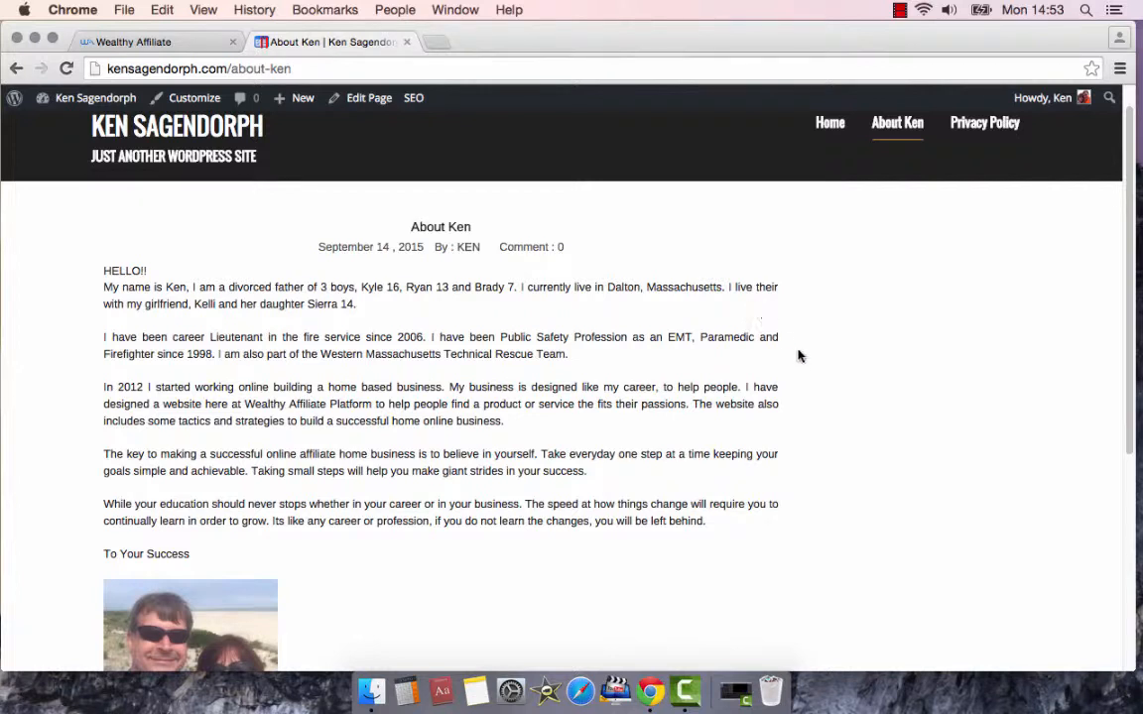
mouse_move(643, 322)
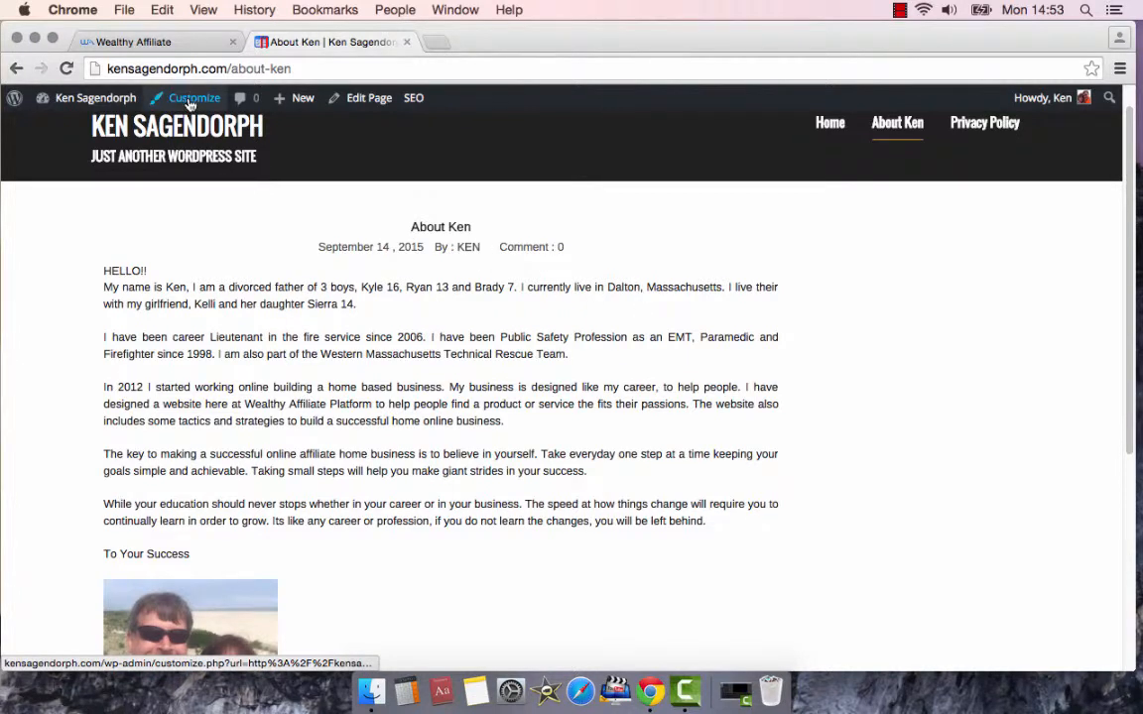
mouse_move(135, 163)
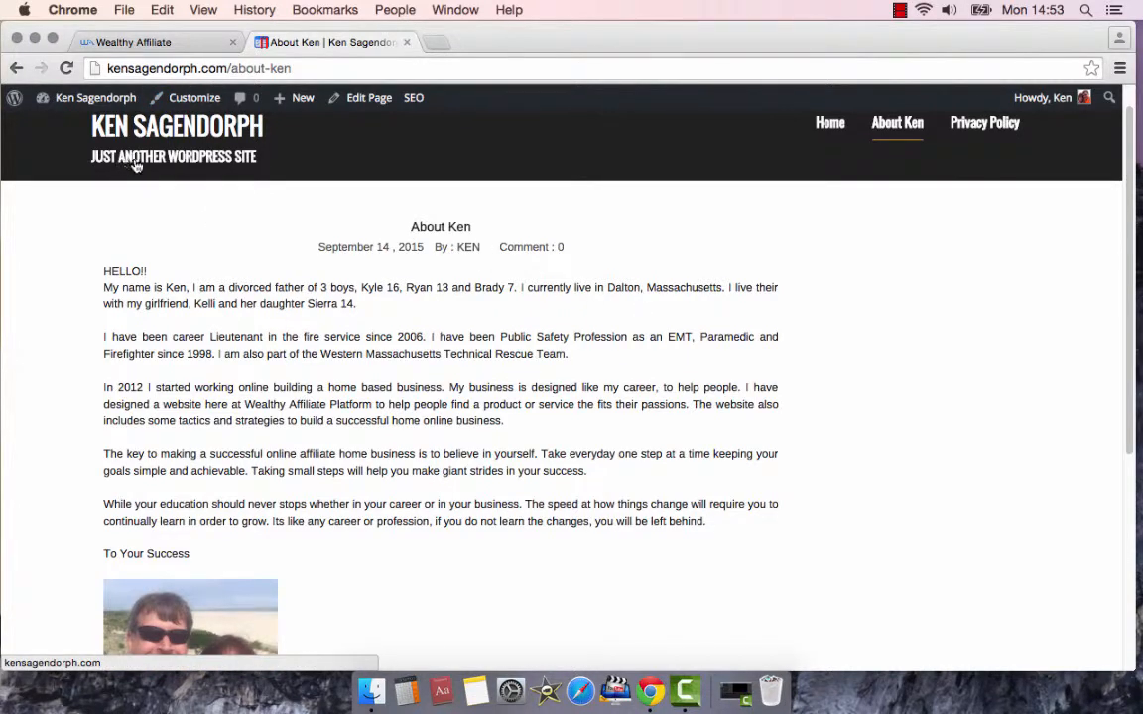
mouse_move(196, 165)
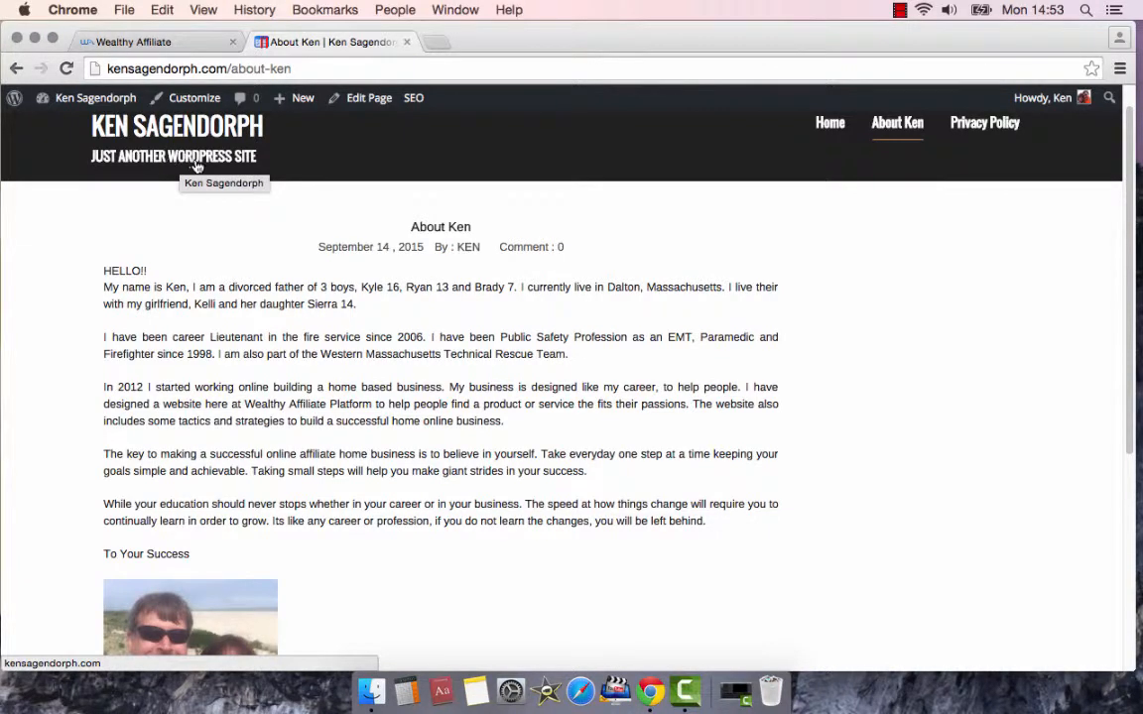
mouse_move(96, 99)
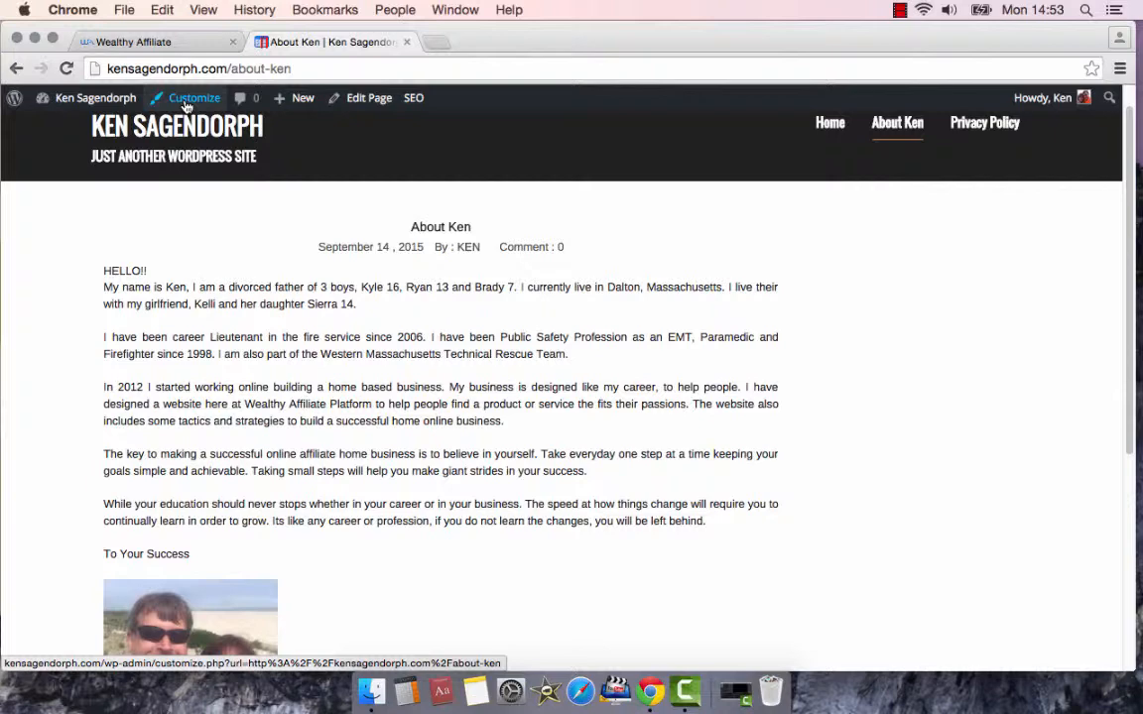
- Launch the Customizer from the admin toolbar on the About Ken page
click(195, 98)
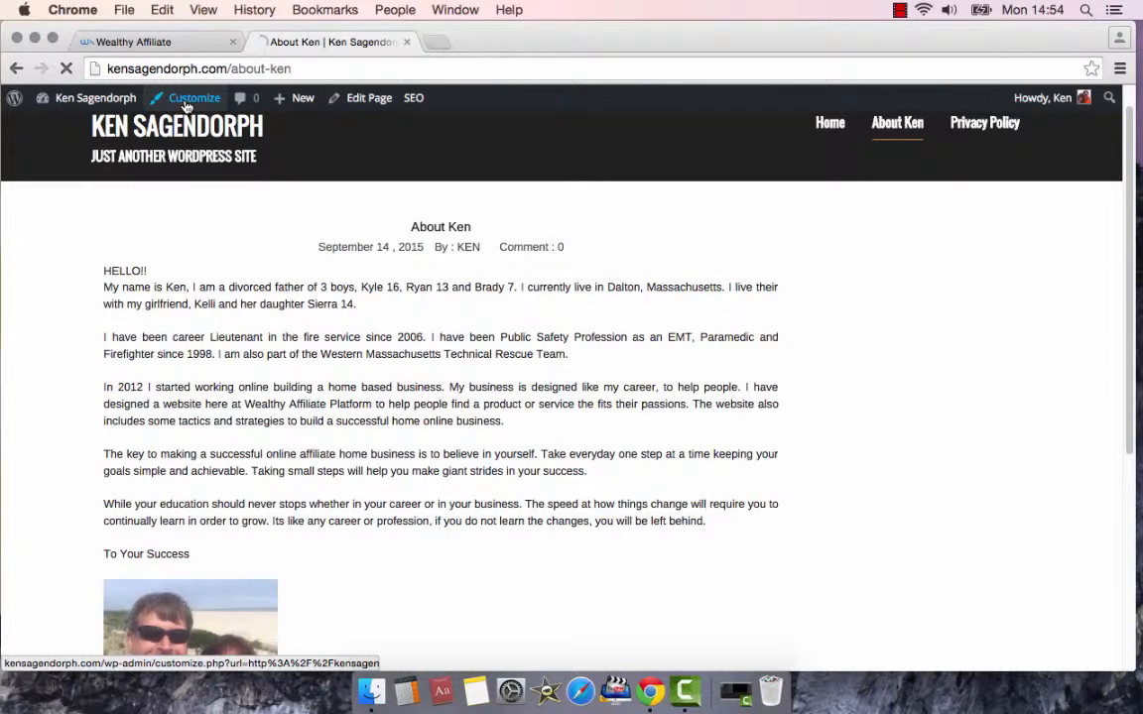
- Load the Customizer with its sections beside a live preview of the About Ken page
click(195, 97)
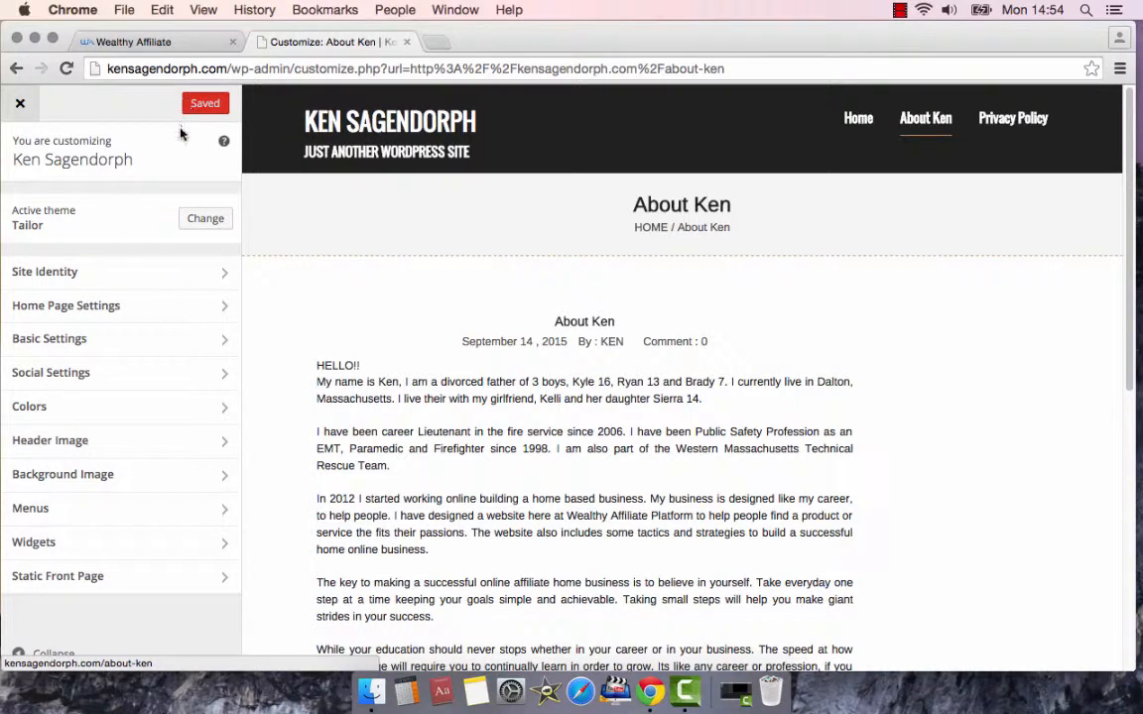
mouse_move(168, 277)
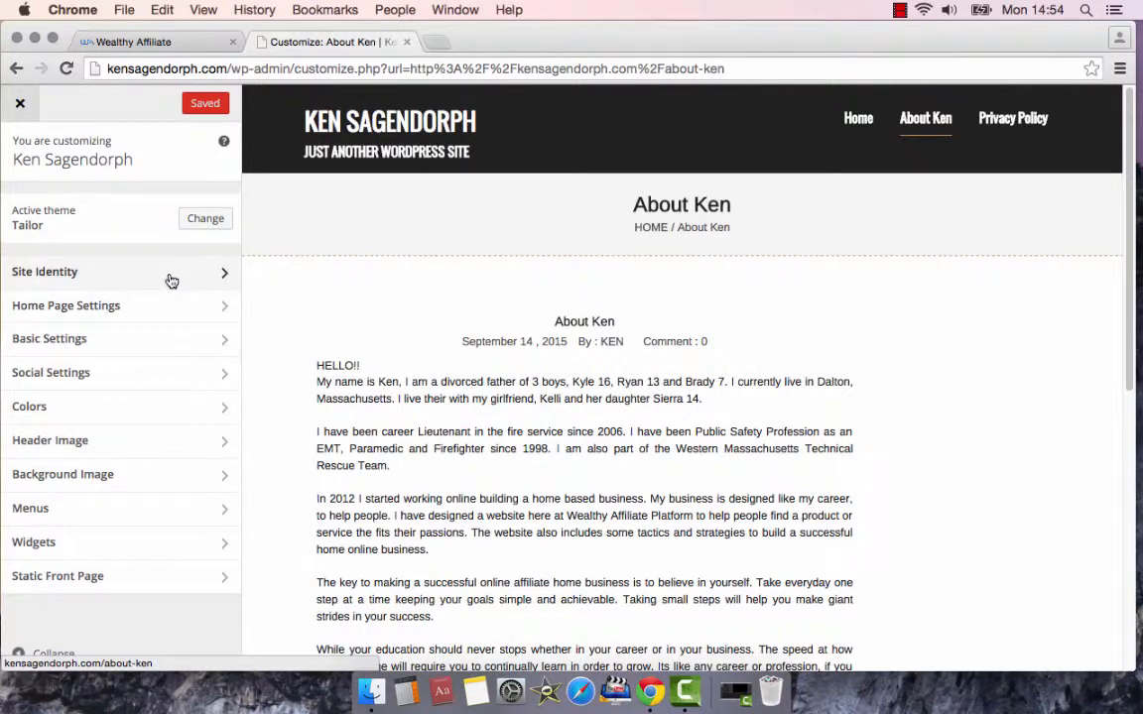
mouse_move(99, 385)
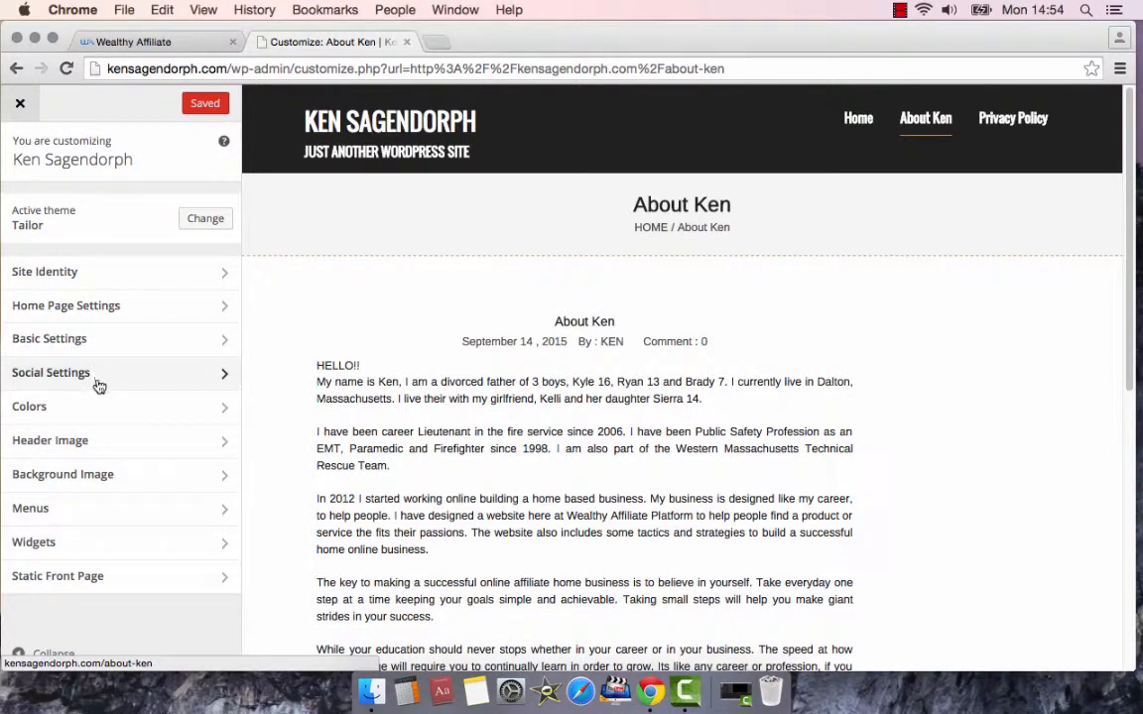
mouse_move(108, 410)
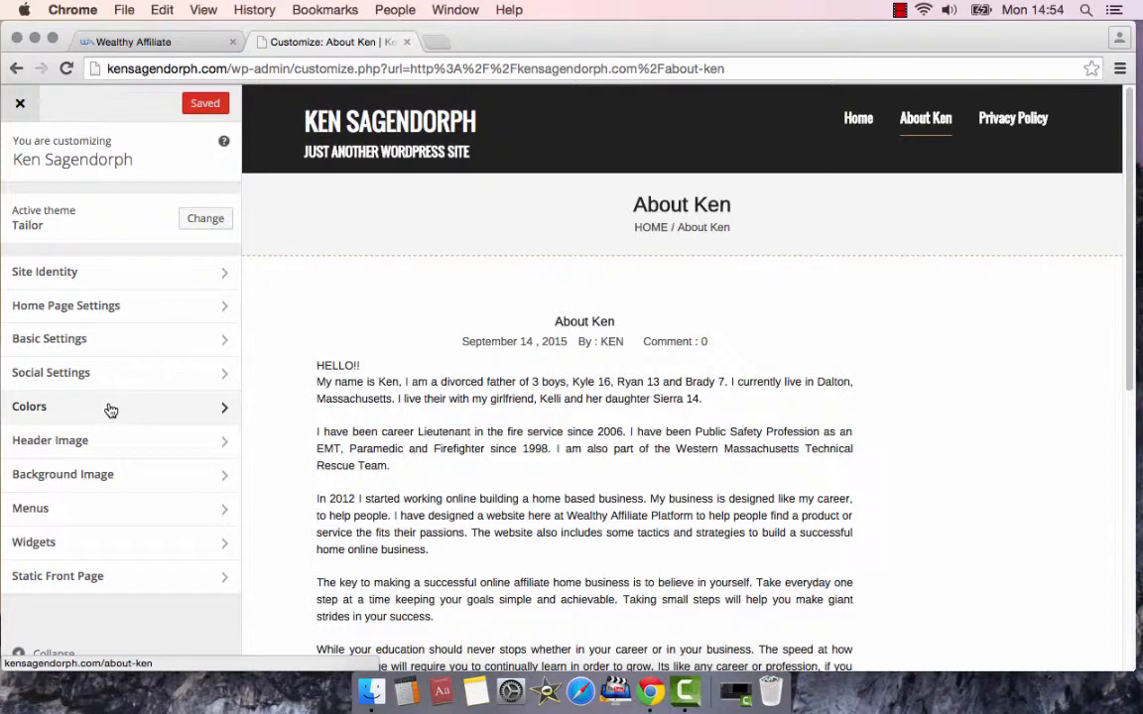
mouse_move(112, 449)
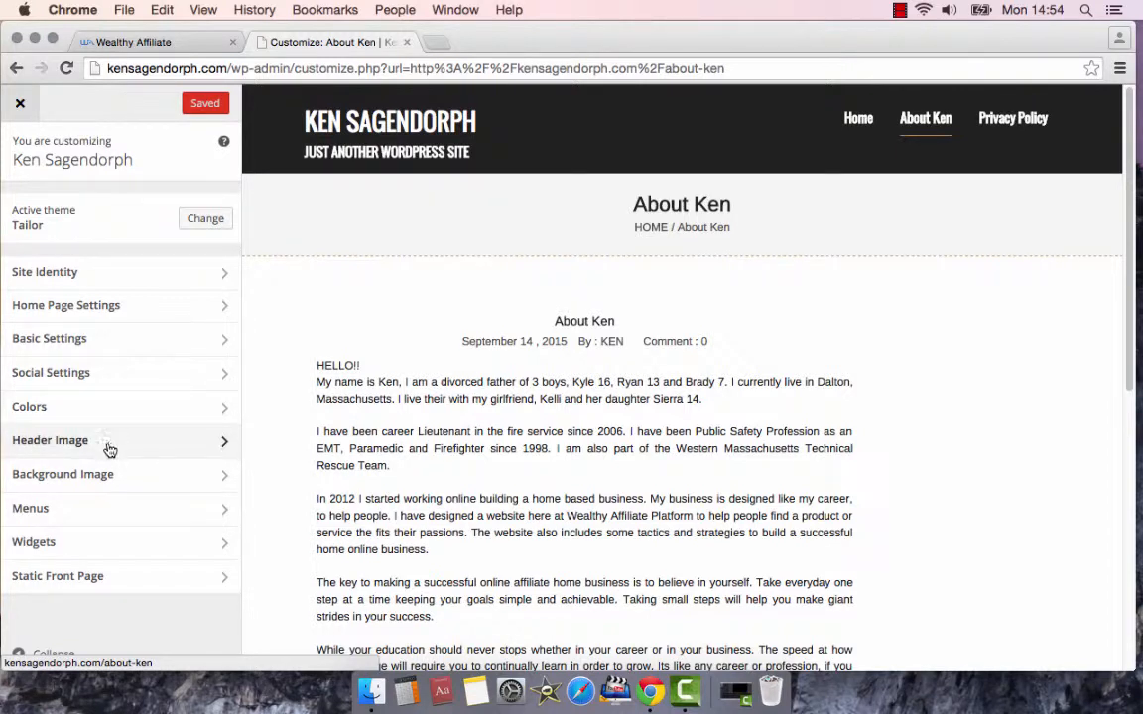
mouse_move(143, 482)
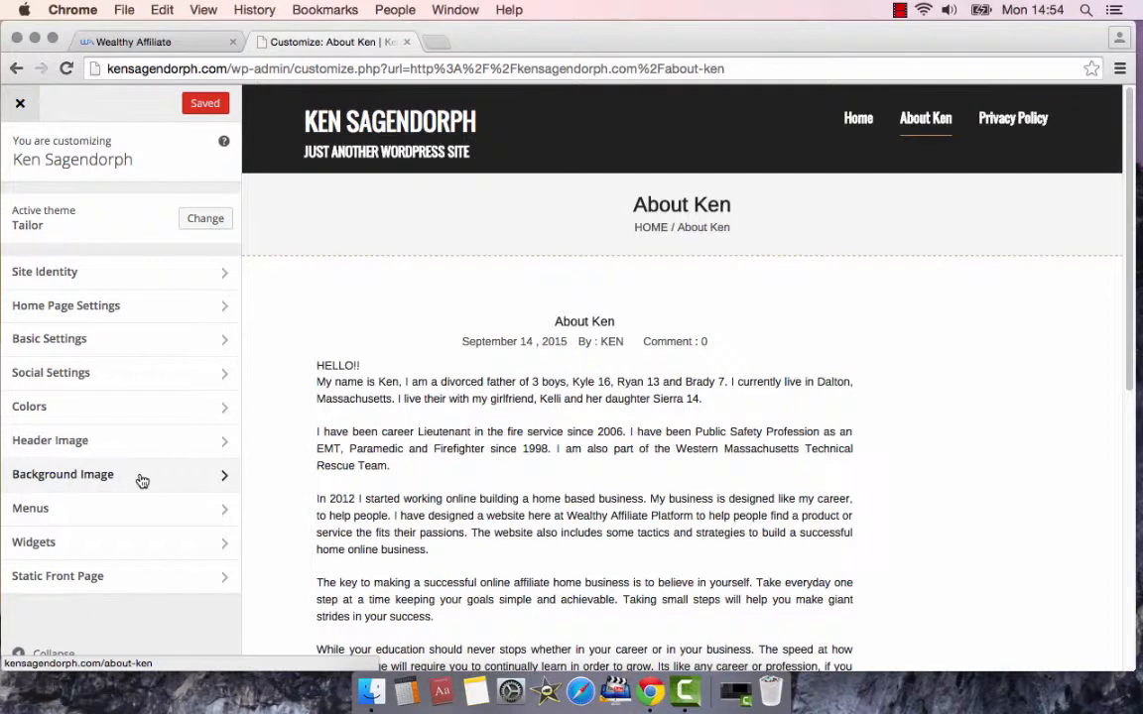
mouse_move(175, 576)
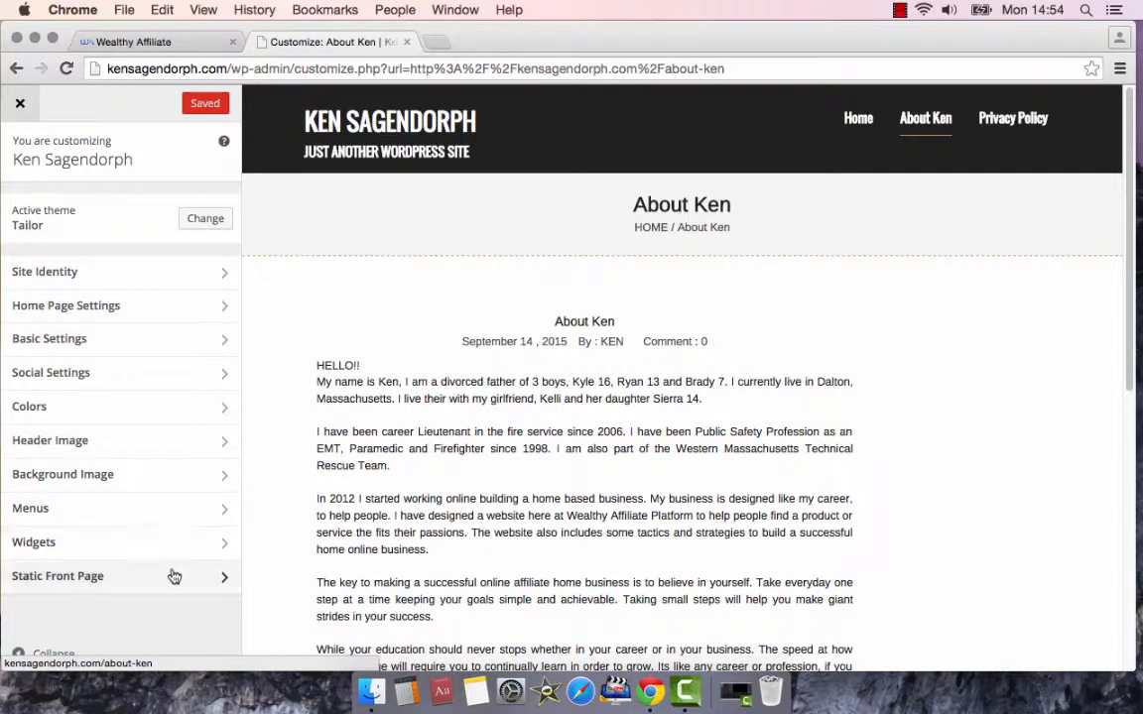
mouse_move(179, 474)
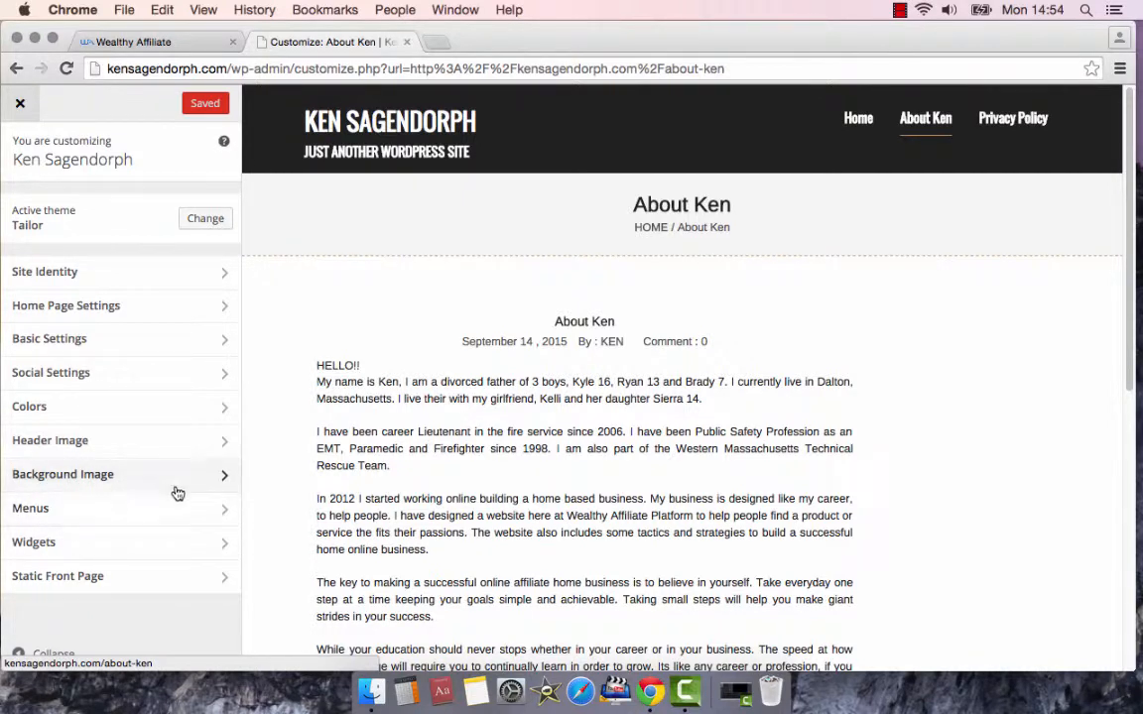
mouse_move(155, 448)
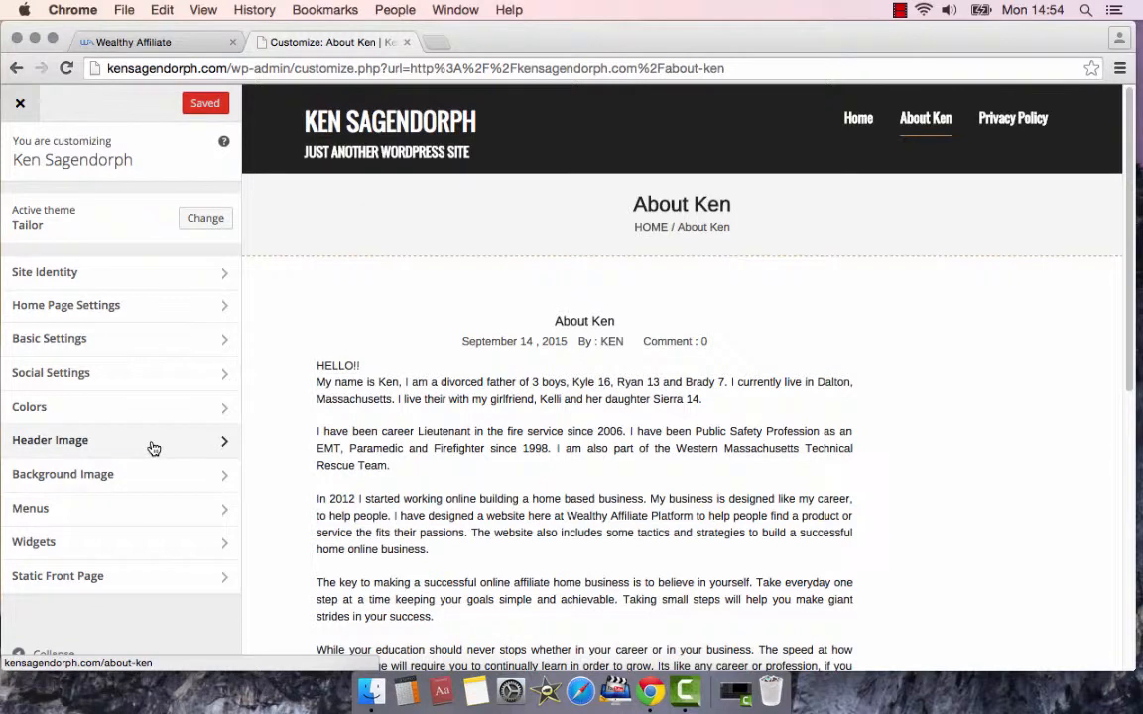
mouse_move(285, 203)
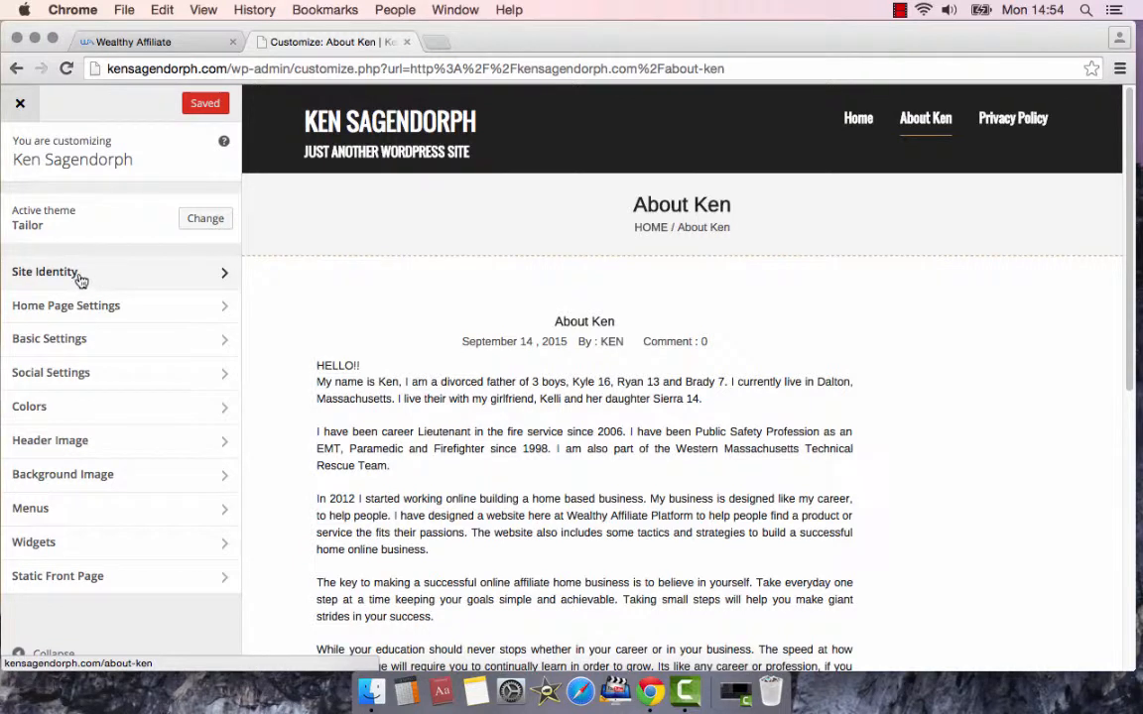
- In Site Identity, clear the old tagline so the Tagline field is blank
click(43, 270)
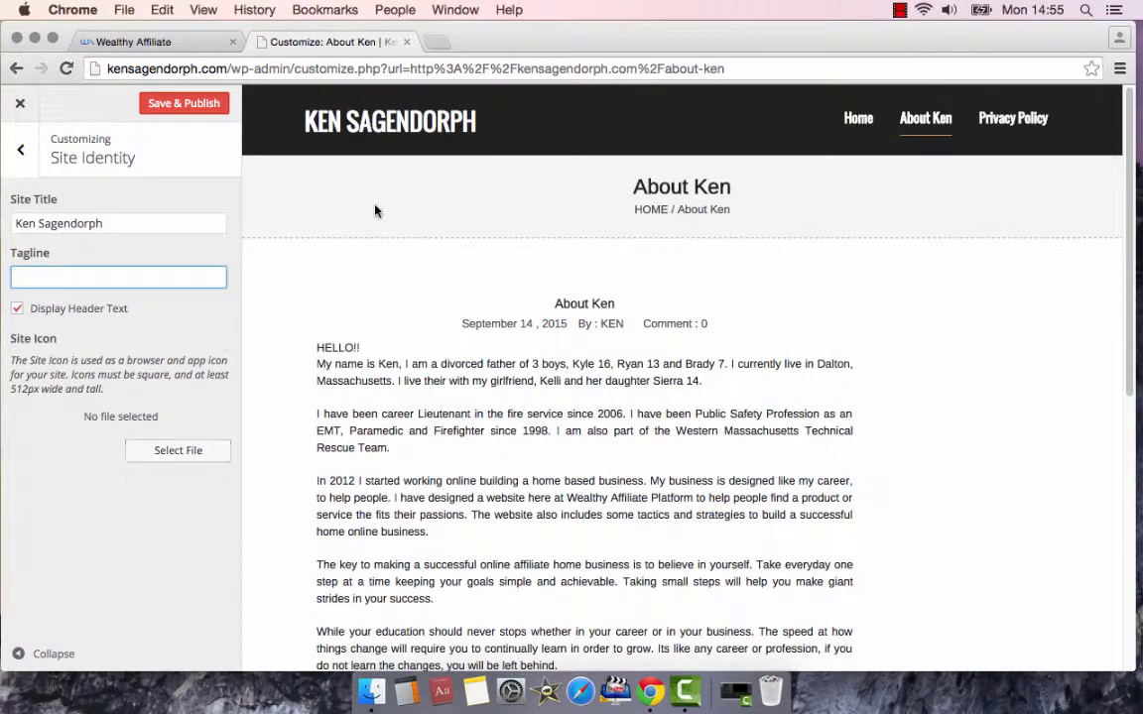
mouse_move(381, 151)
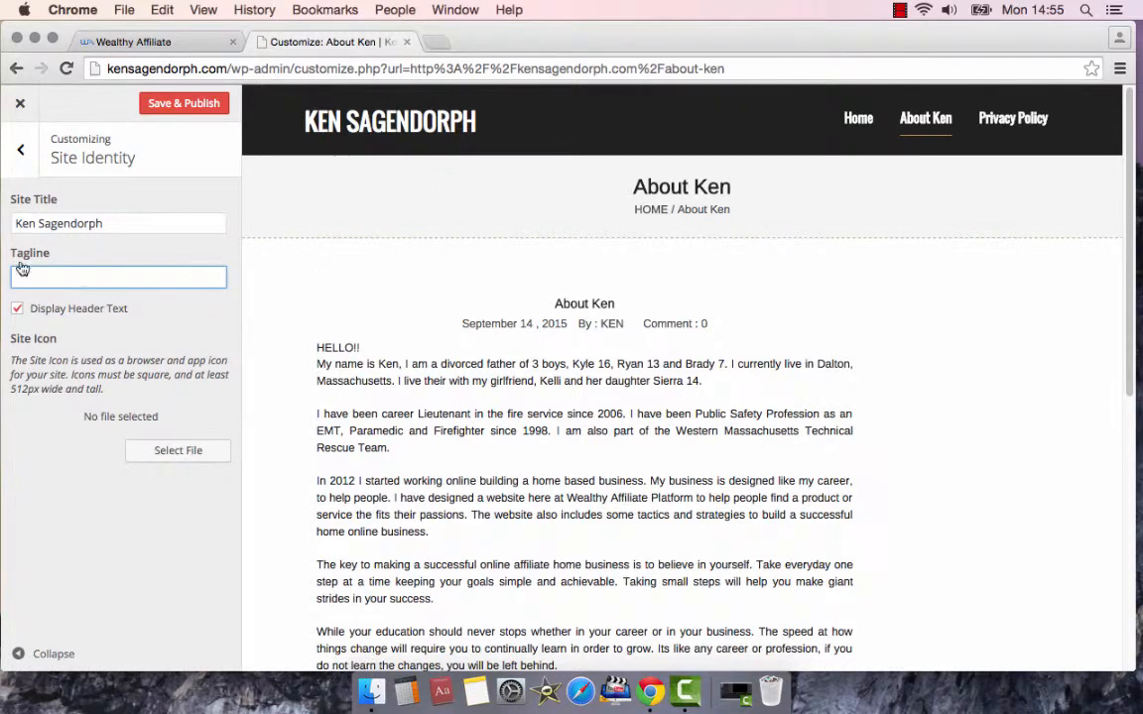
click(119, 275)
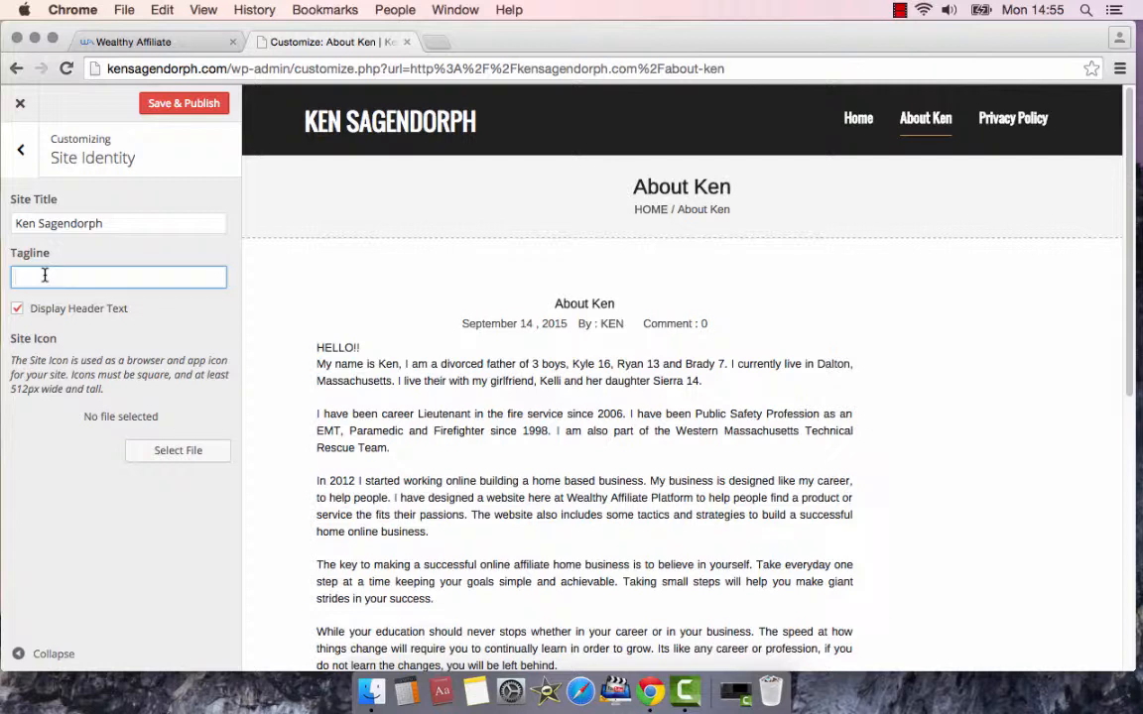
- Enter the new tagline wording 'Home Business Affiliate & Promoter' in the Tagline field
text(Home)
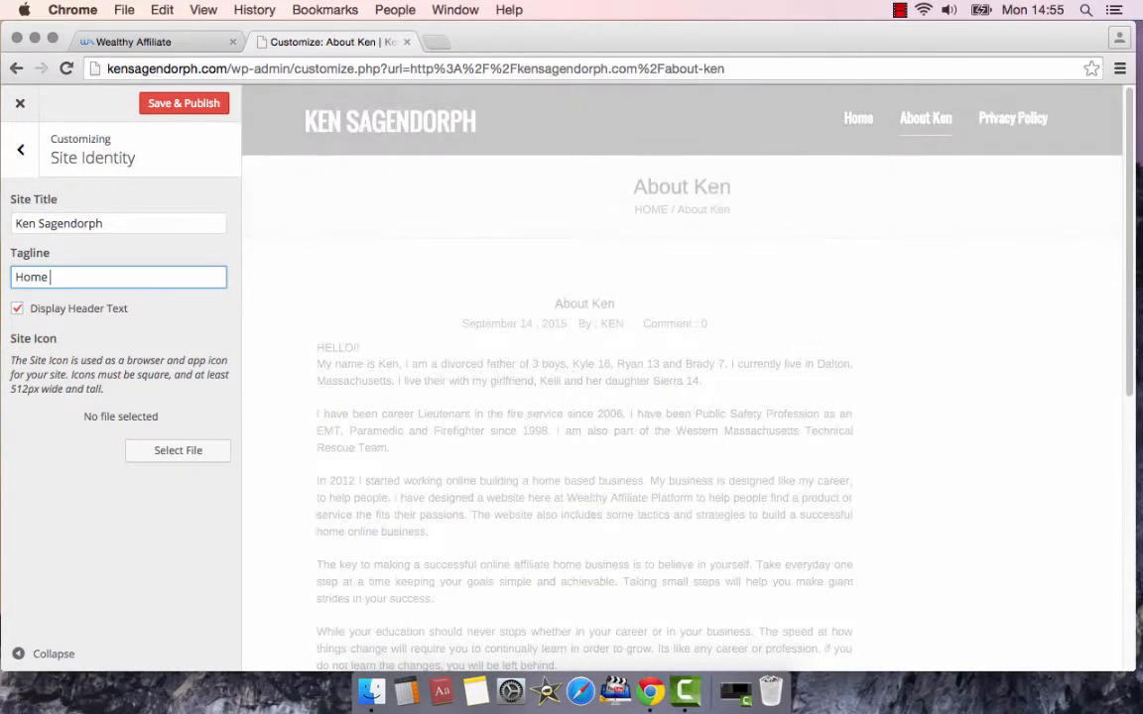
text(Business Affiliate /)
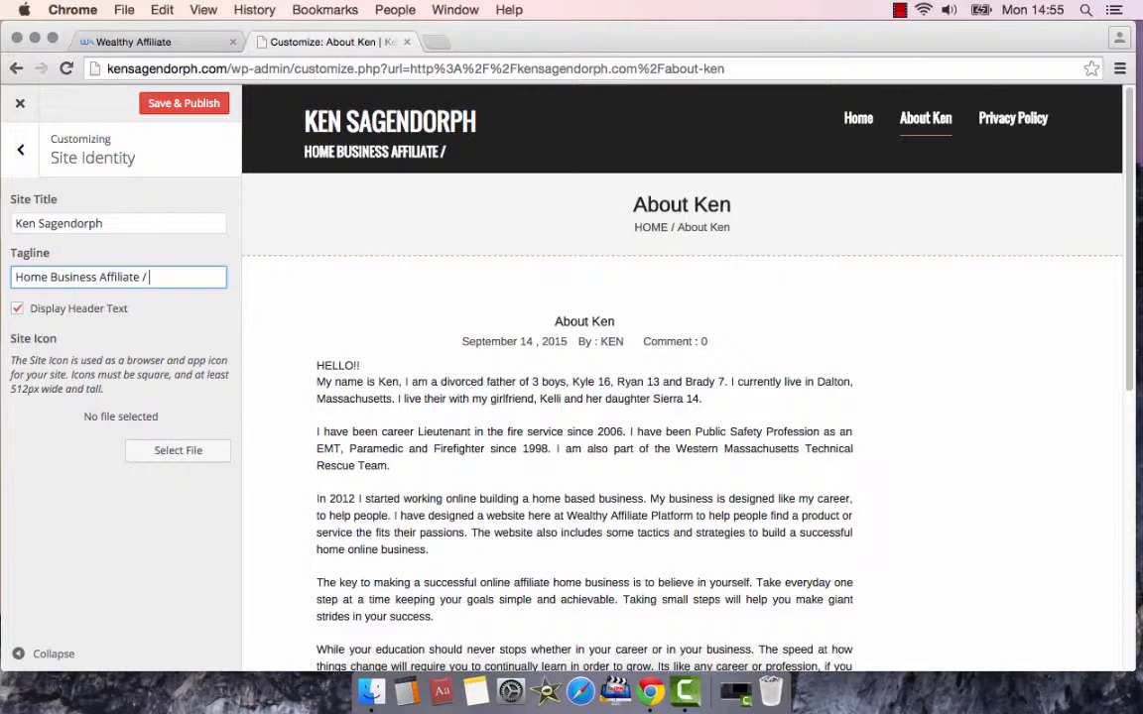
text(P)
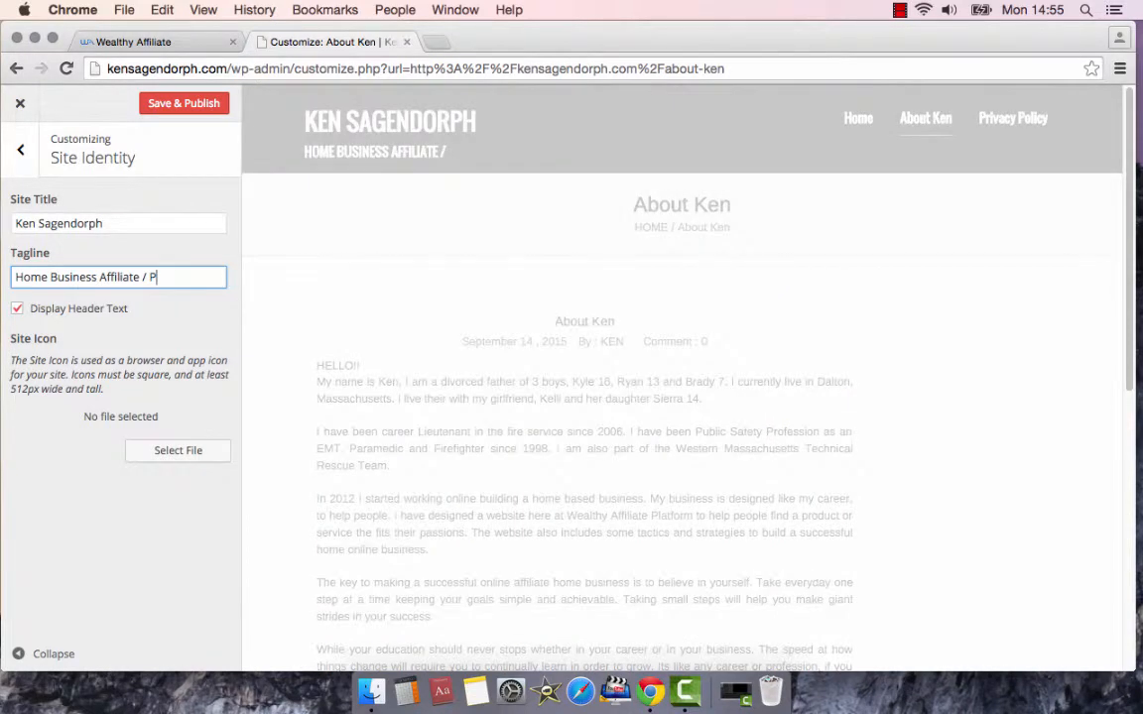
key(backspace)
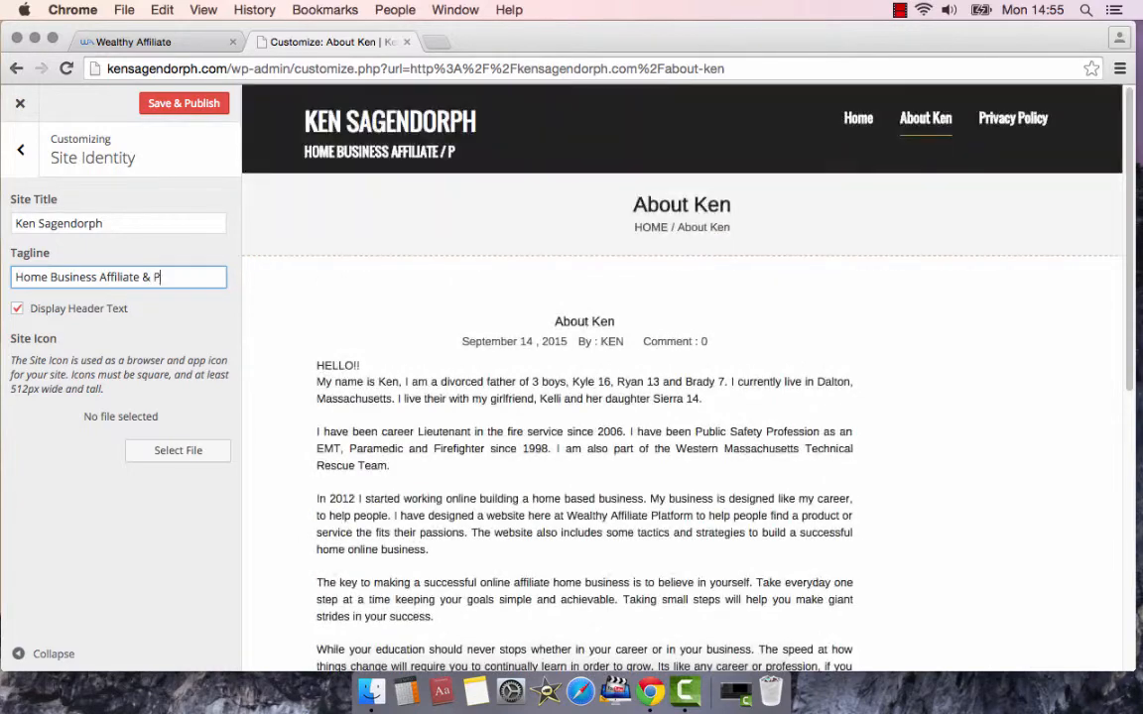
text(romoter)
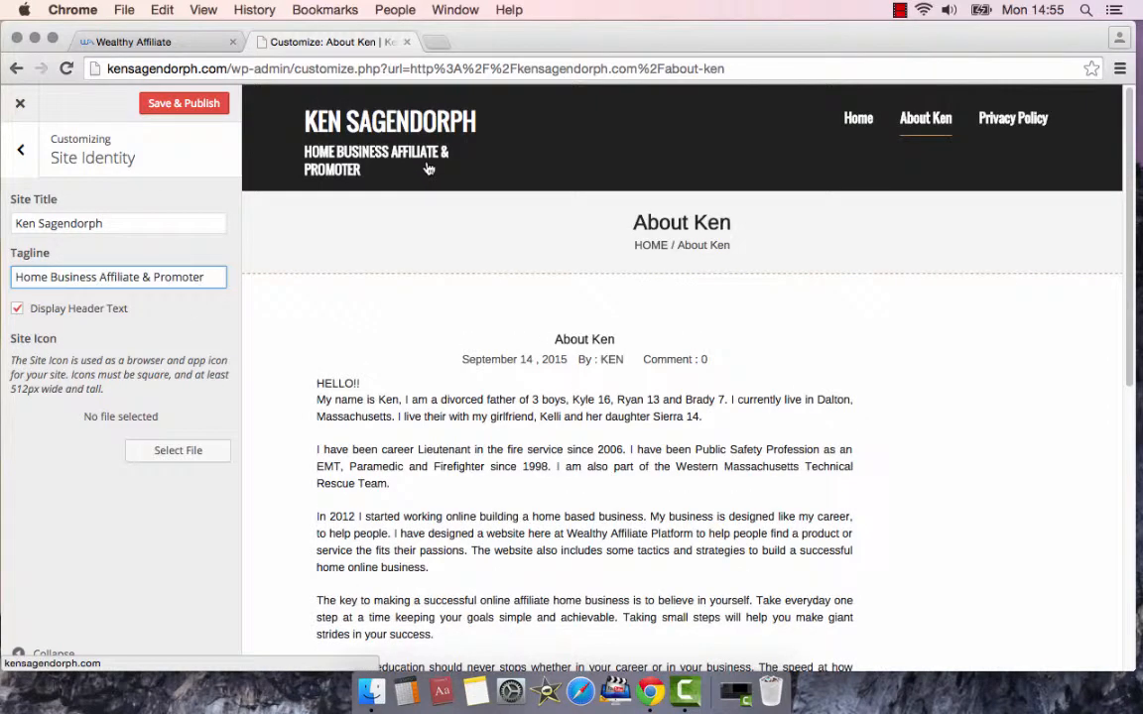
mouse_move(417, 175)
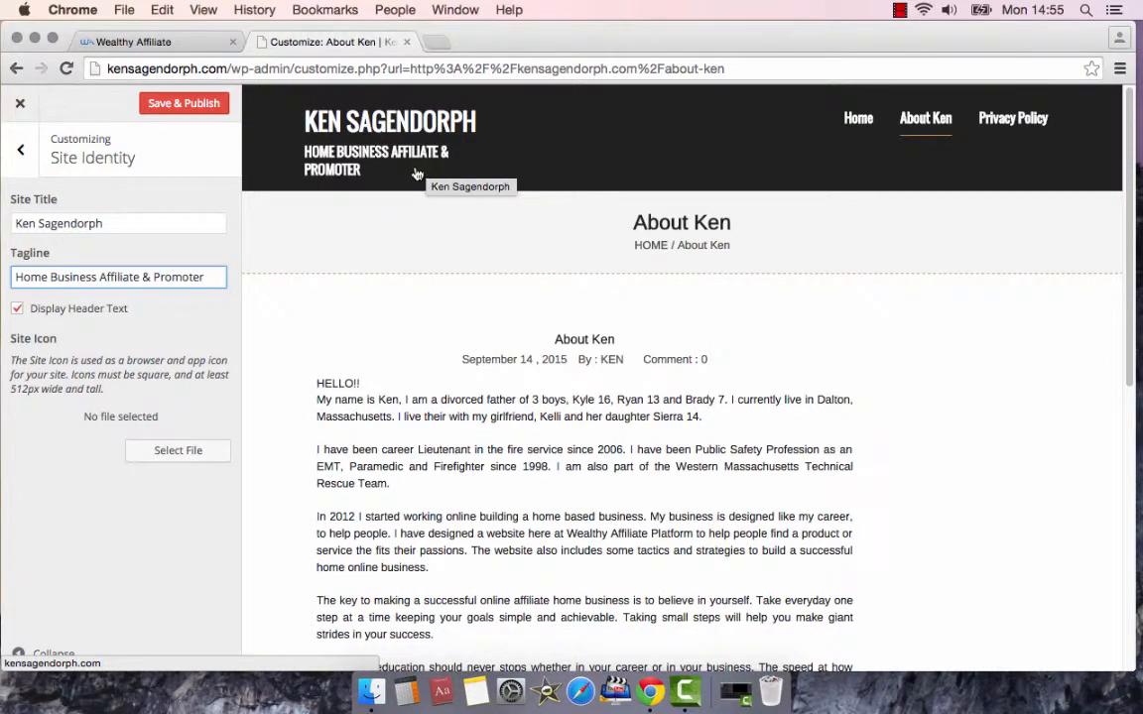
mouse_move(405, 143)
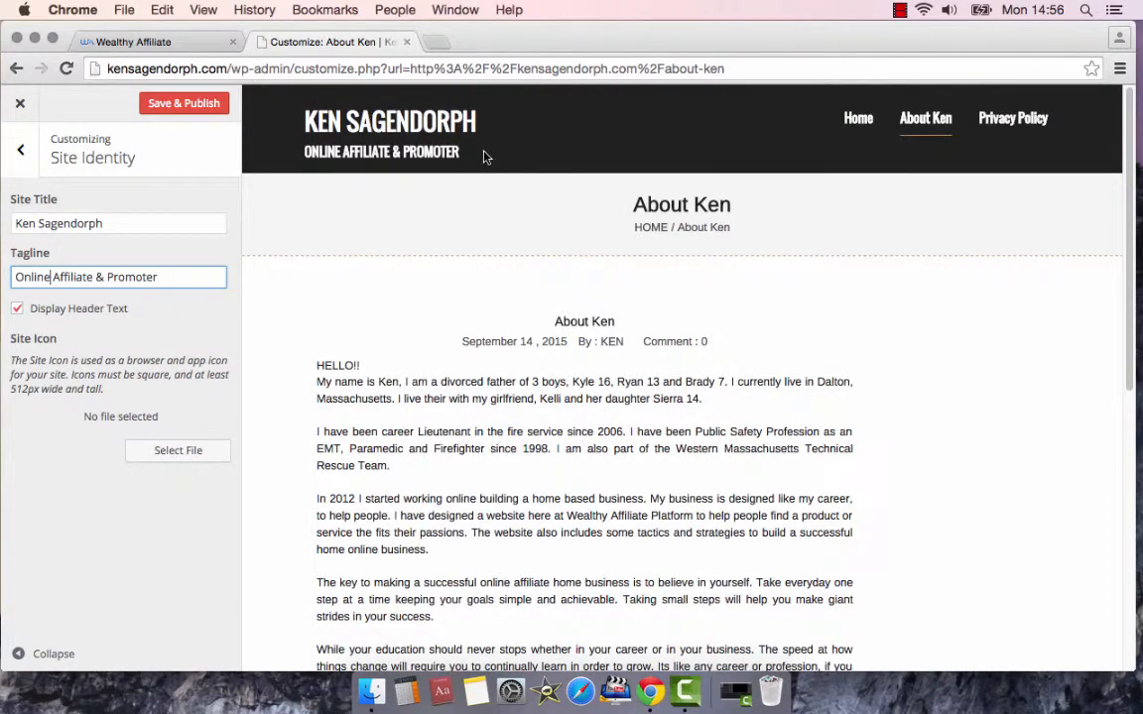
mouse_move(476, 155)
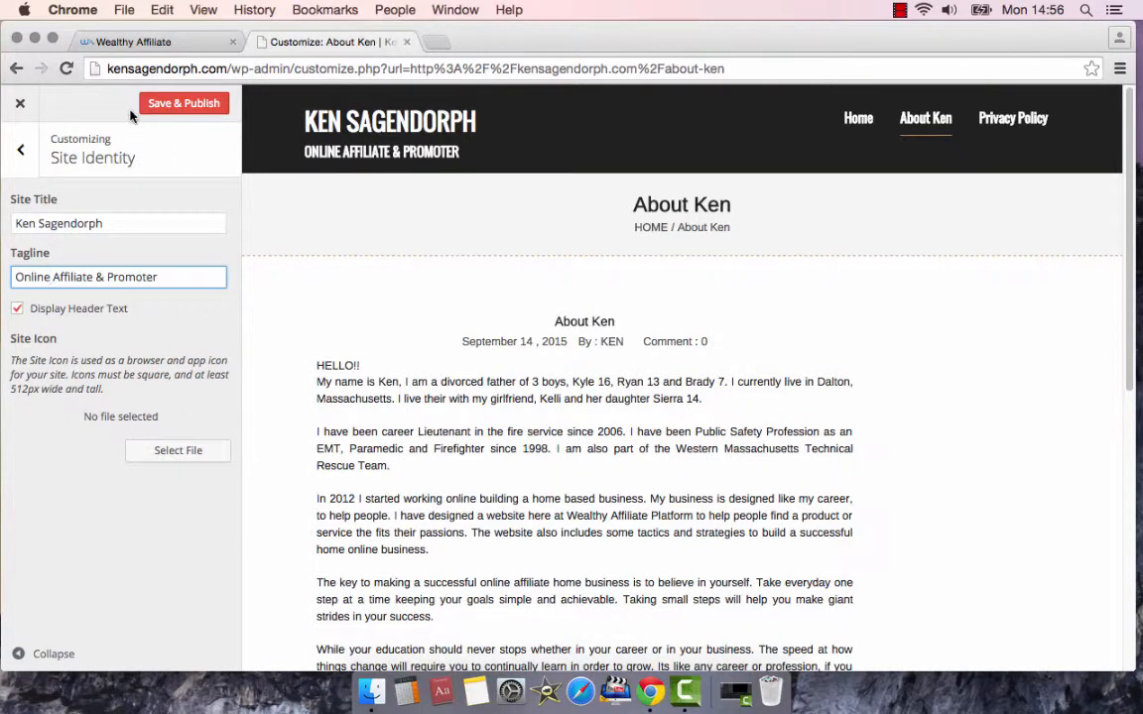
- Save & Publish the tagline and close the Customizer to see it on the live About Ken page
click(182, 103)
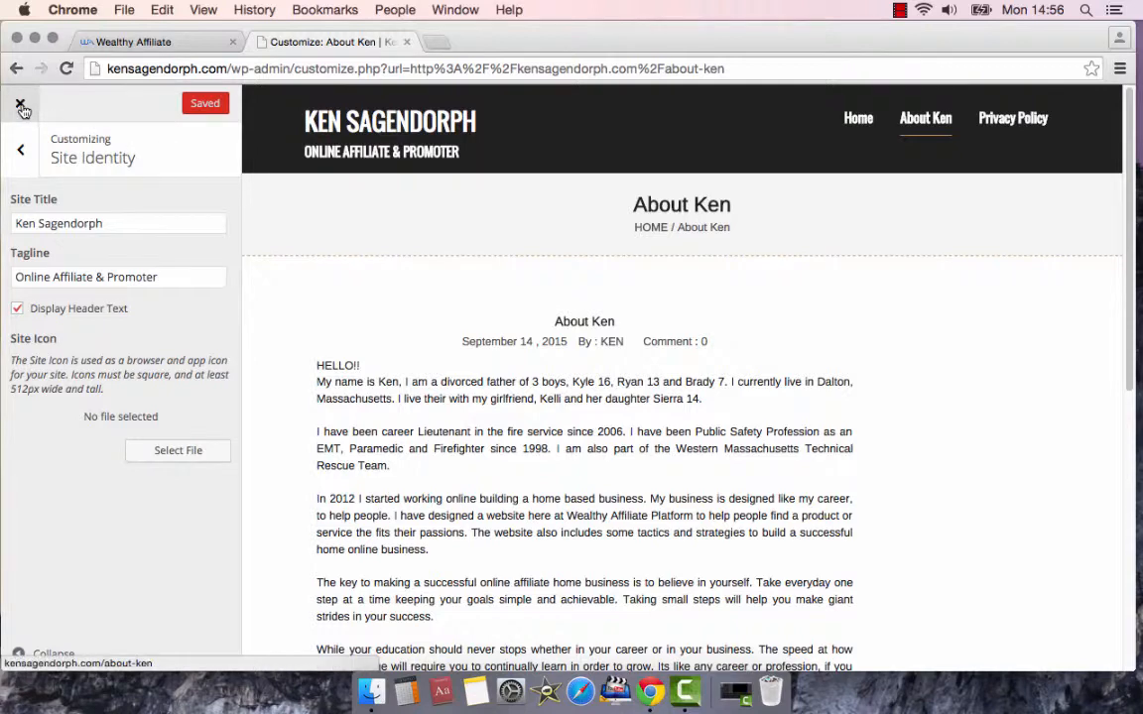
click(20, 103)
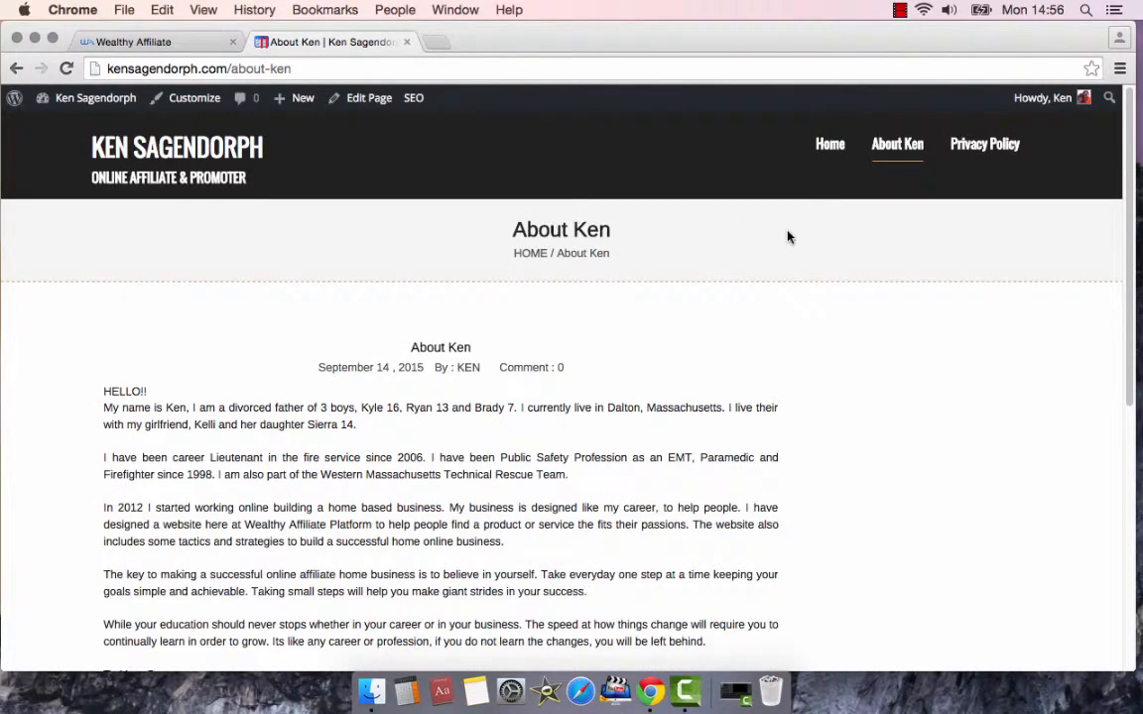
mouse_move(897, 143)
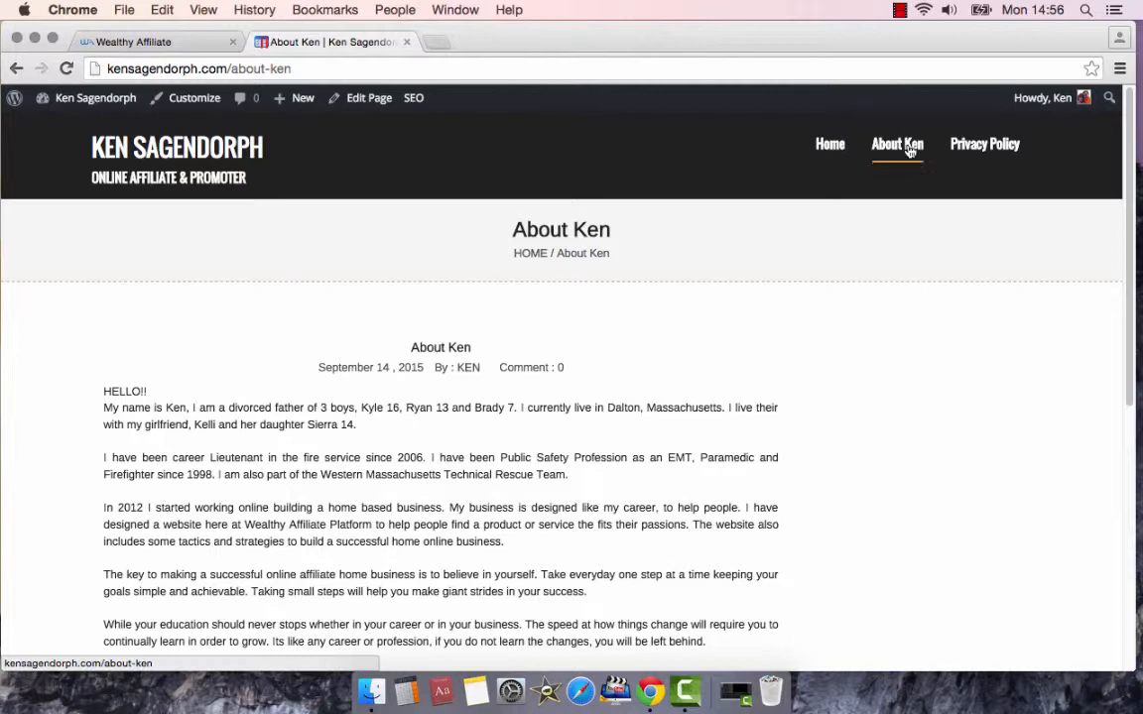
mouse_move(607, 266)
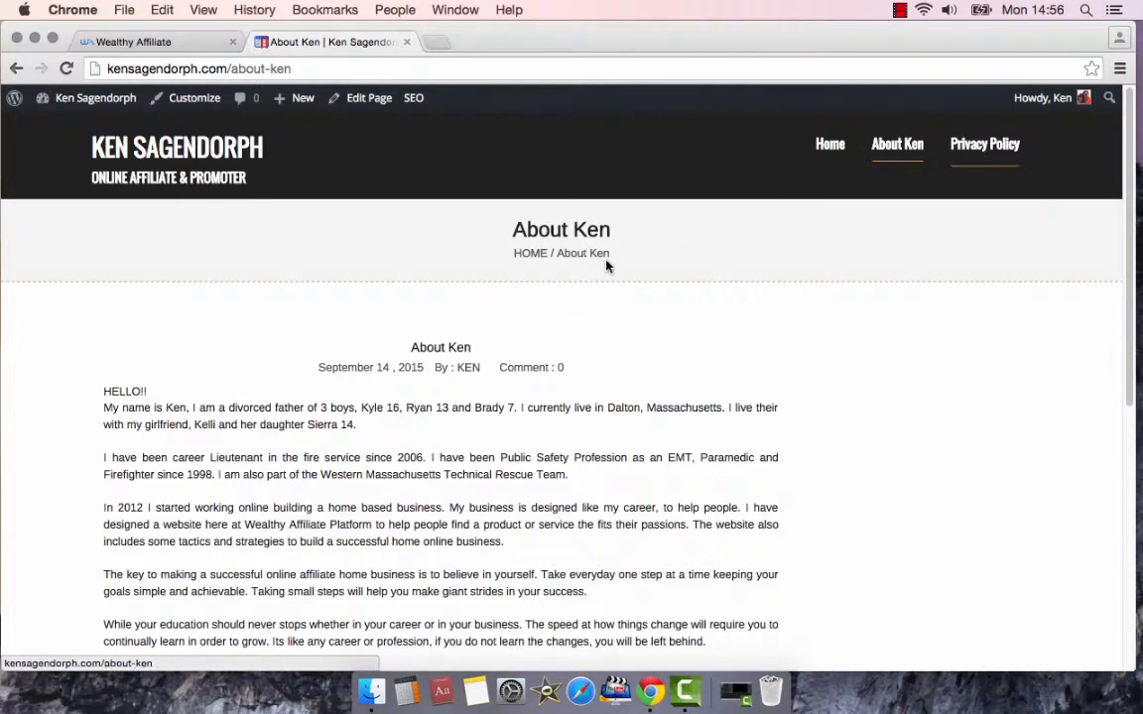
mouse_move(829, 143)
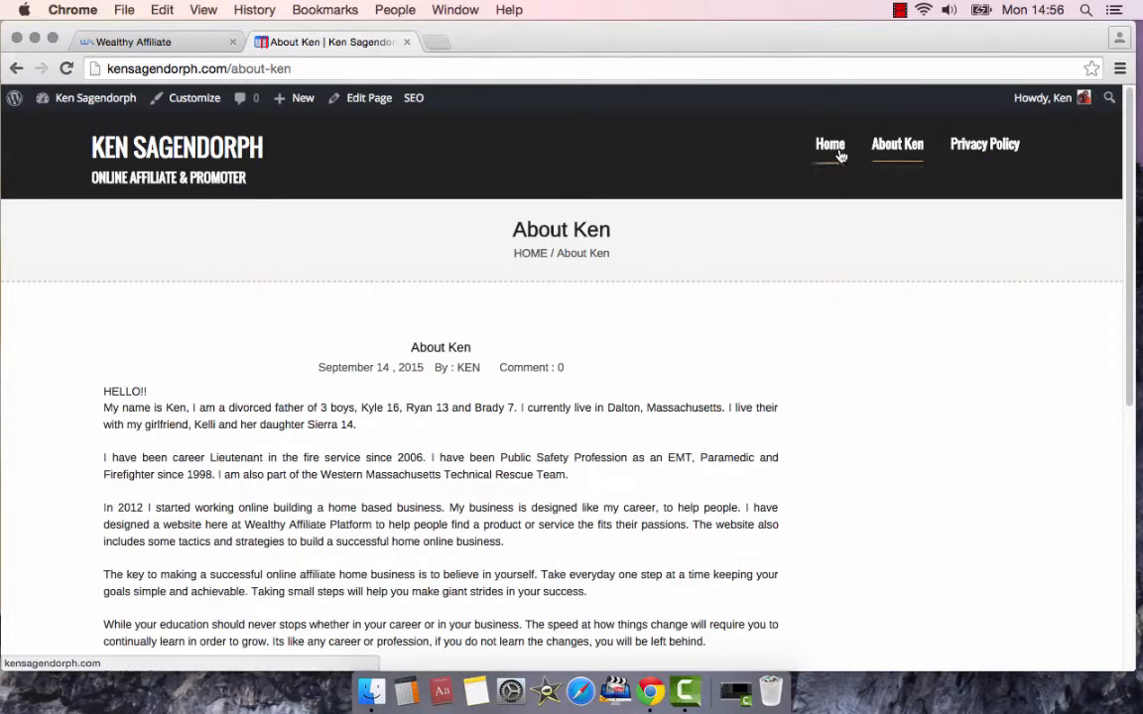
- Go to the site's home page, launch the Customizer for it, and look at the Colors section before returning to the main panel
click(829, 143)
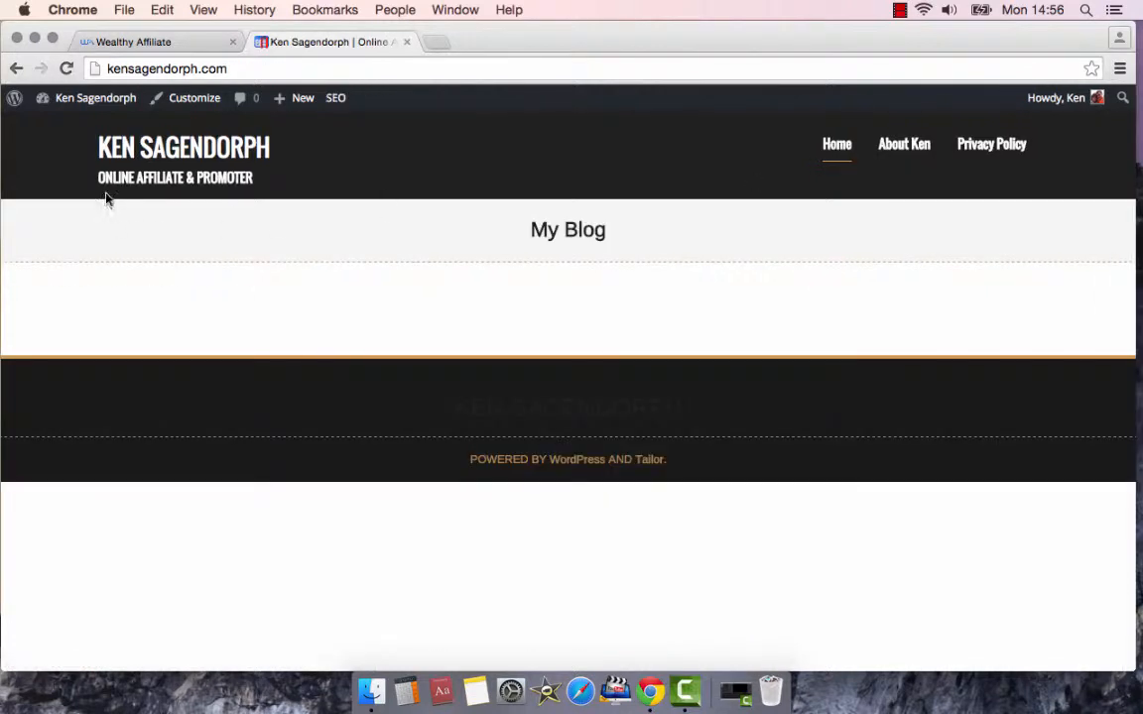
mouse_move(184, 195)
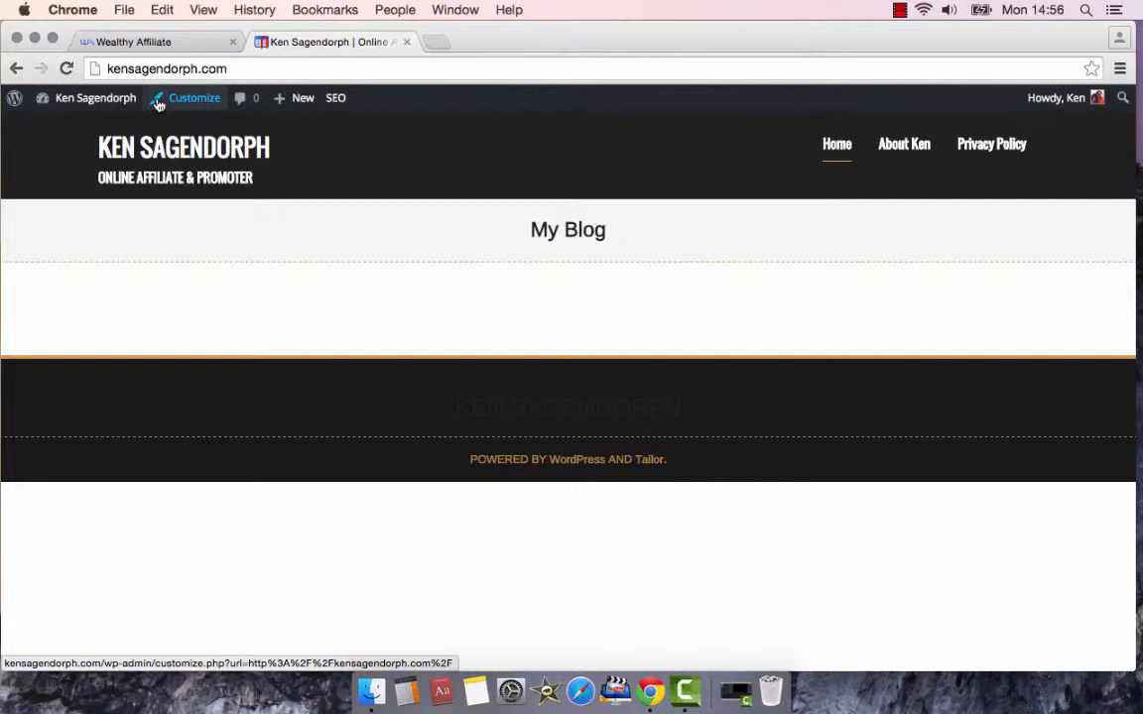
mouse_move(171, 103)
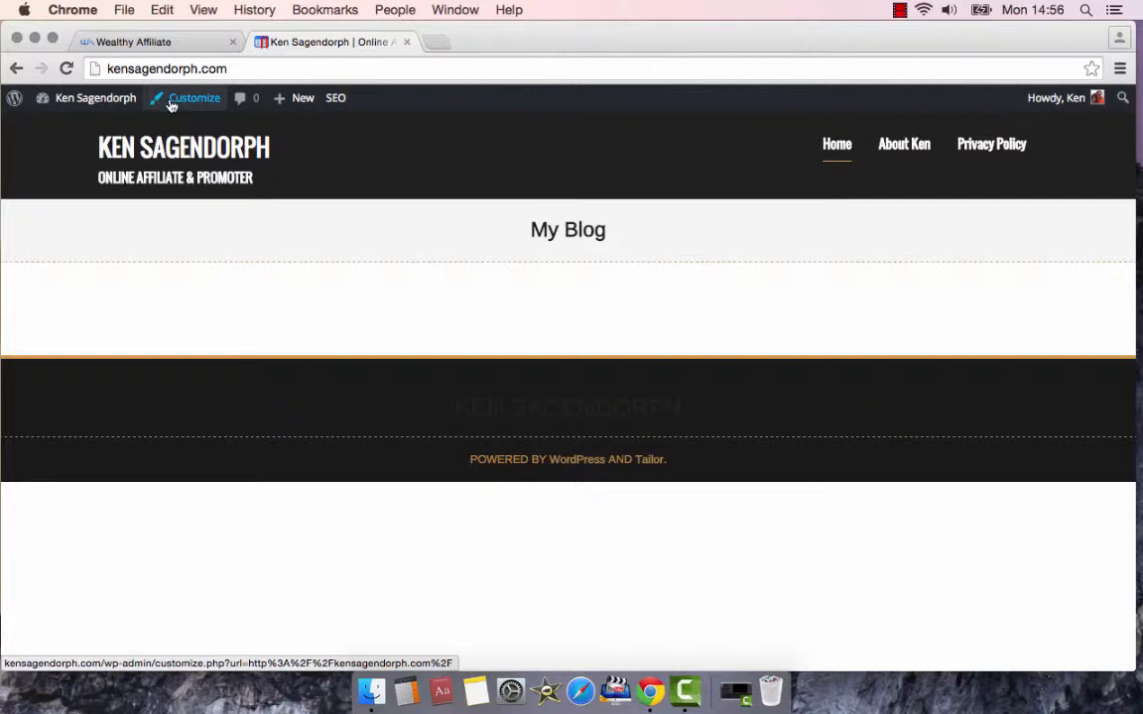
click(194, 97)
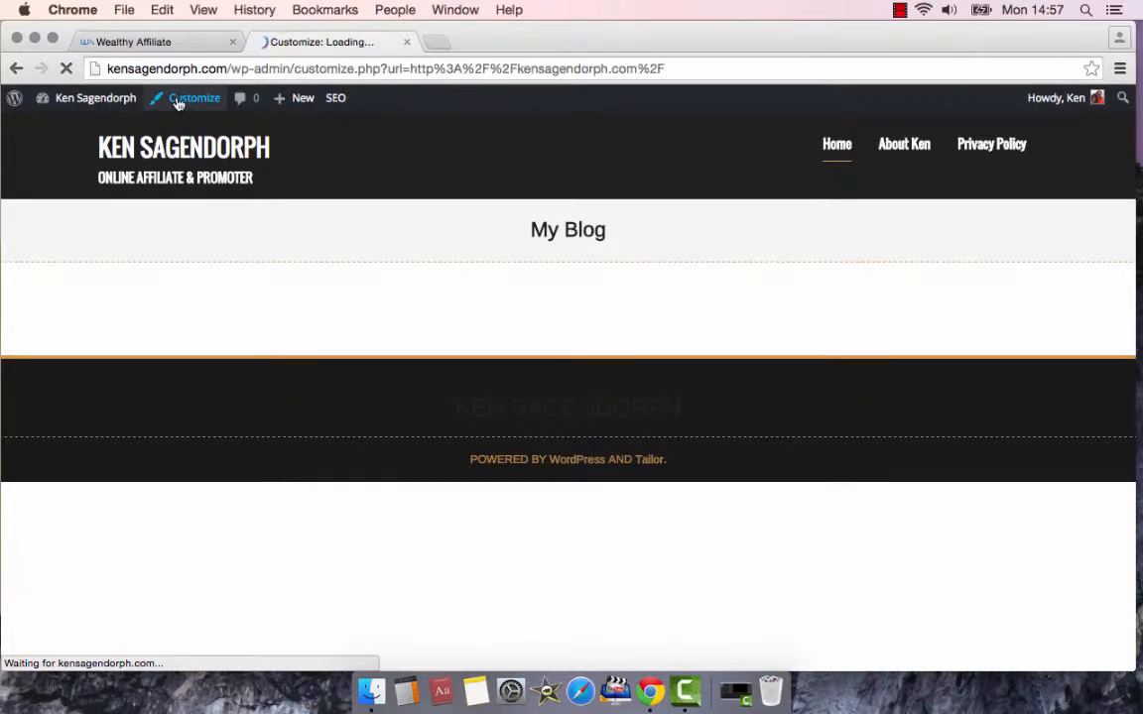
click(194, 97)
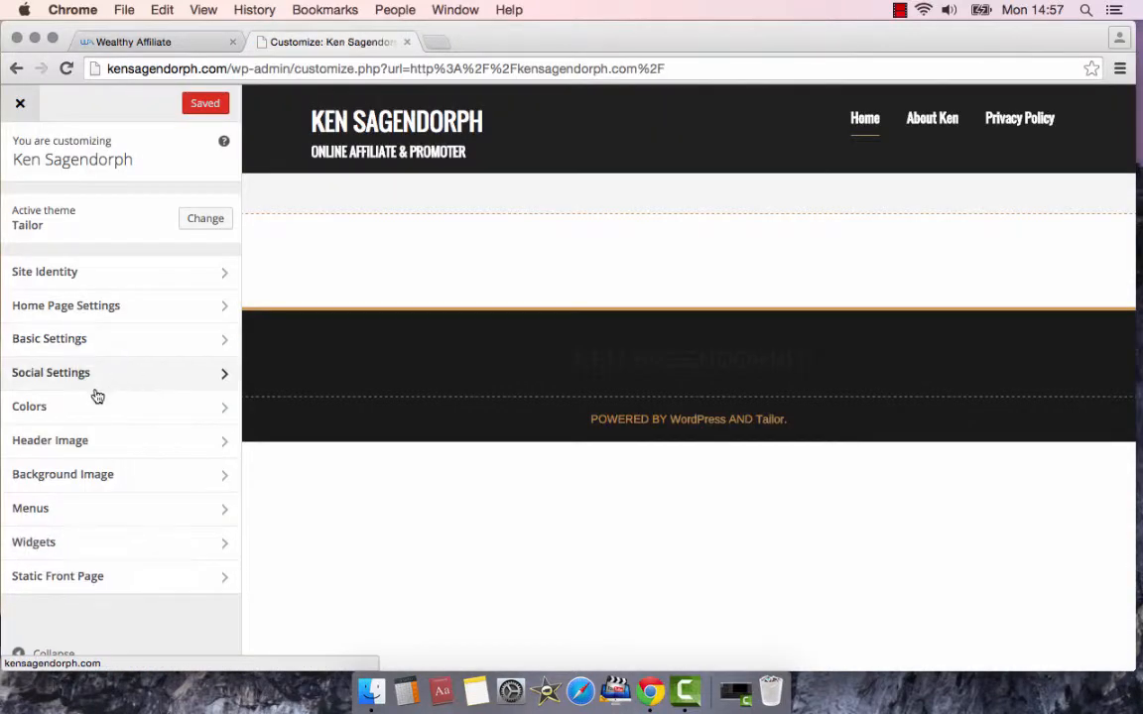
click(27, 405)
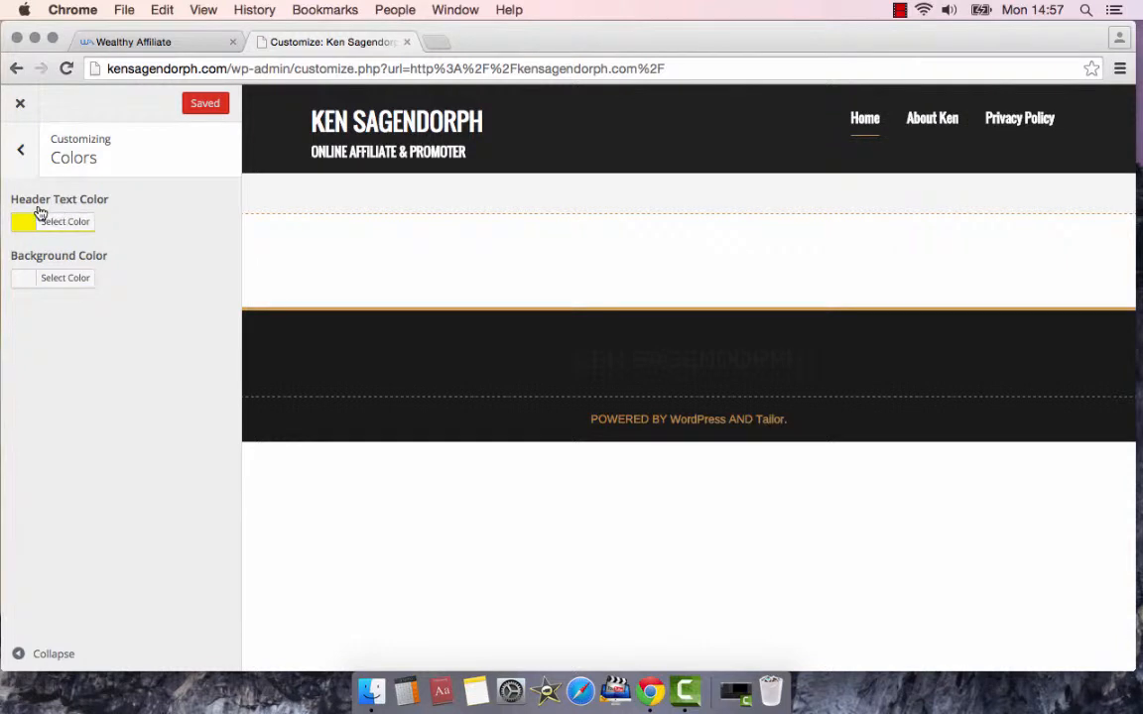
mouse_move(47, 286)
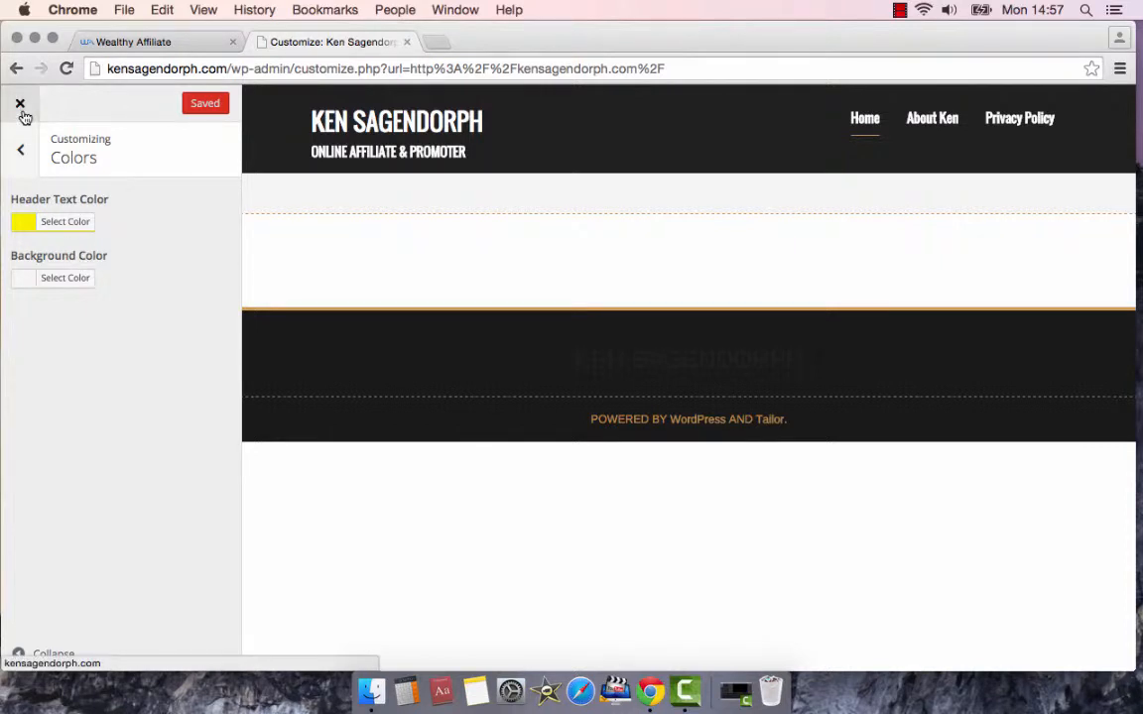
click(20, 149)
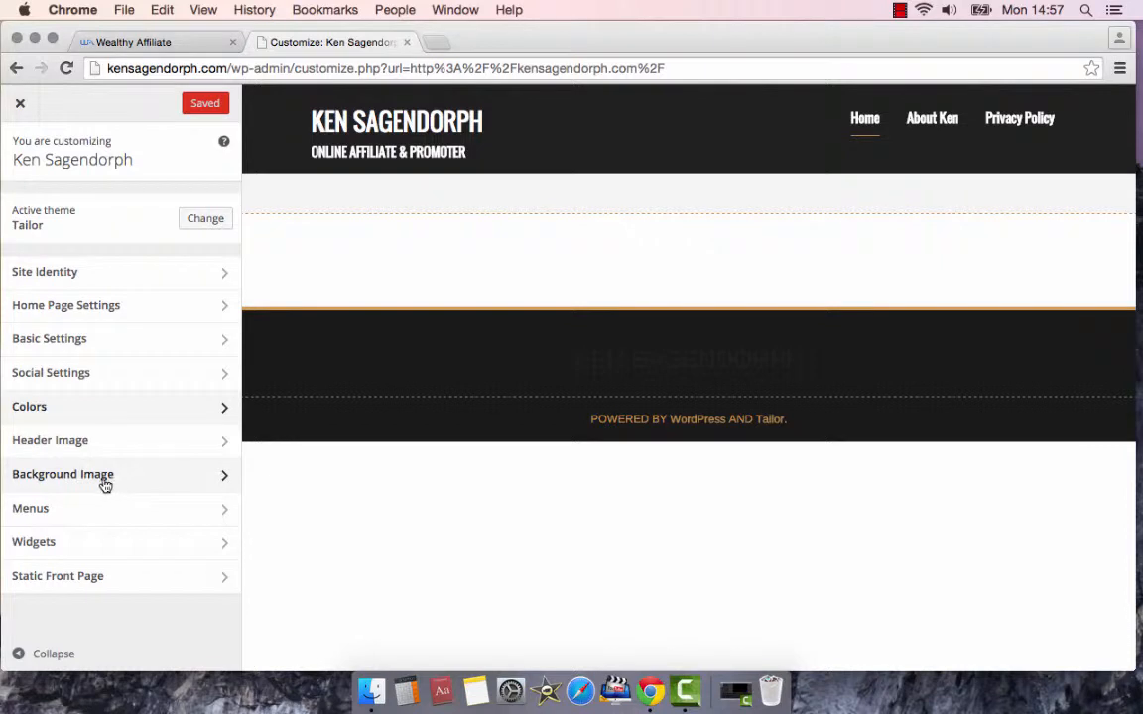
click(63, 474)
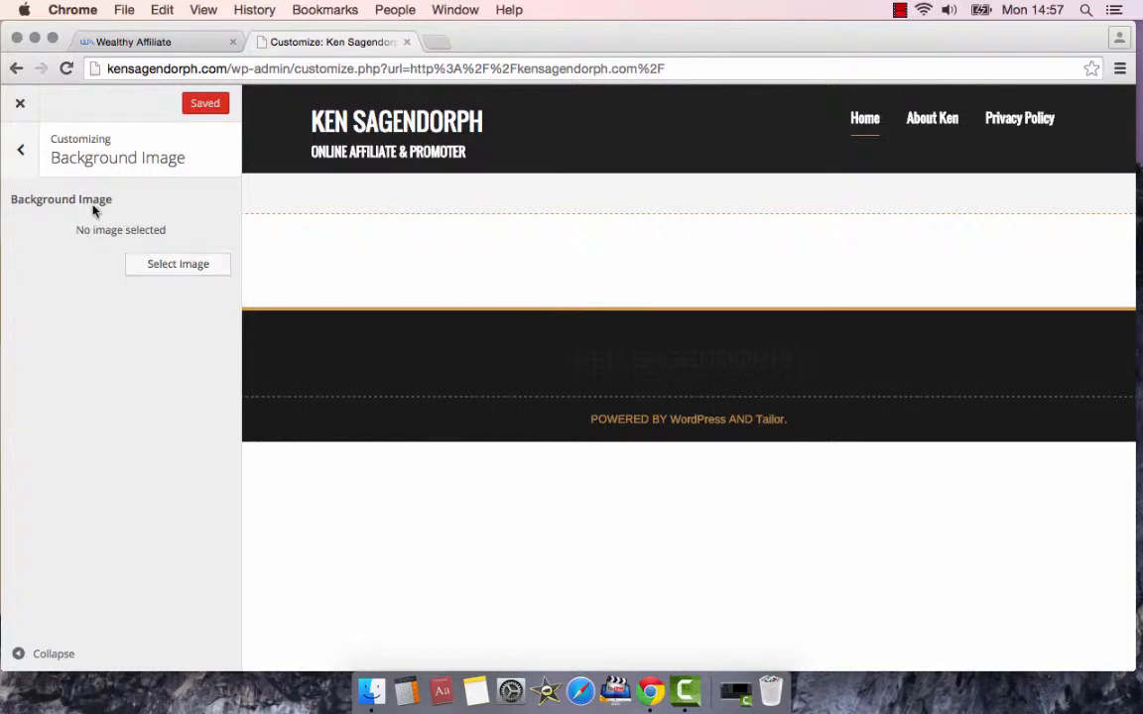
click(20, 149)
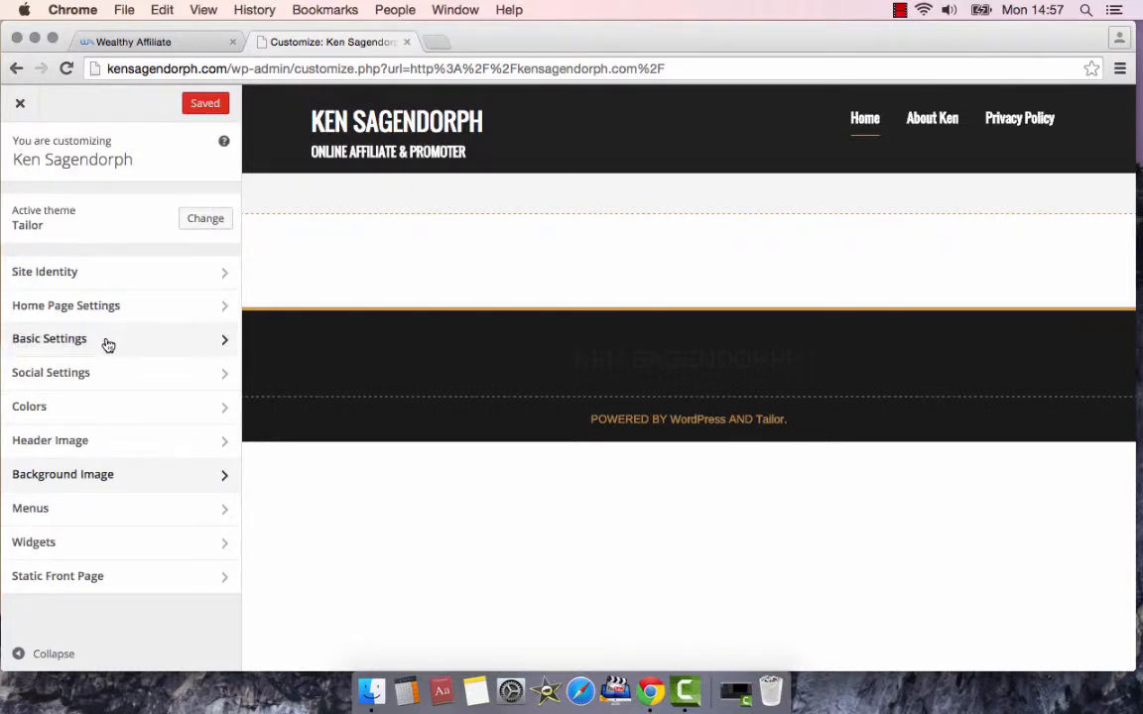
mouse_move(115, 322)
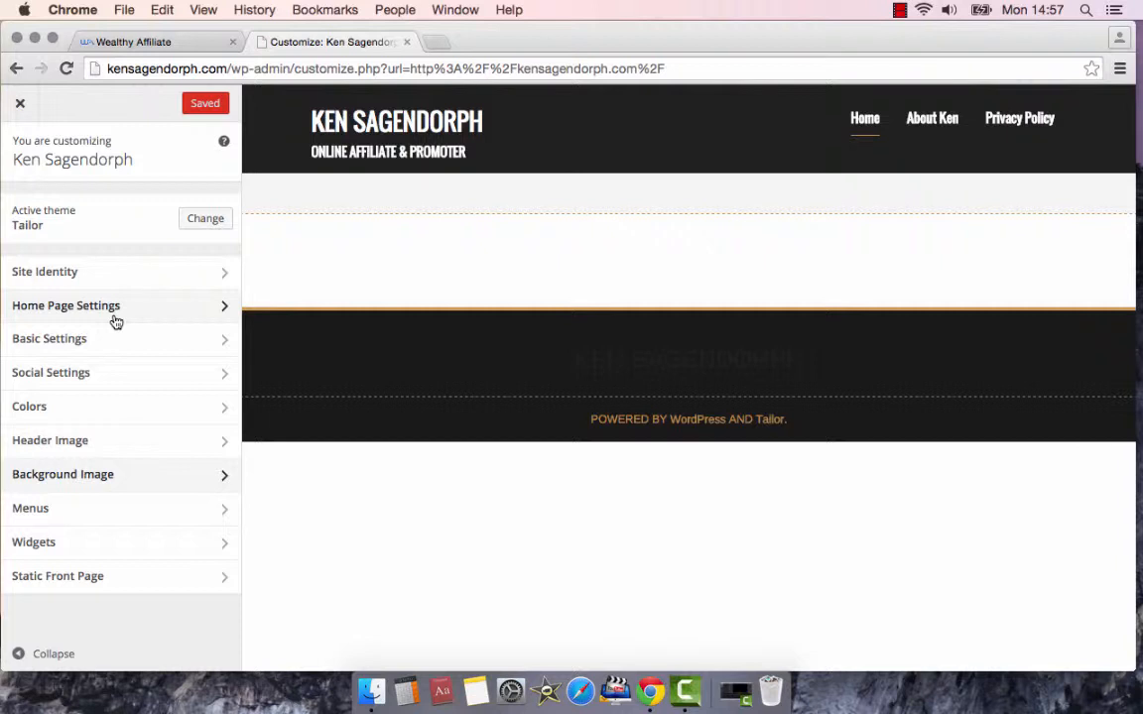
- Under Colors, pick a pink Background Color shade and Save & Publish it
click(28, 404)
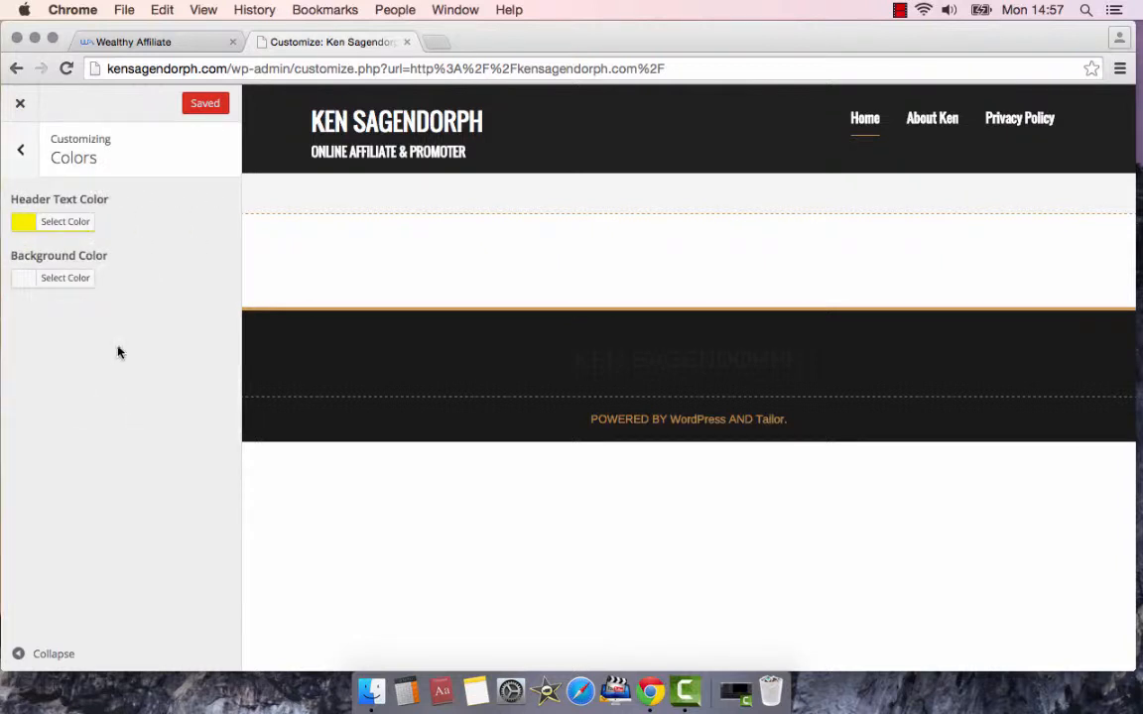
mouse_move(44, 250)
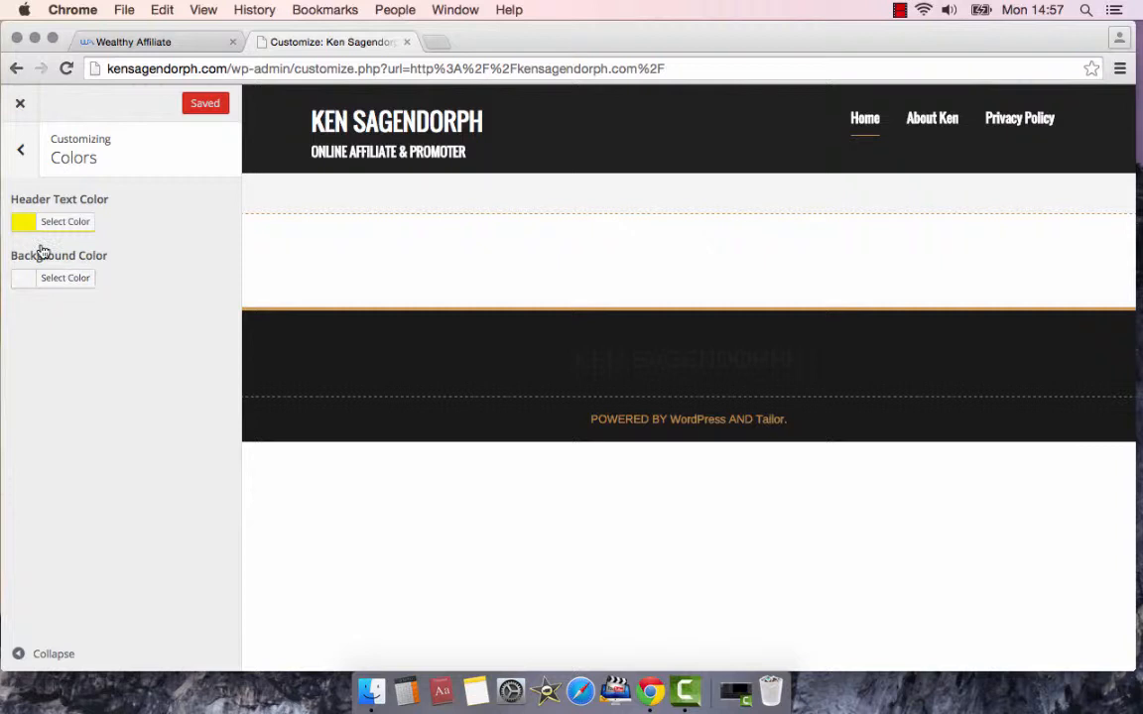
click(64, 278)
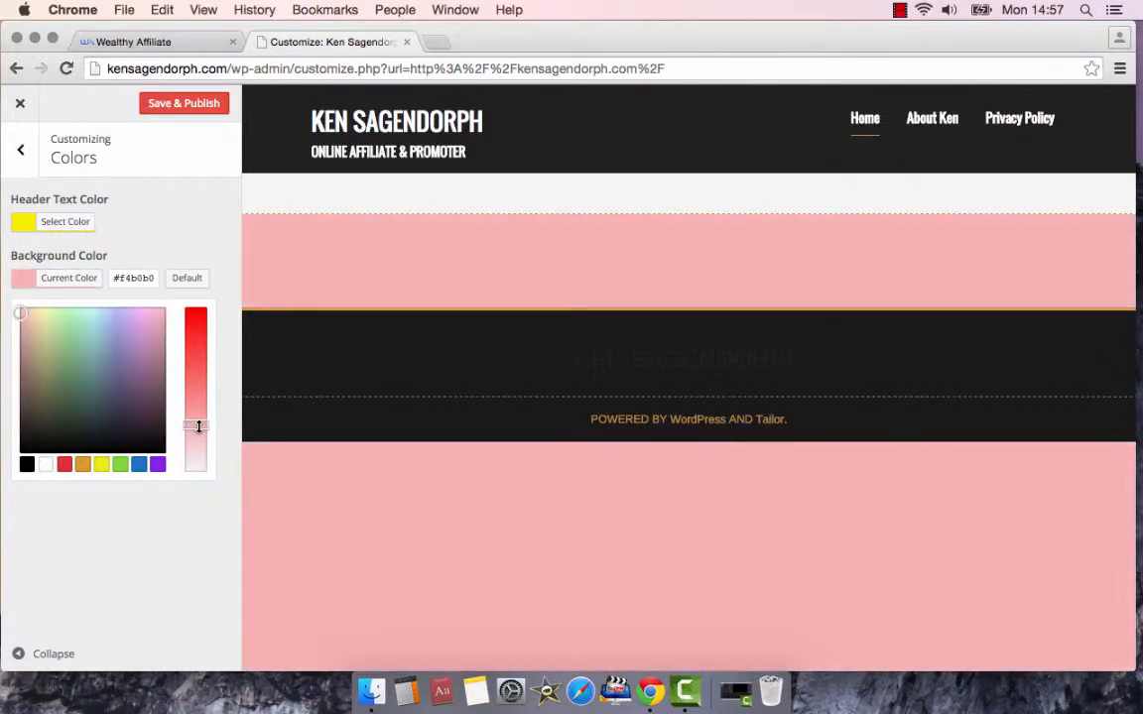
drag(194, 427, 194, 417)
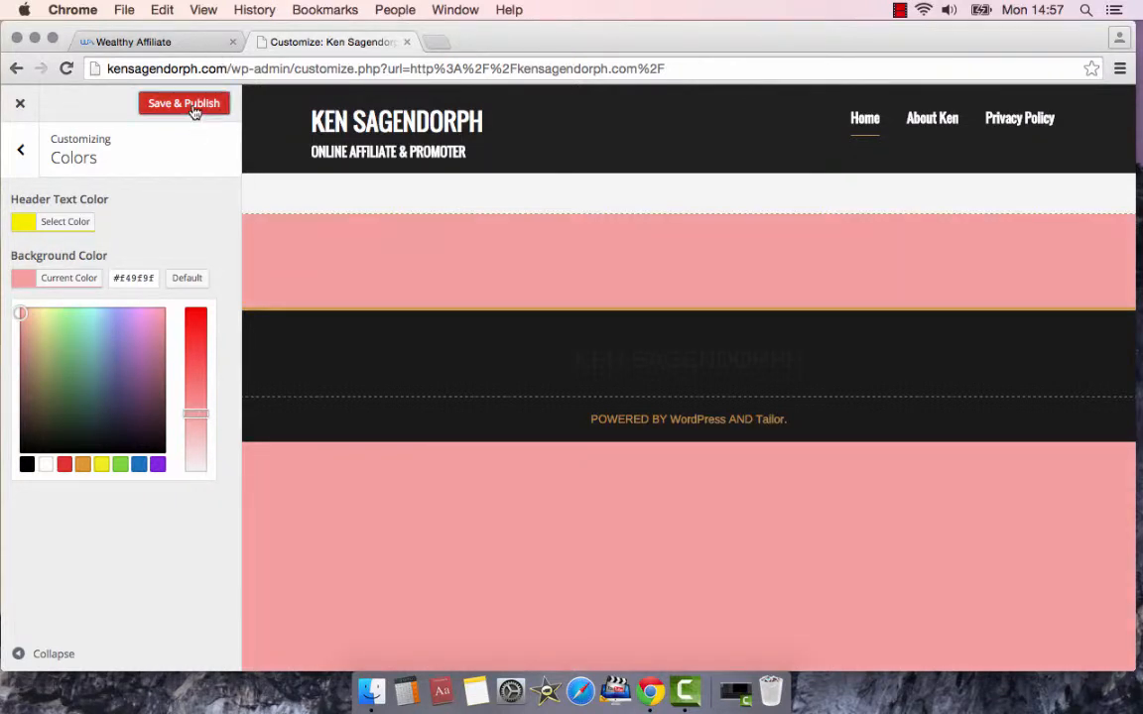
click(183, 103)
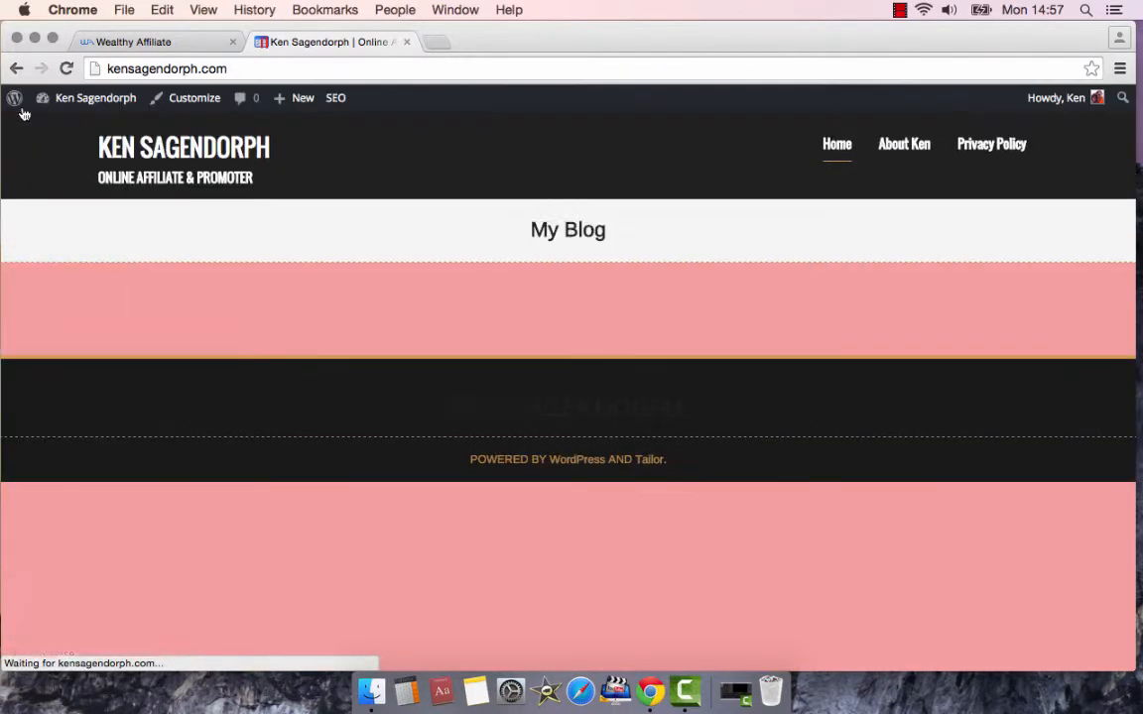
mouse_move(1022, 353)
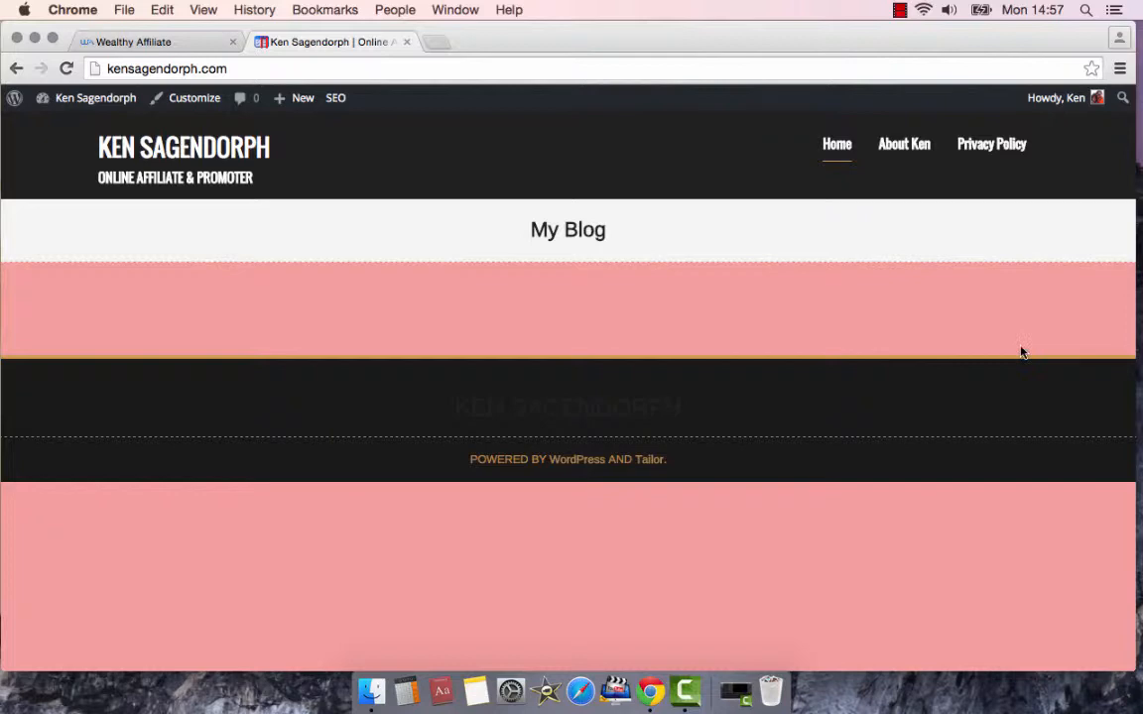
- View the live About Ken page with its biography text and photo on the pink background
click(903, 143)
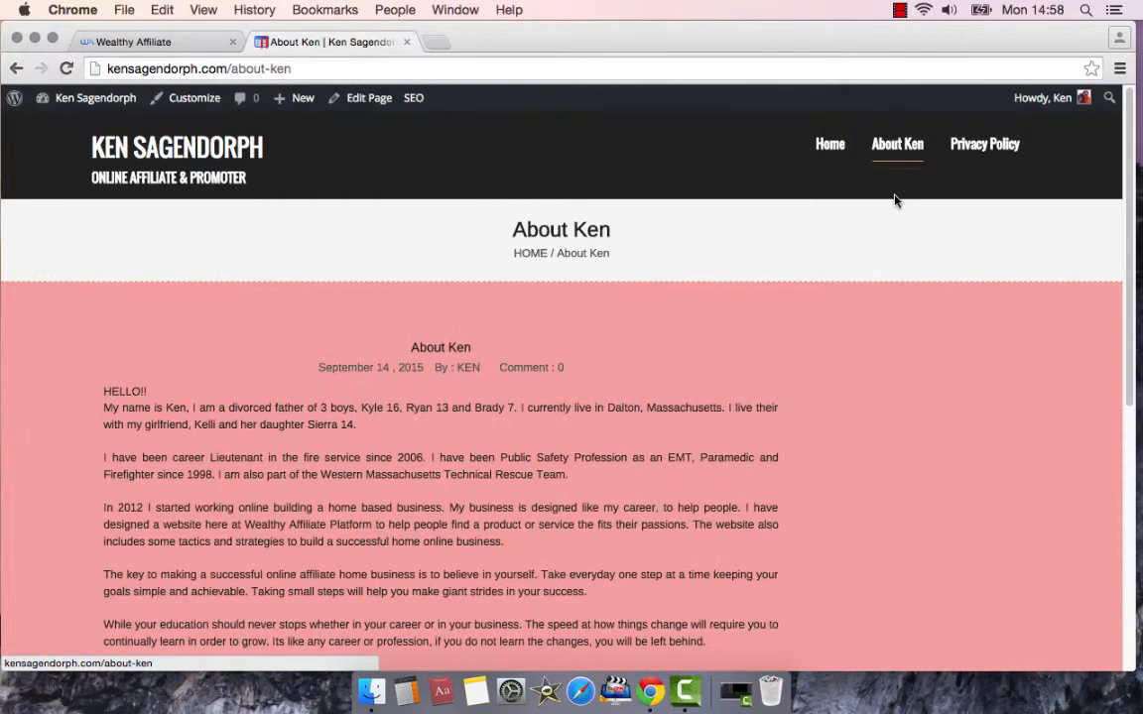
scroll(down, 3)
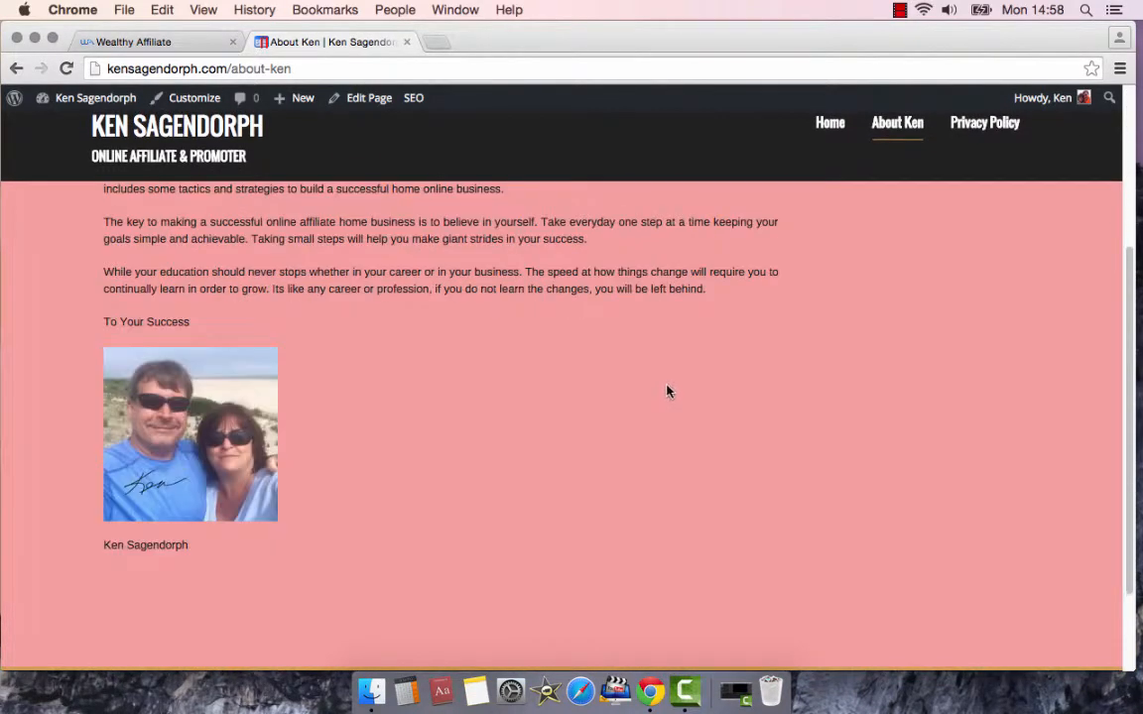
scroll(up, 3)
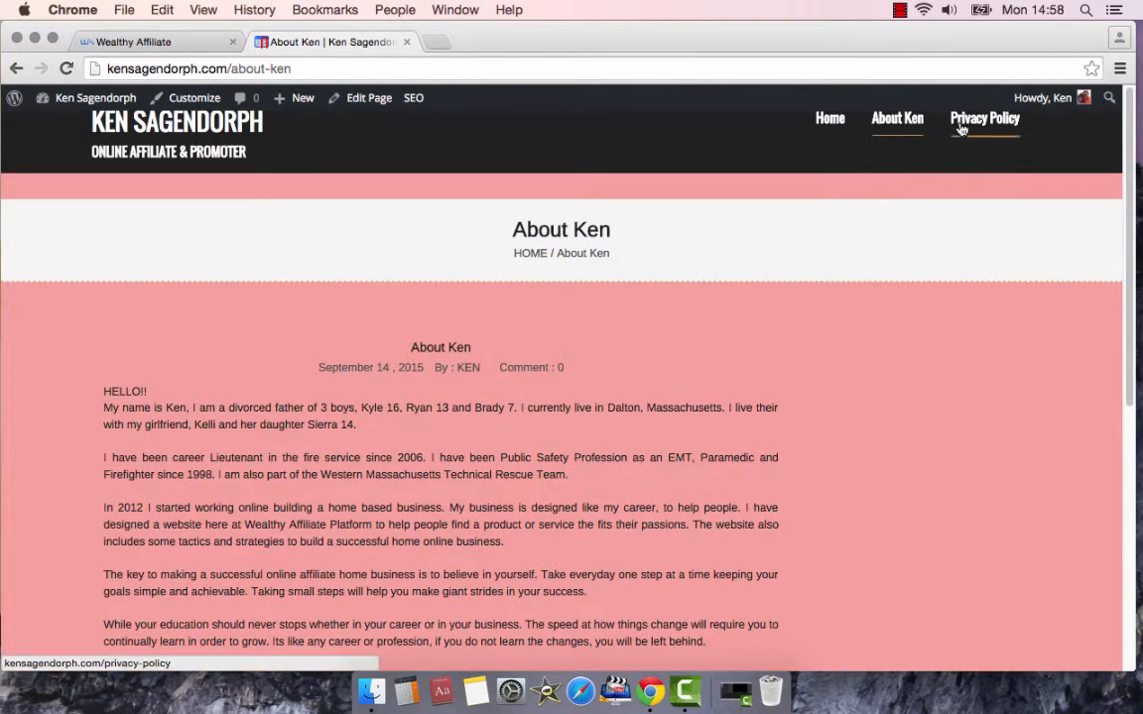
- View the live Privacy Policy page's policy text against the new pink background
click(984, 119)
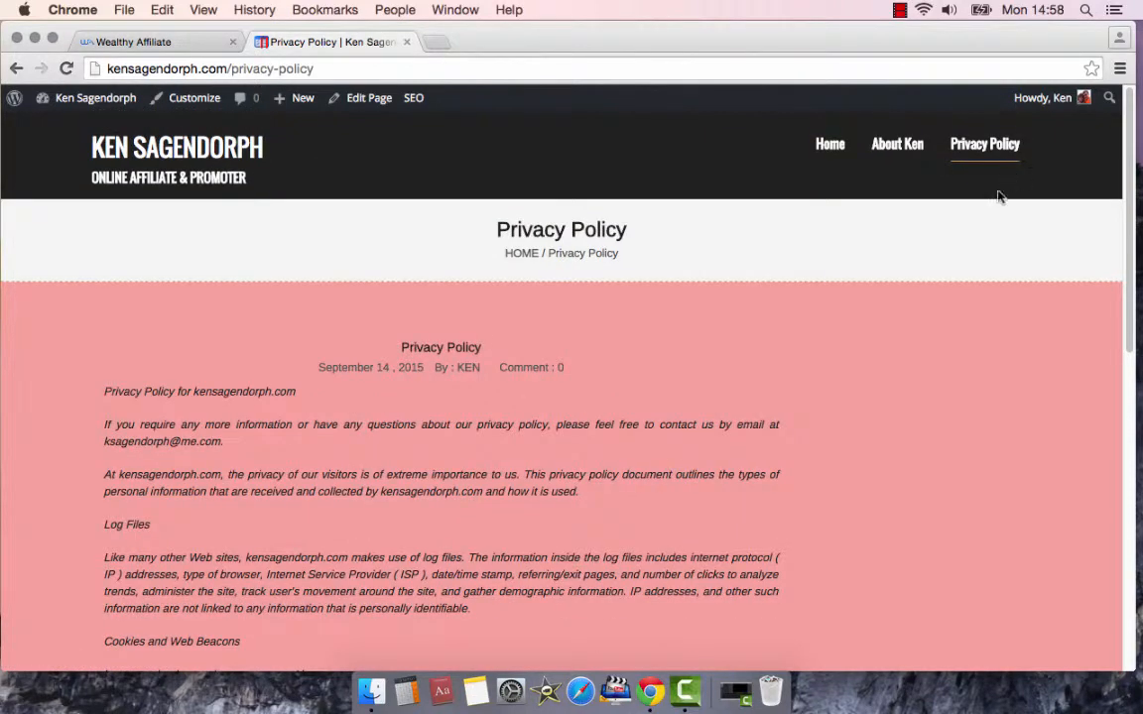
mouse_move(645, 246)
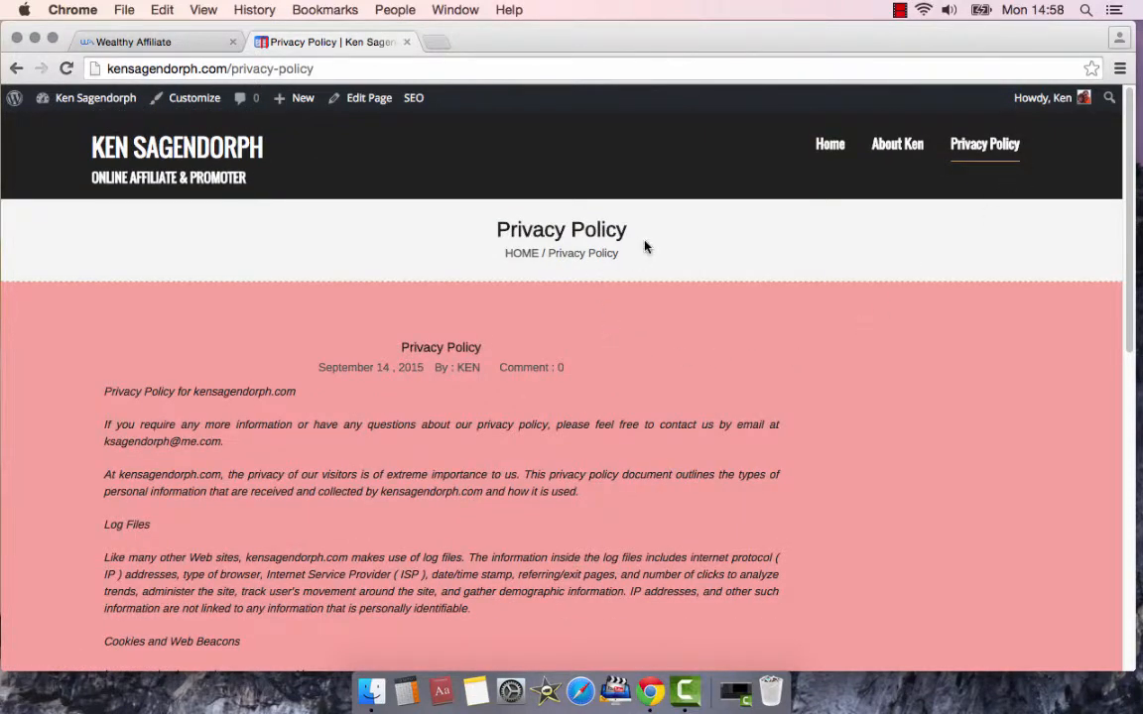
mouse_move(758, 357)
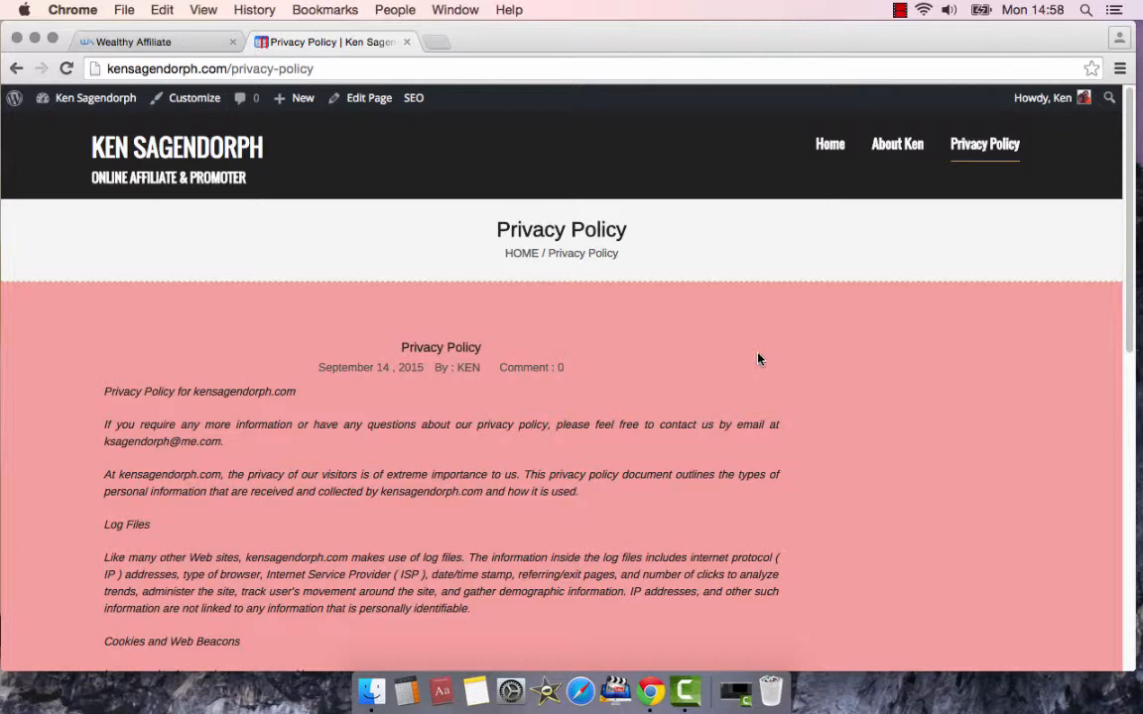
mouse_move(778, 375)
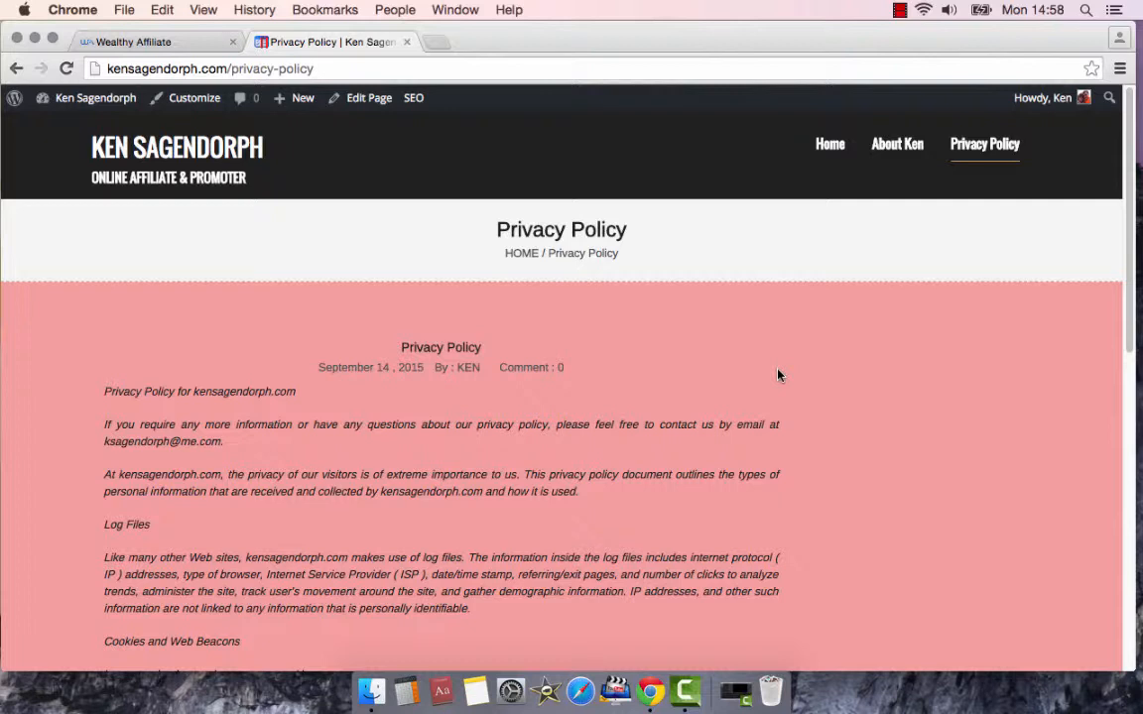
mouse_move(703, 265)
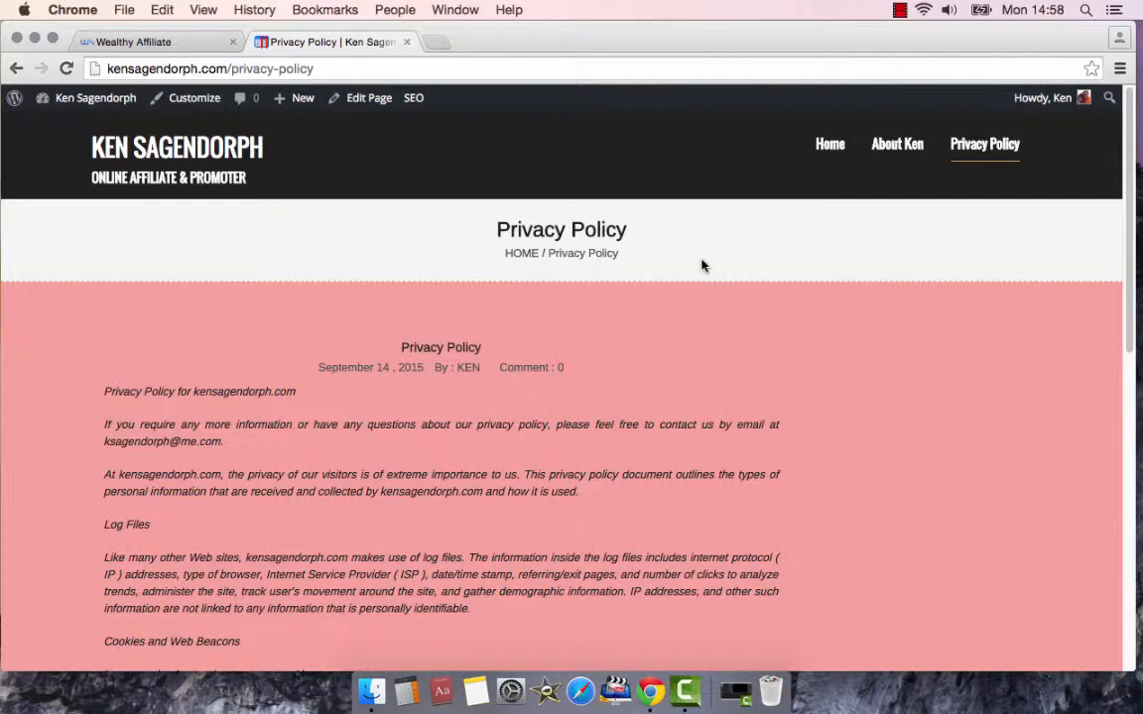
mouse_move(695, 260)
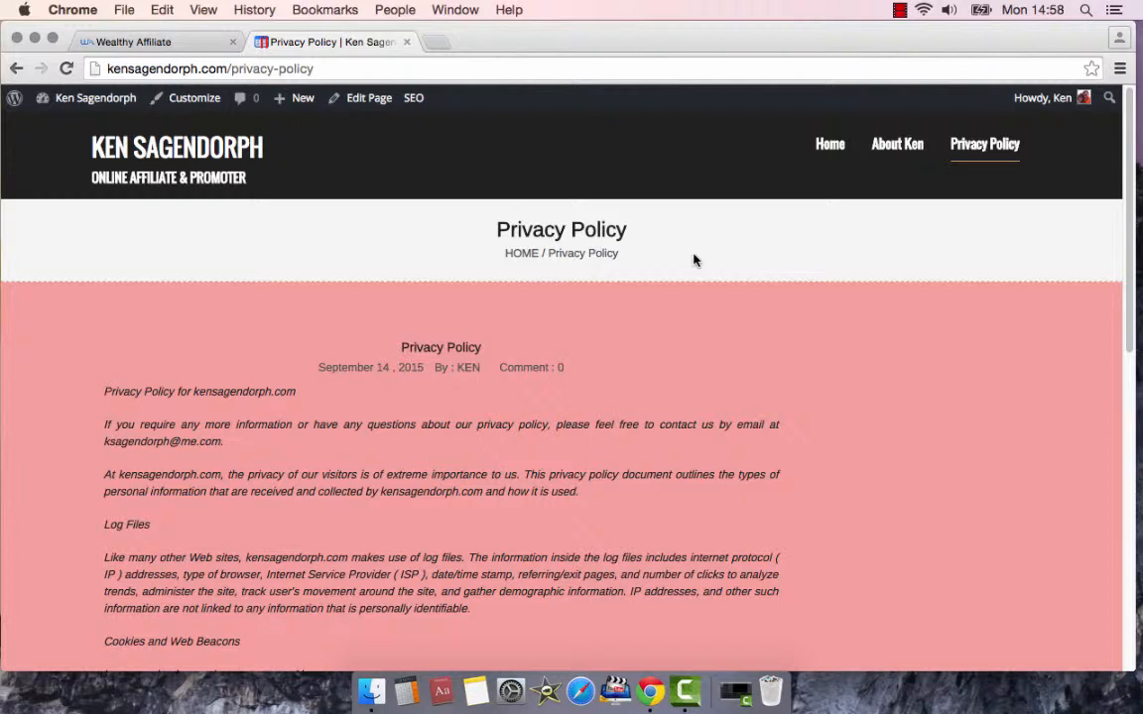
mouse_move(461, 238)
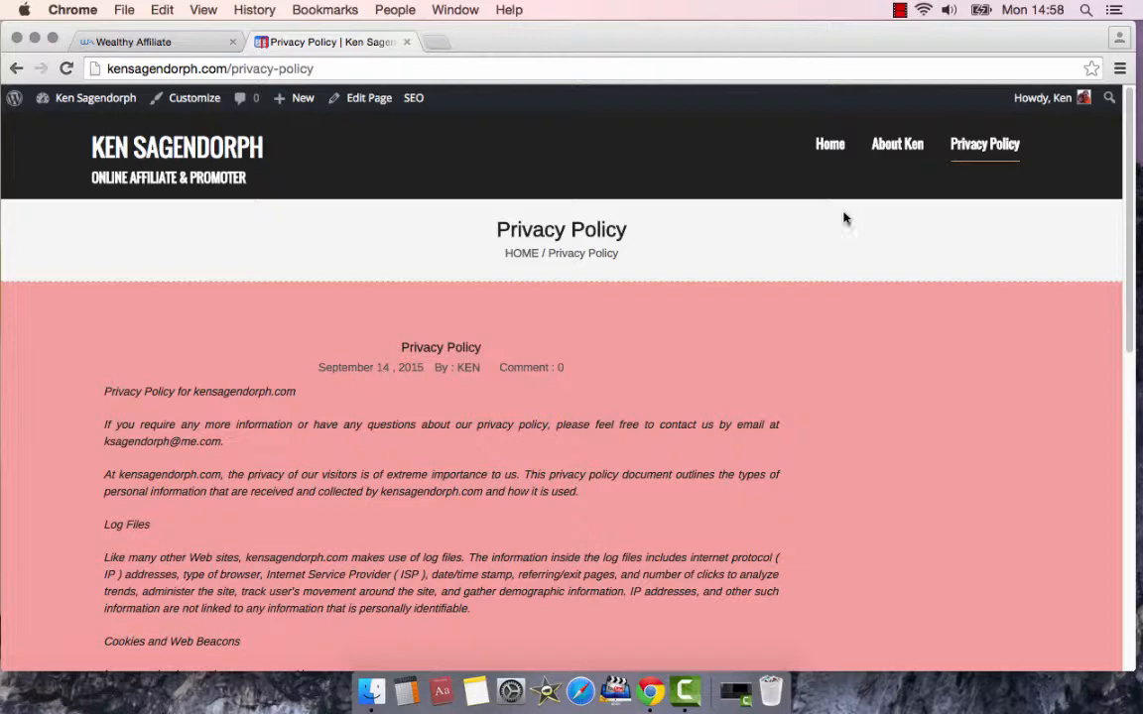
mouse_move(635, 371)
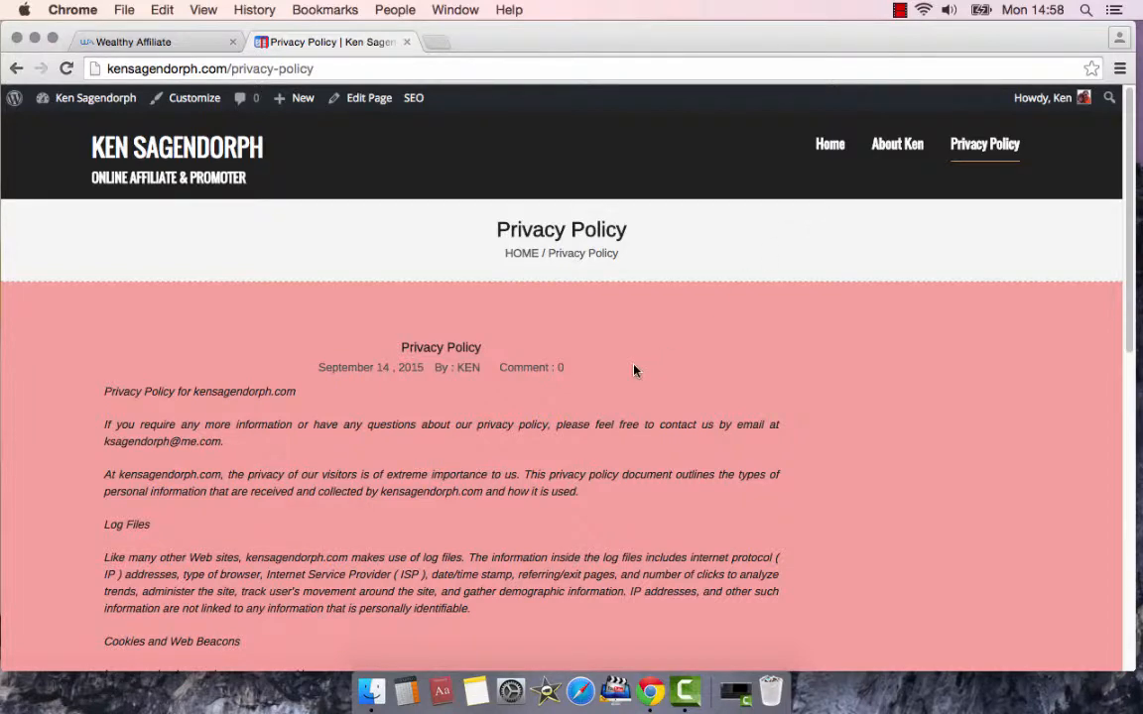
scroll(down, 3)
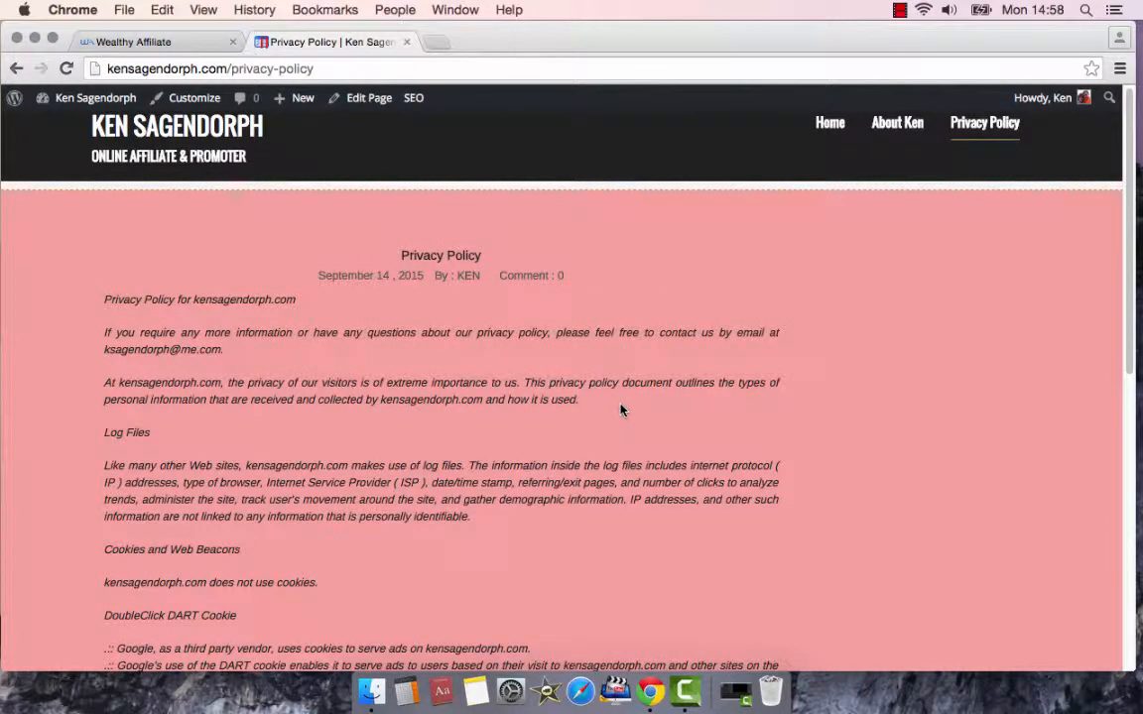
mouse_move(683, 387)
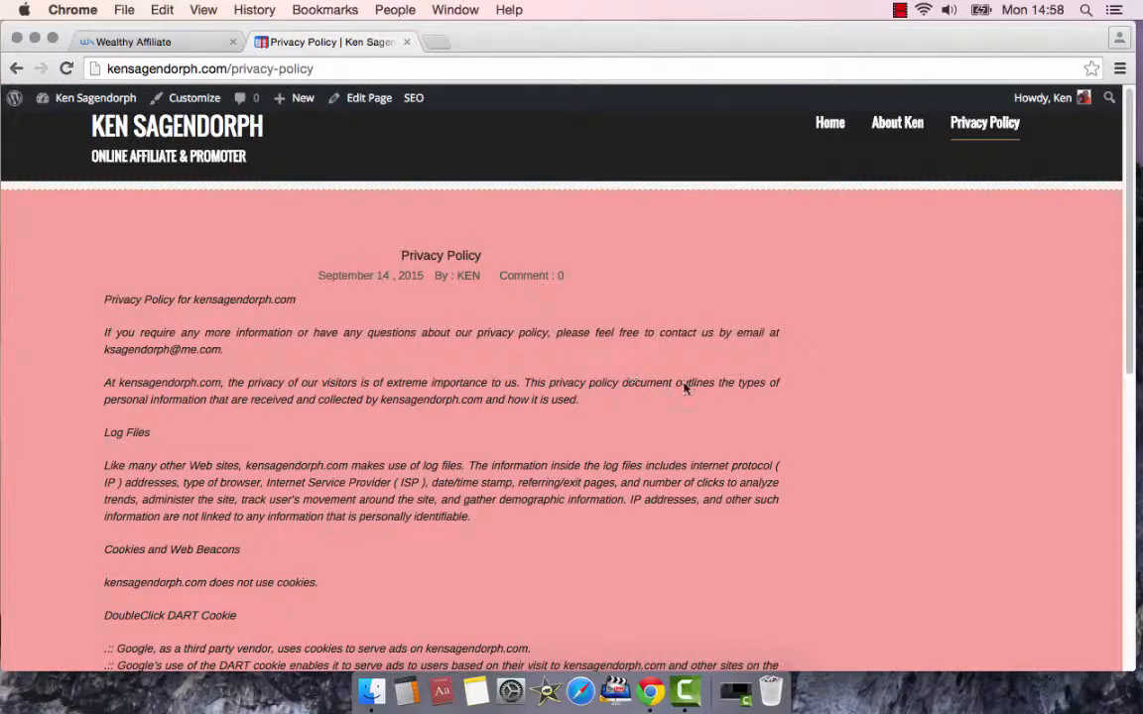
scroll(down, 3)
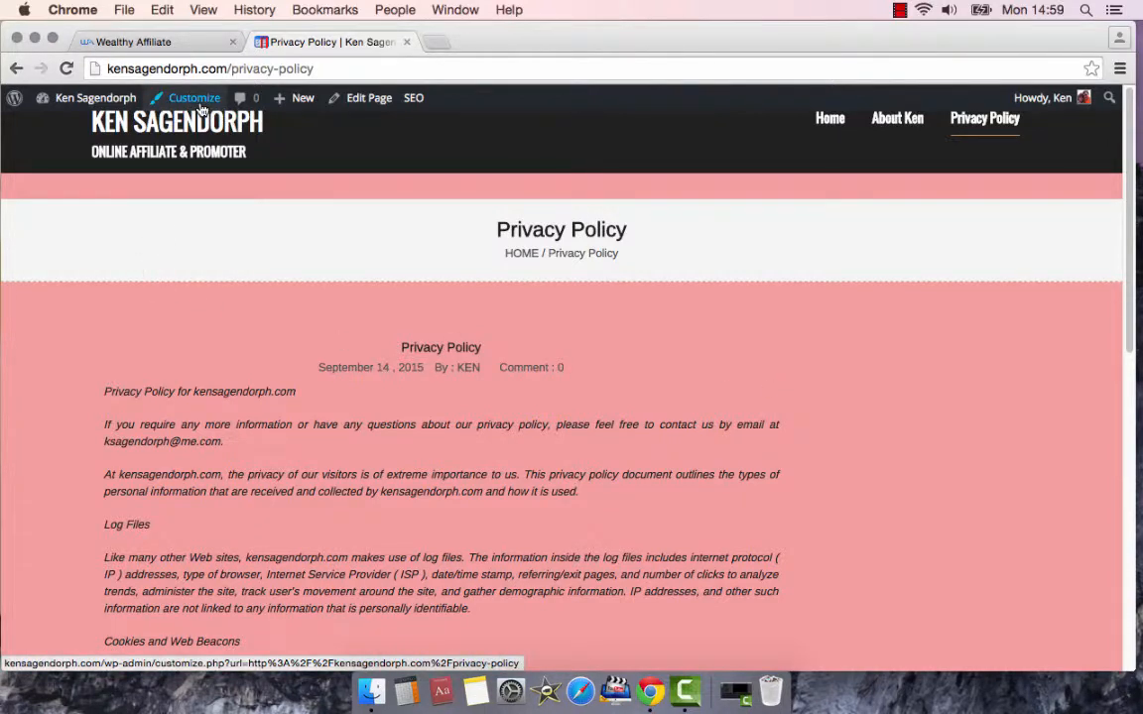
mouse_move(330, 143)
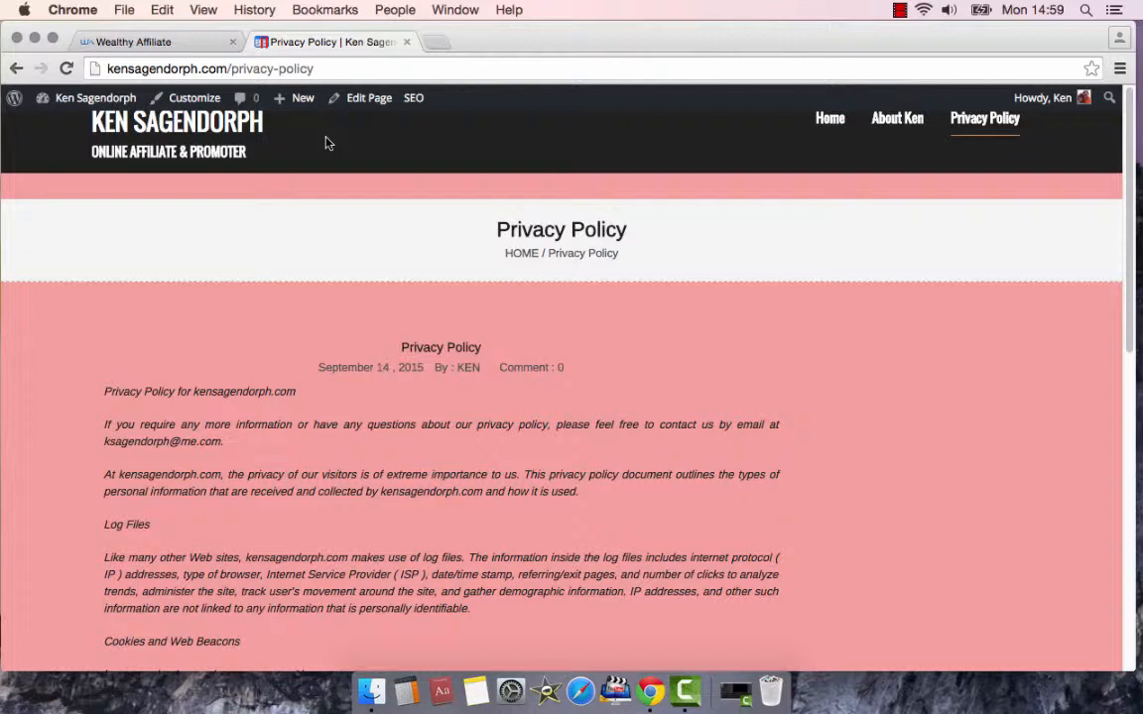
mouse_move(347, 162)
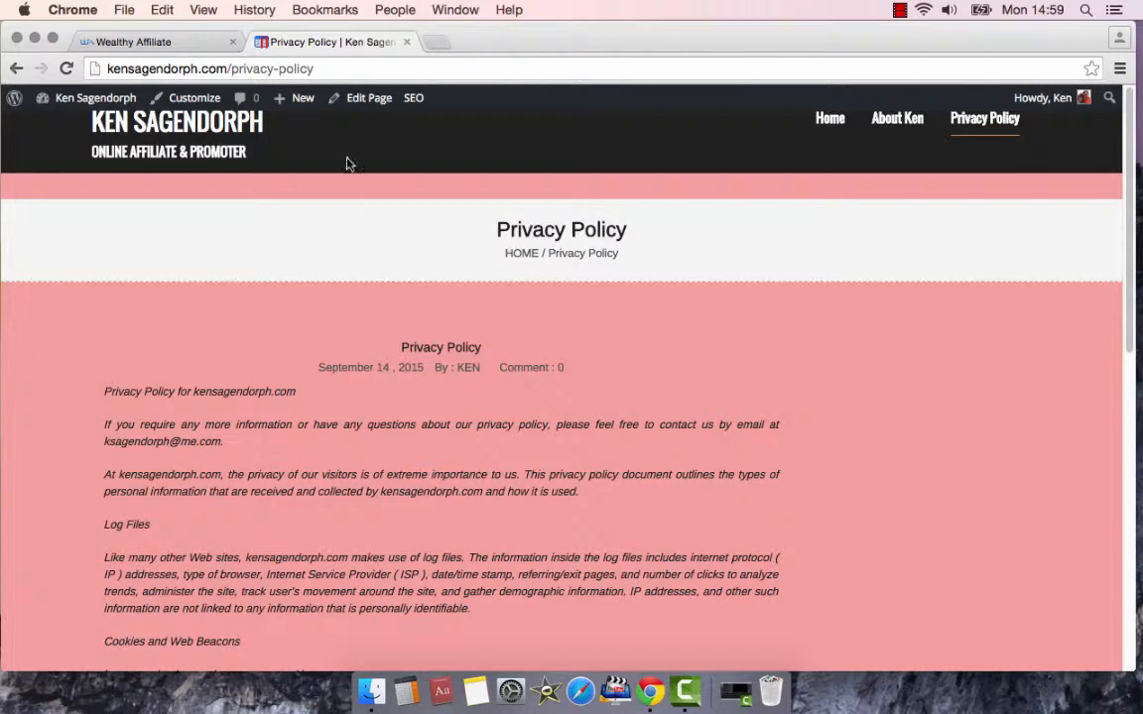
mouse_move(381, 169)
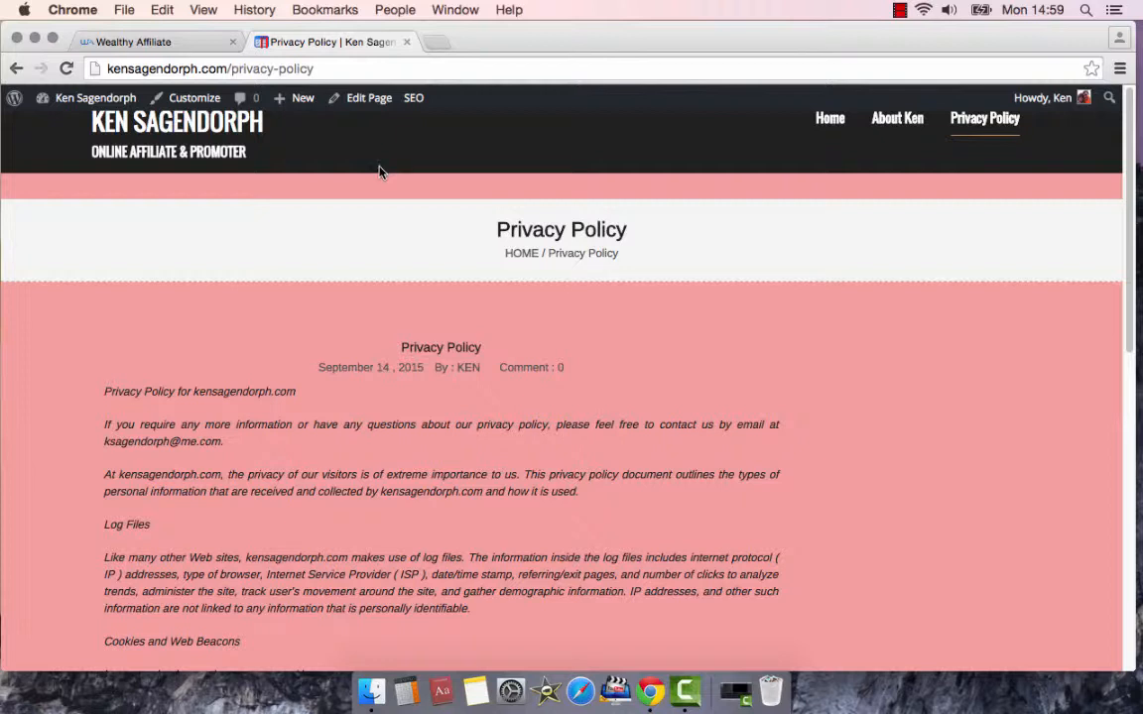
mouse_move(387, 189)
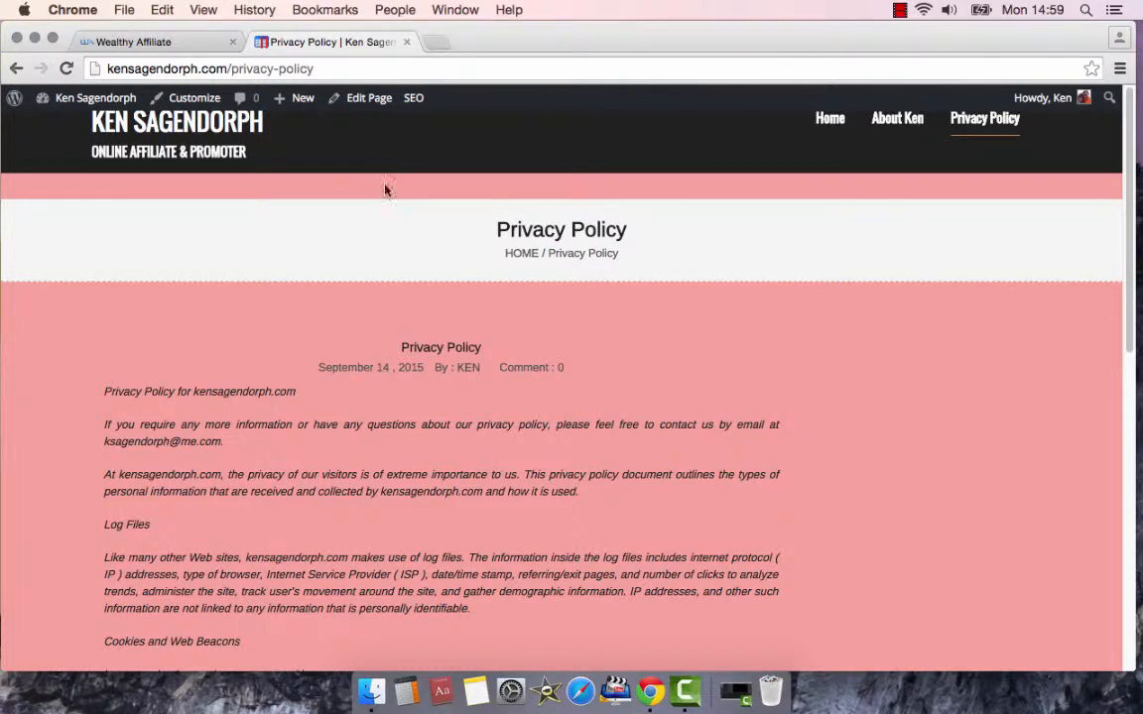